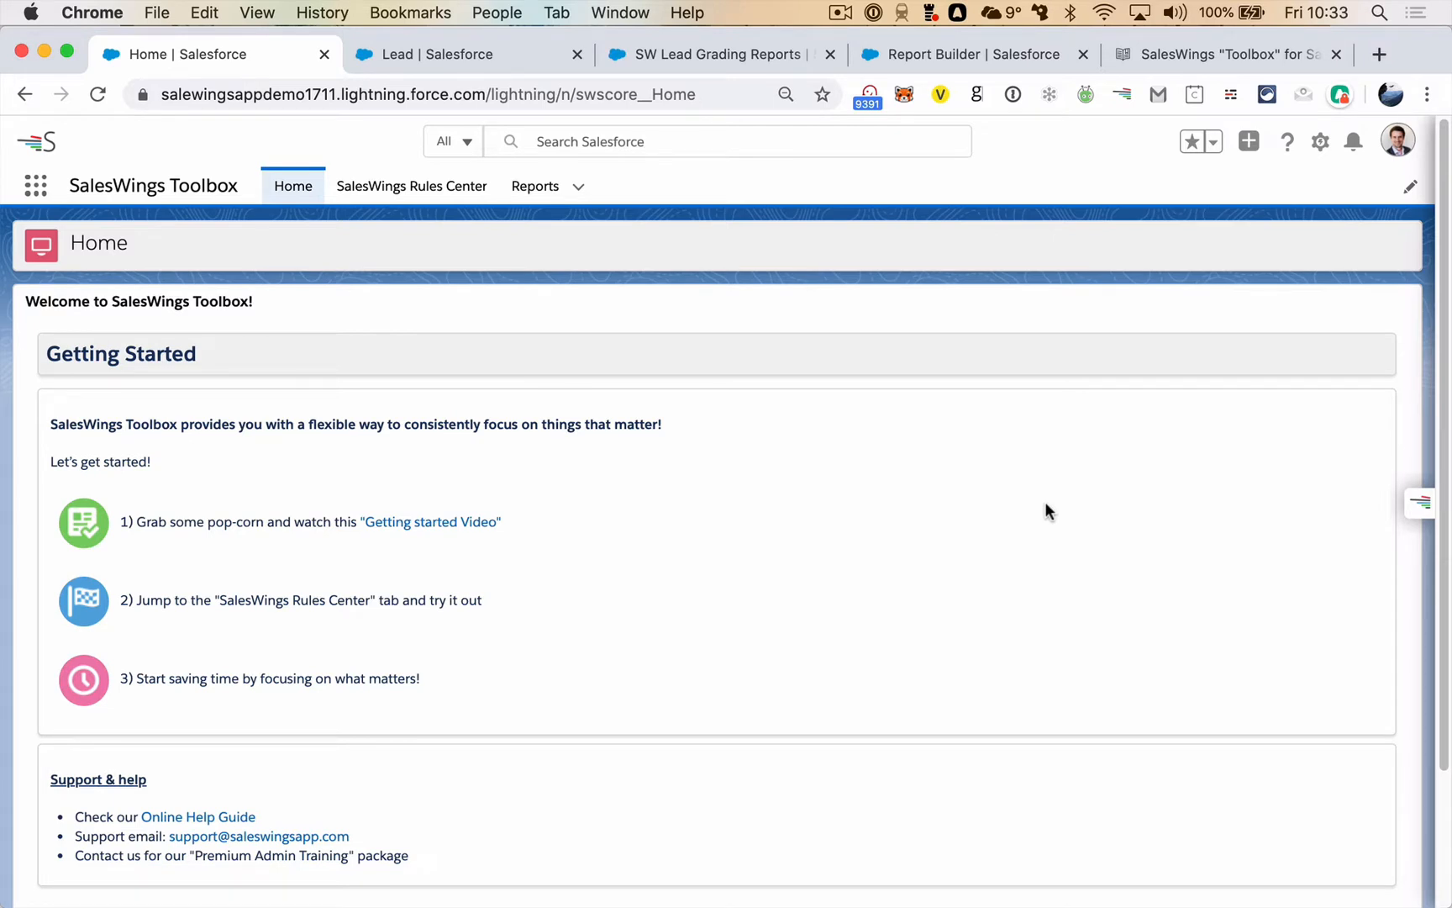
{"action": "mouse_move", "coordinate": [106, 217]}
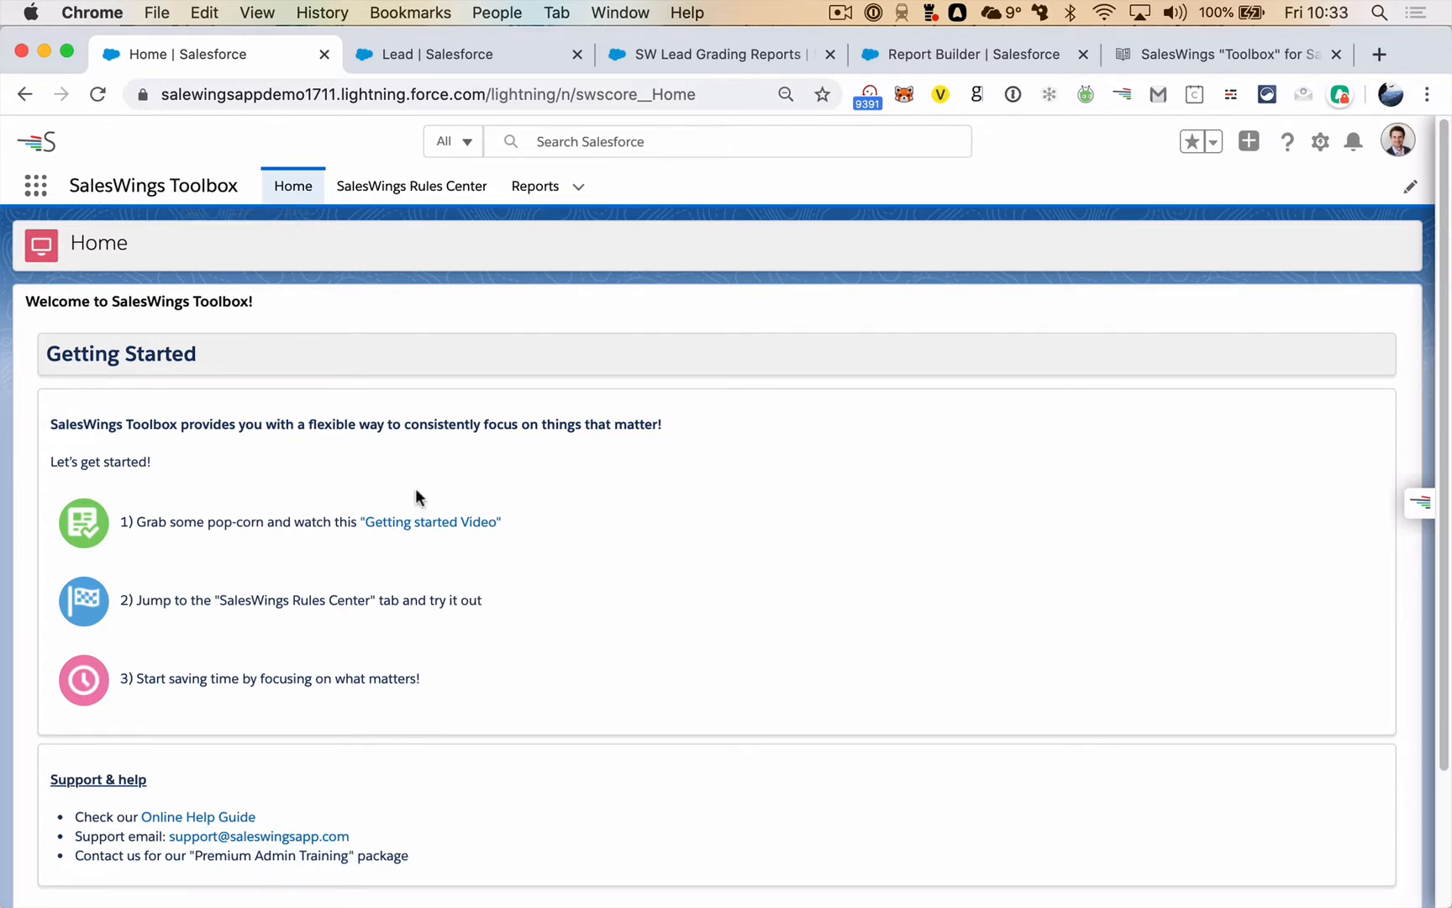
{"action": "mouse_move", "coordinate": [196, 815]}
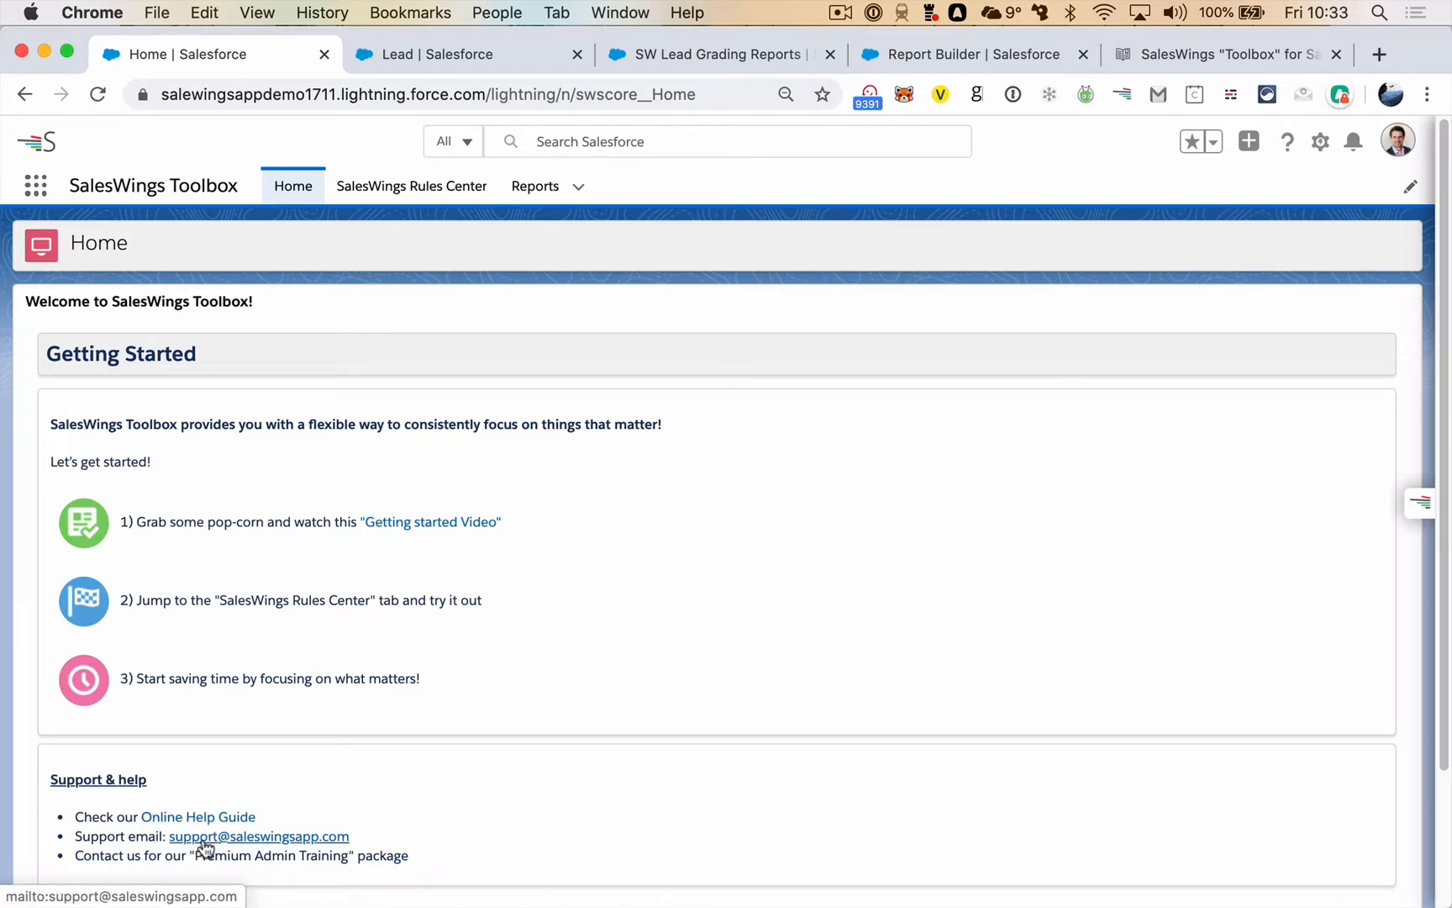
{"action": "mouse_move", "coordinate": [158, 850]}
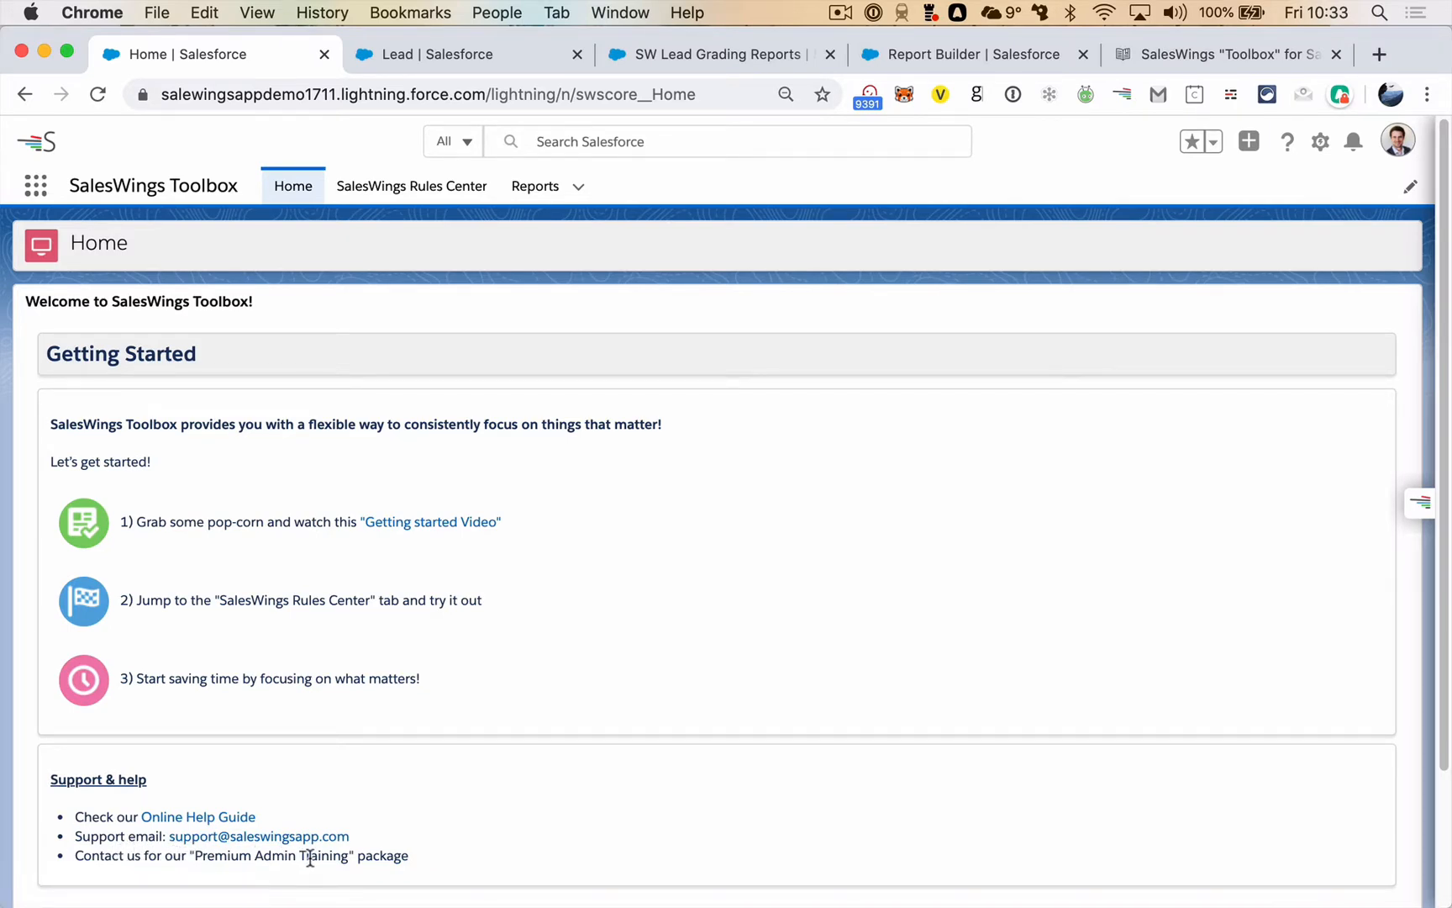
{"action": "mouse_move", "coordinate": [412, 185]}
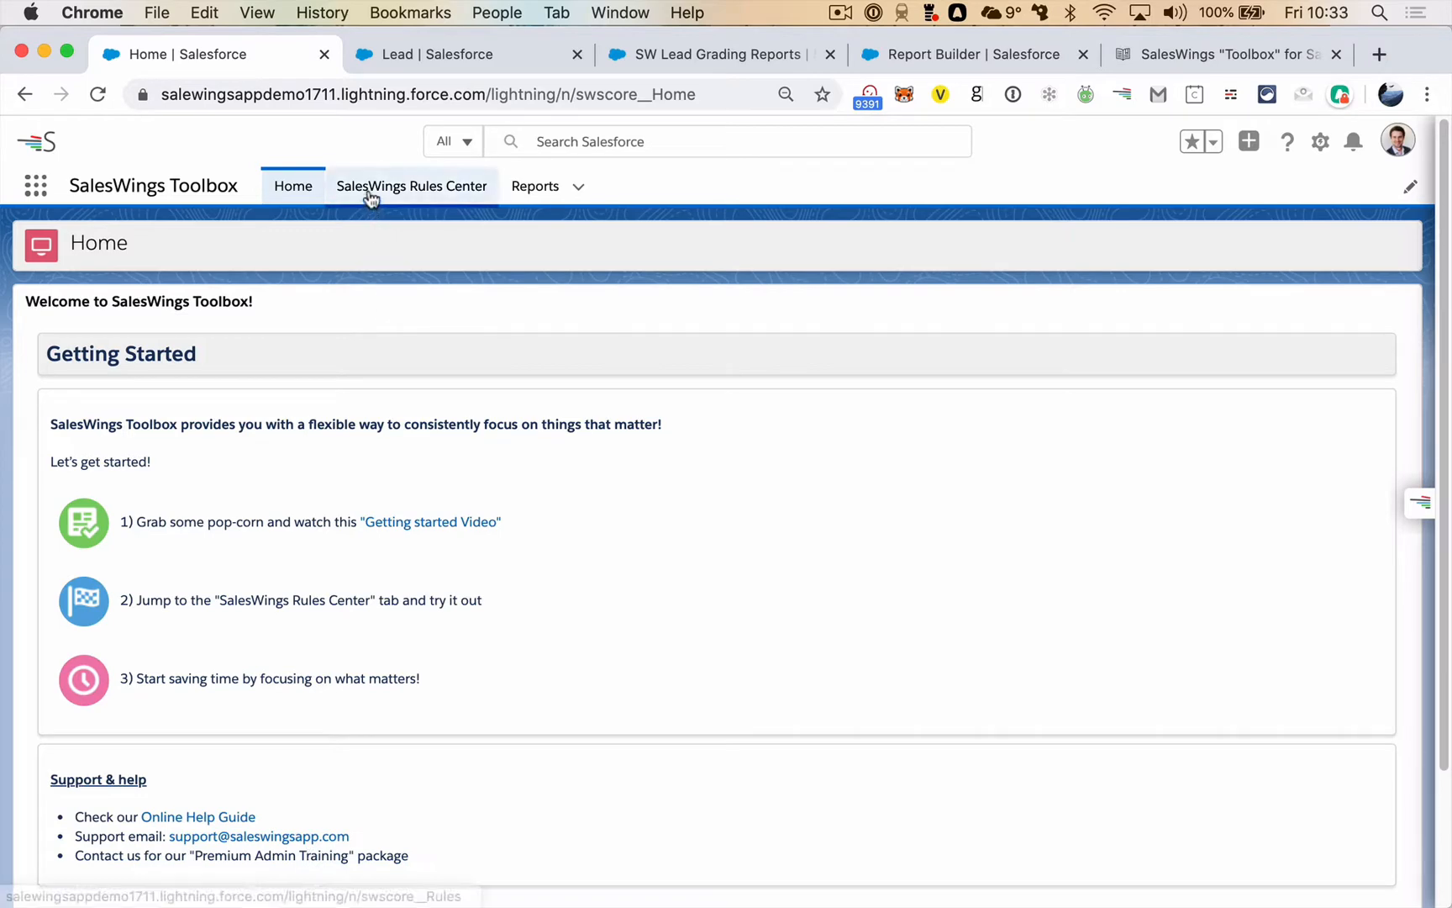
Go to the SalesWings Rules Center showing rule processing on and six scoring folders
{"action": "left_click", "coordinate": [412, 185]}
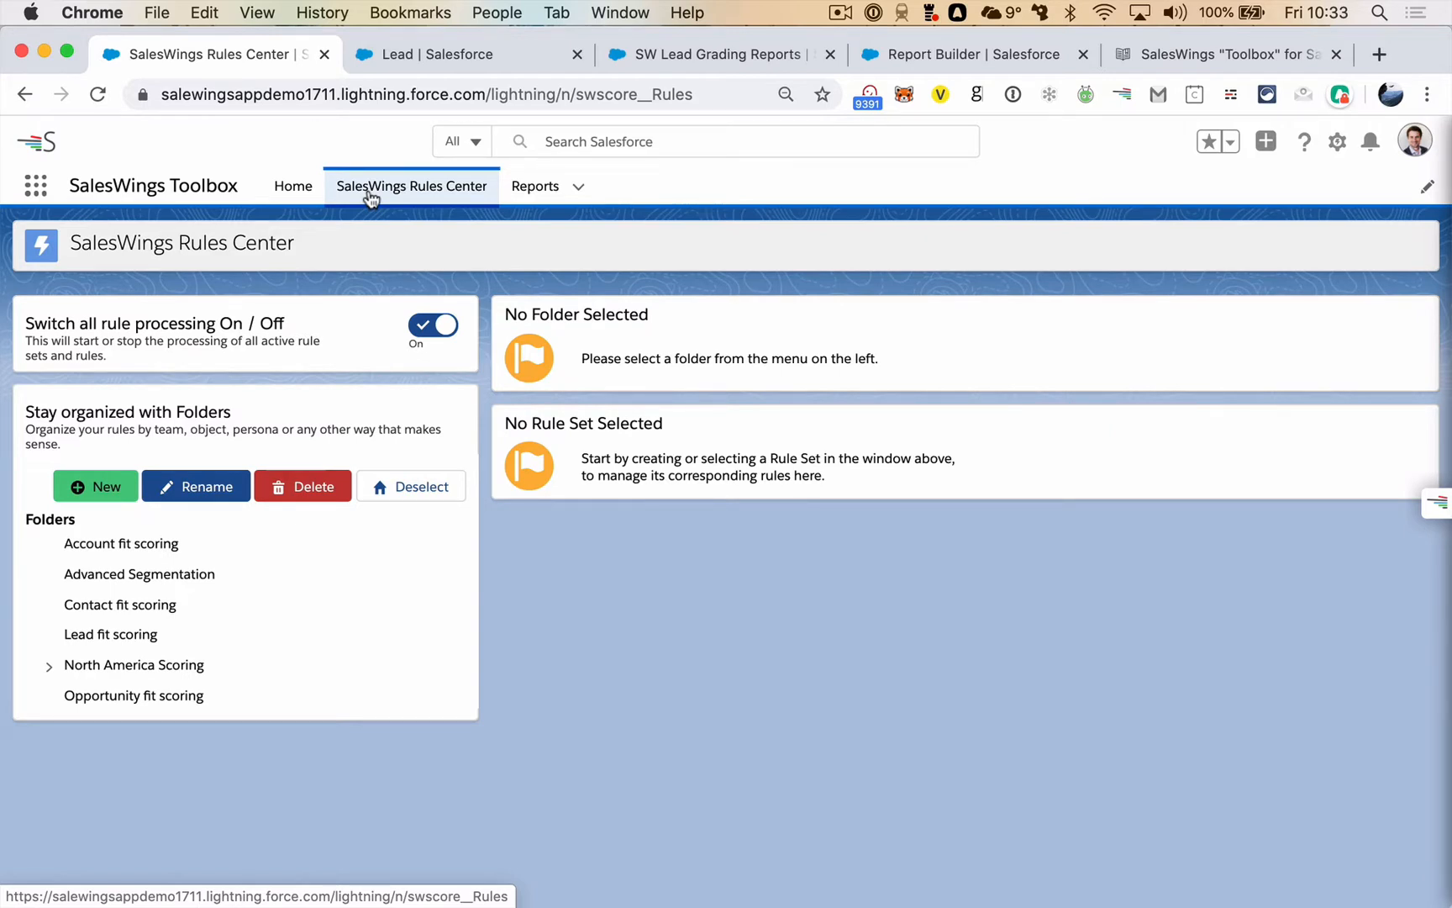
{"action": "mouse_move", "coordinate": [349, 410]}
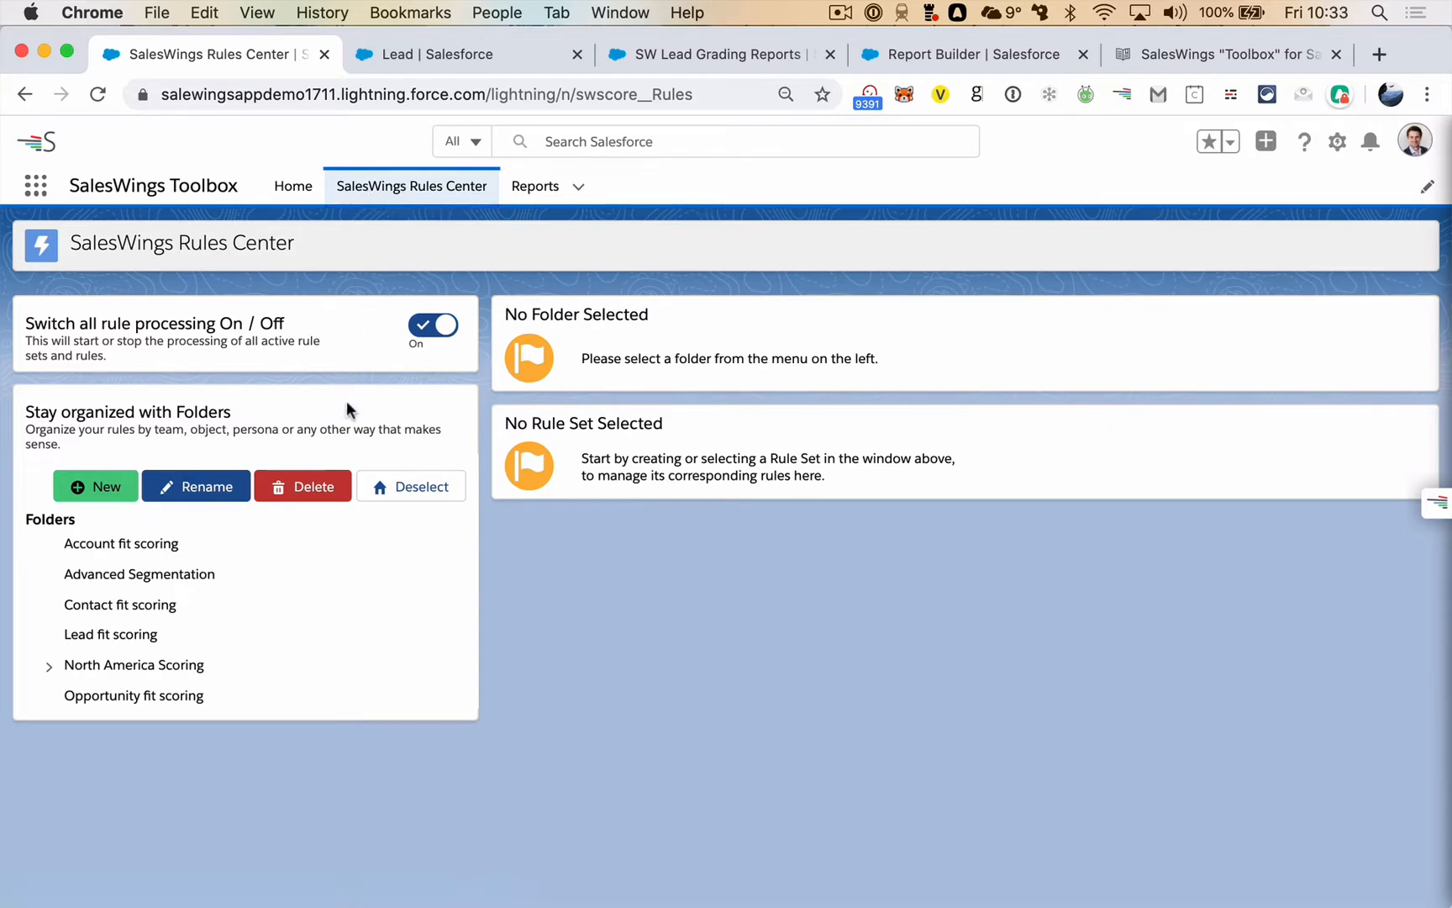
{"action": "mouse_move", "coordinate": [139, 489]}
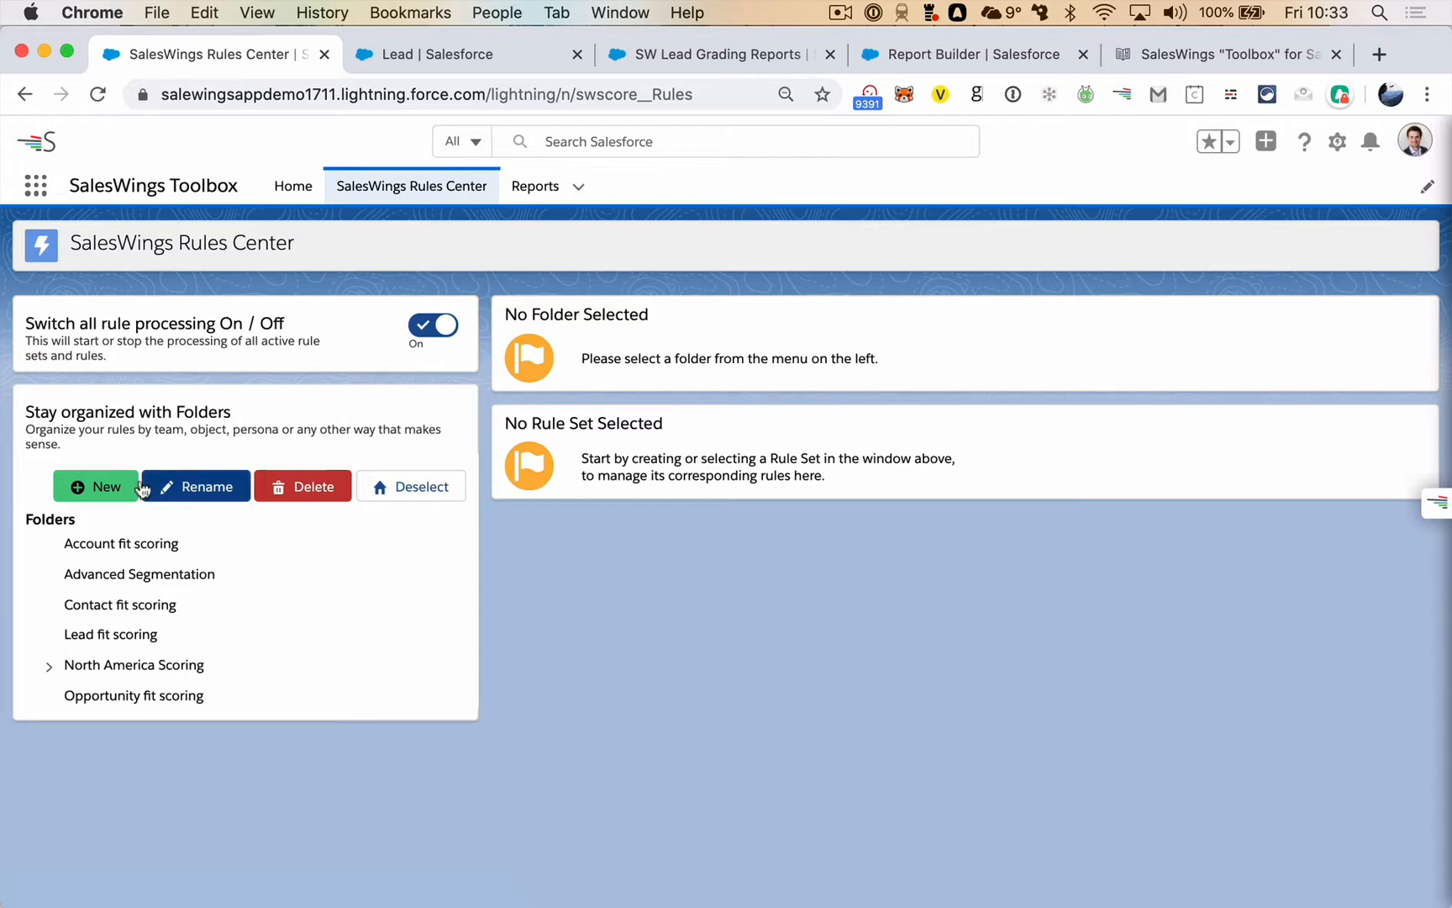
{"action": "mouse_move", "coordinate": [88, 528]}
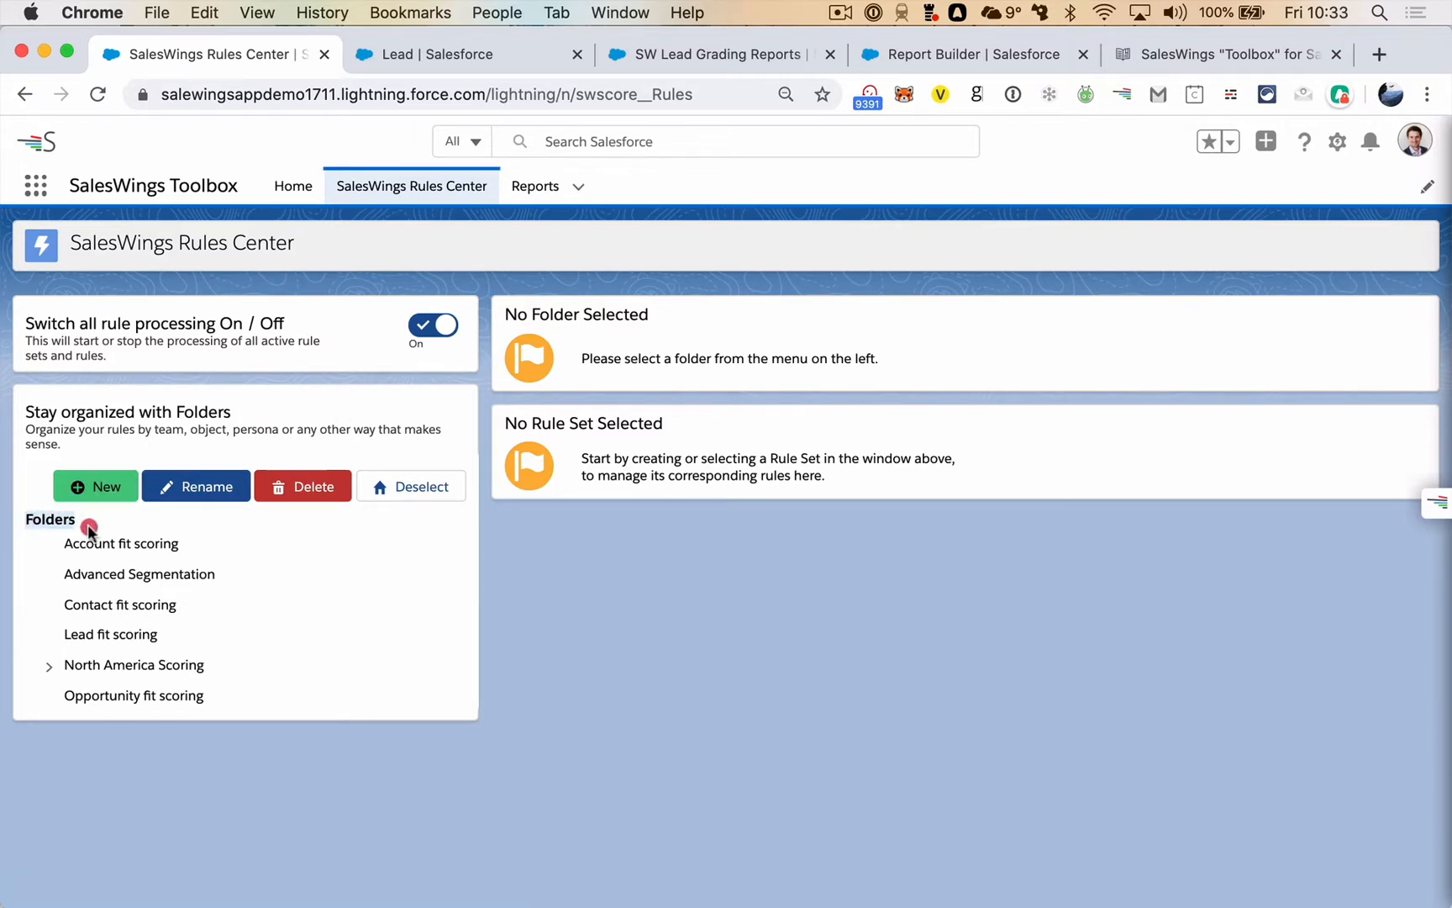
{"action": "mouse_move", "coordinate": [93, 532]}
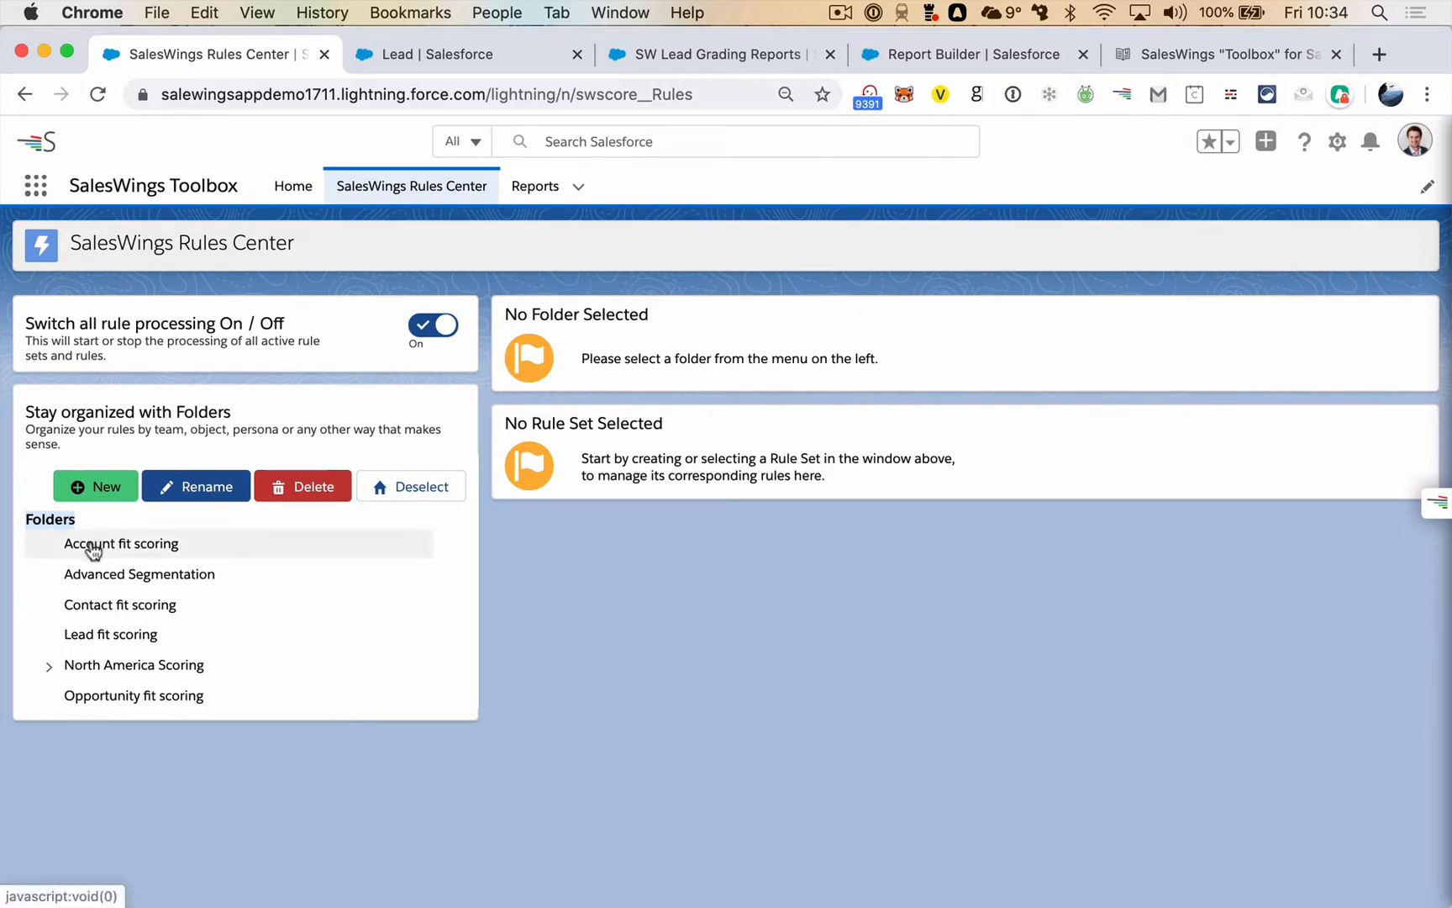
{"action": "mouse_move", "coordinate": [132, 666]}
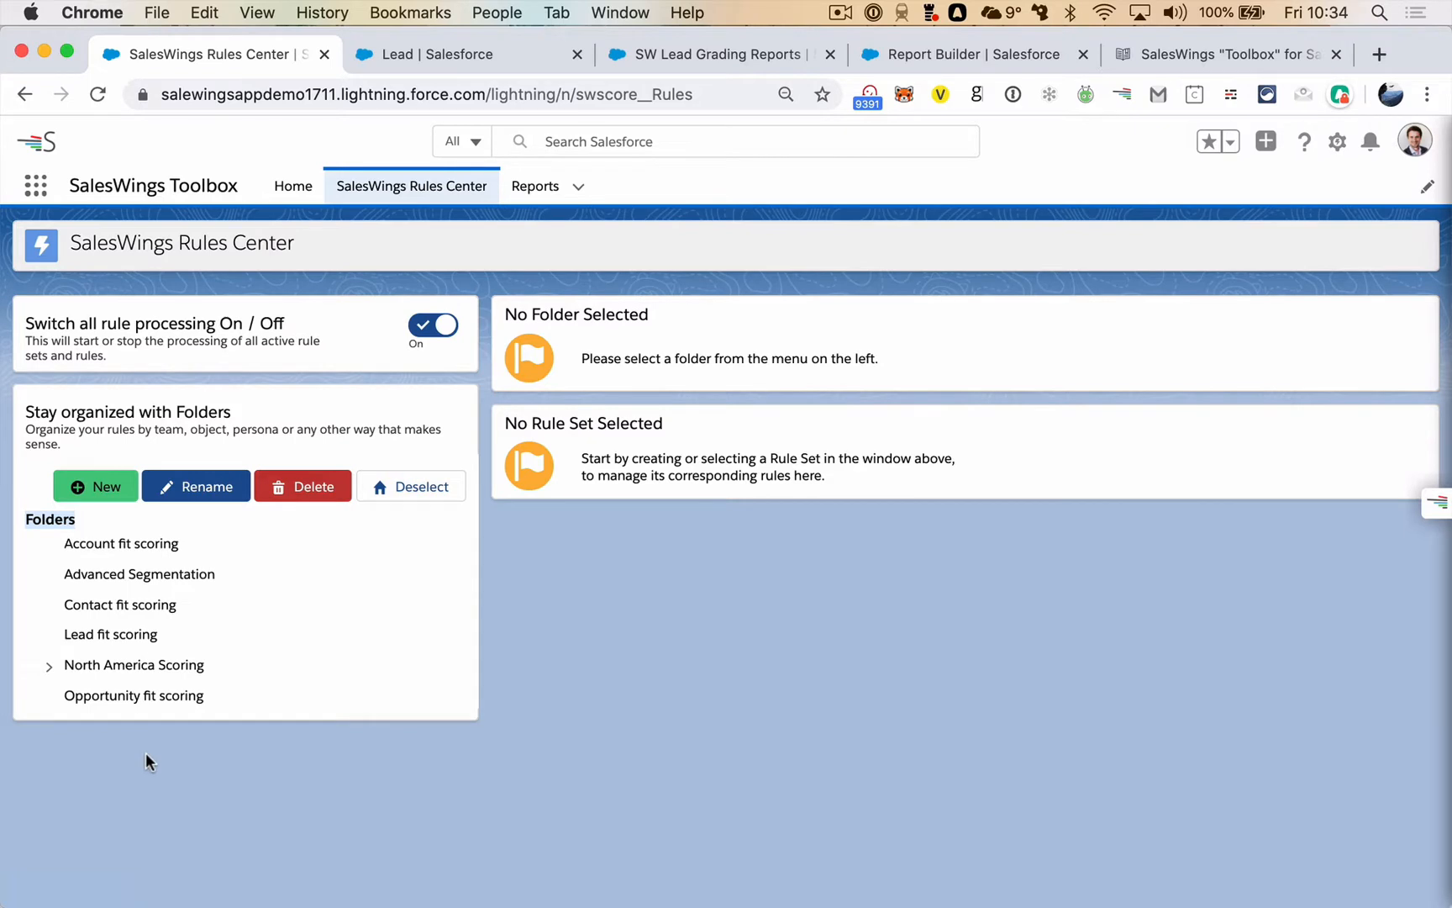
{"action": "mouse_move", "coordinate": [111, 634]}
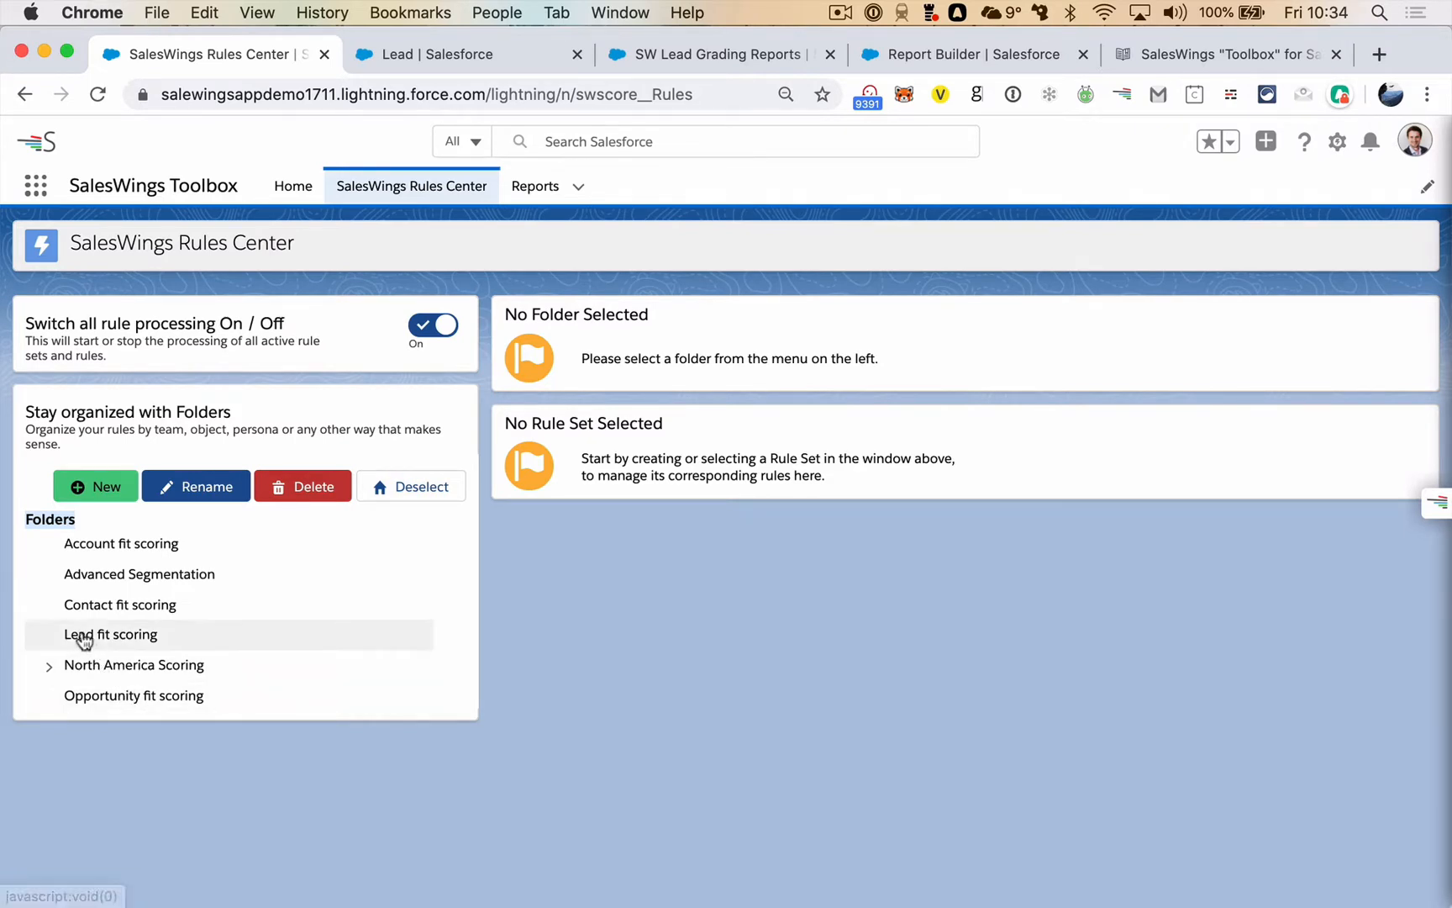
{"action": "mouse_move", "coordinate": [119, 604]}
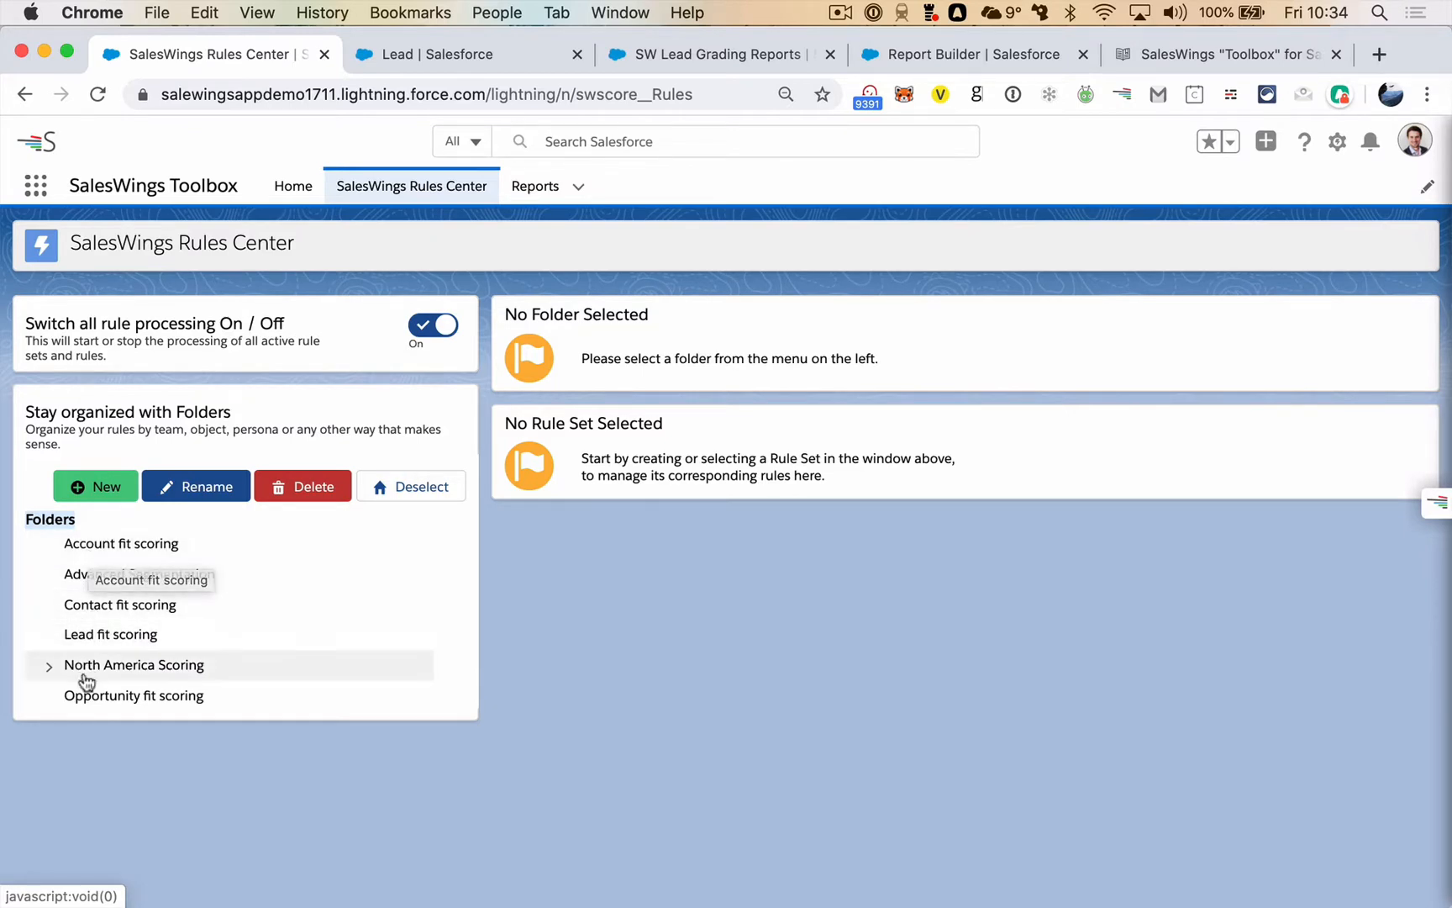
{"action": "mouse_move", "coordinate": [146, 778]}
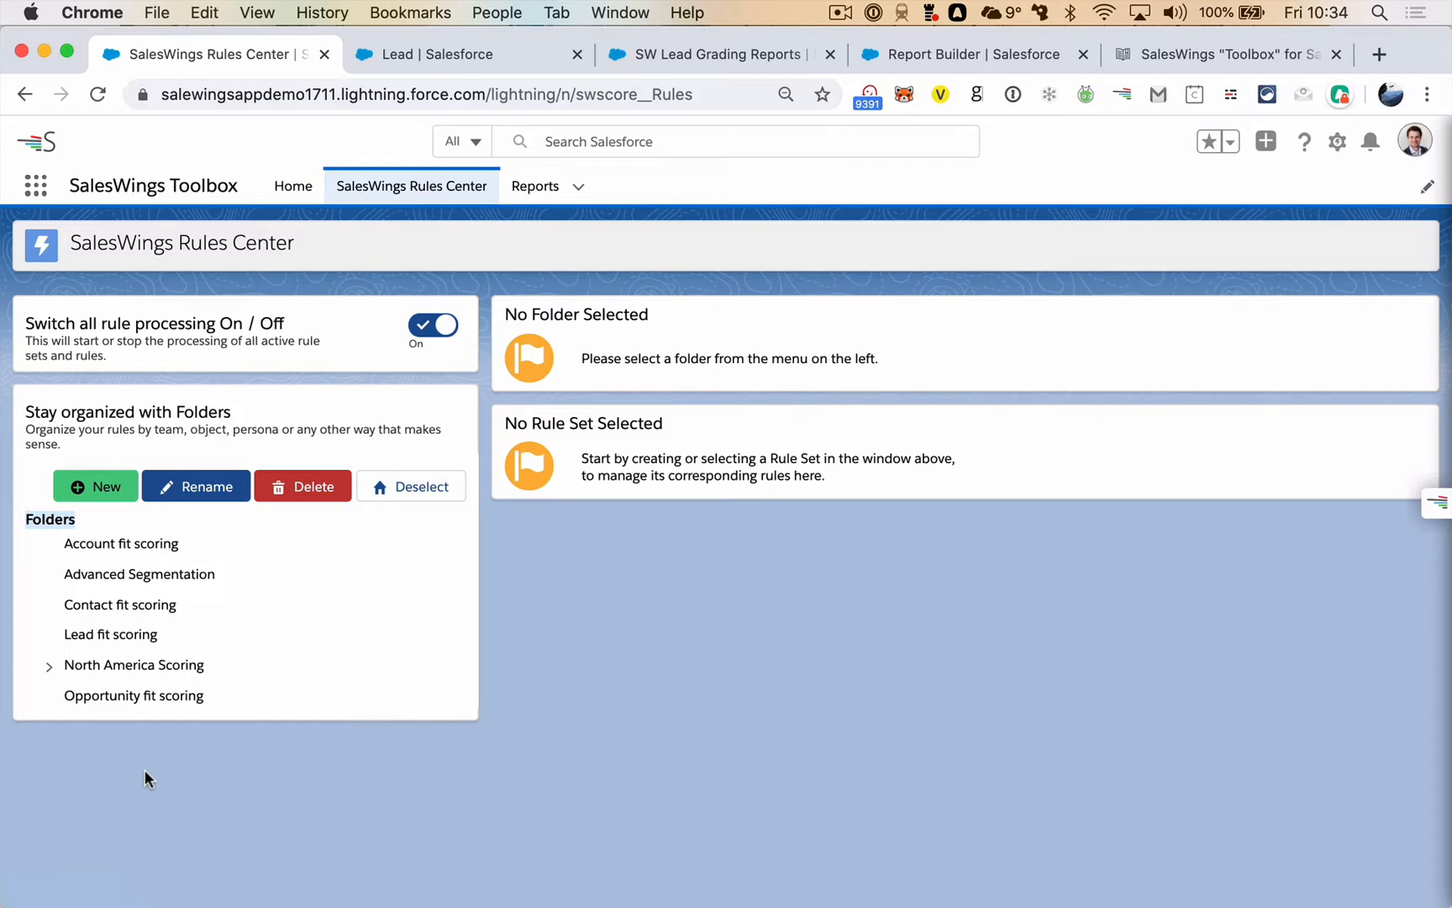
{"action": "mouse_move", "coordinate": [138, 712]}
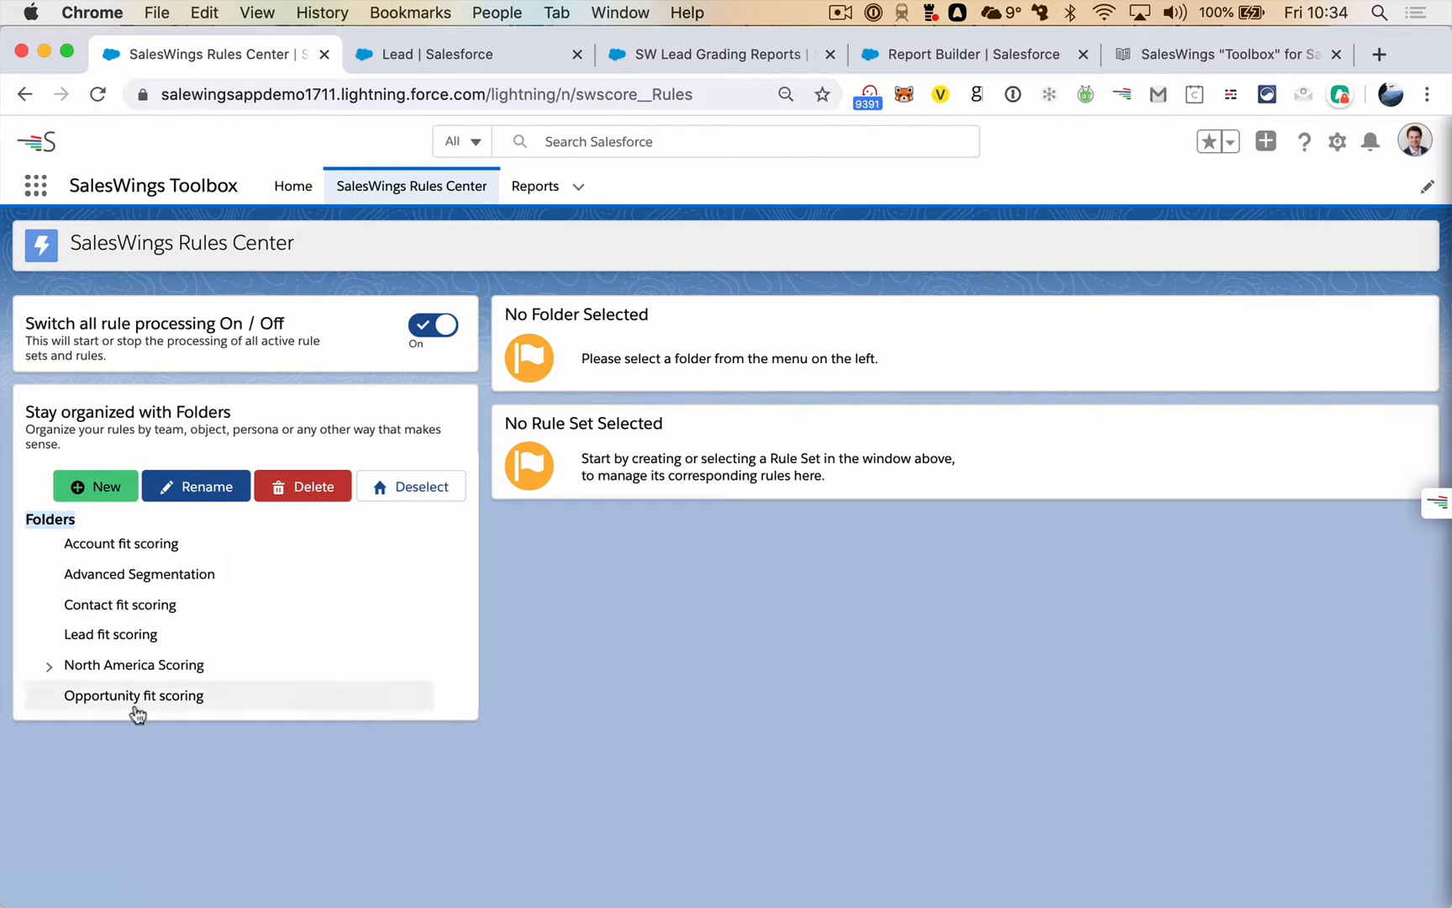
Select the Opportunity fit scoring folder to list its active, points-based rule set on SW Oppty Fit
{"action": "left_click", "coordinate": [133, 694]}
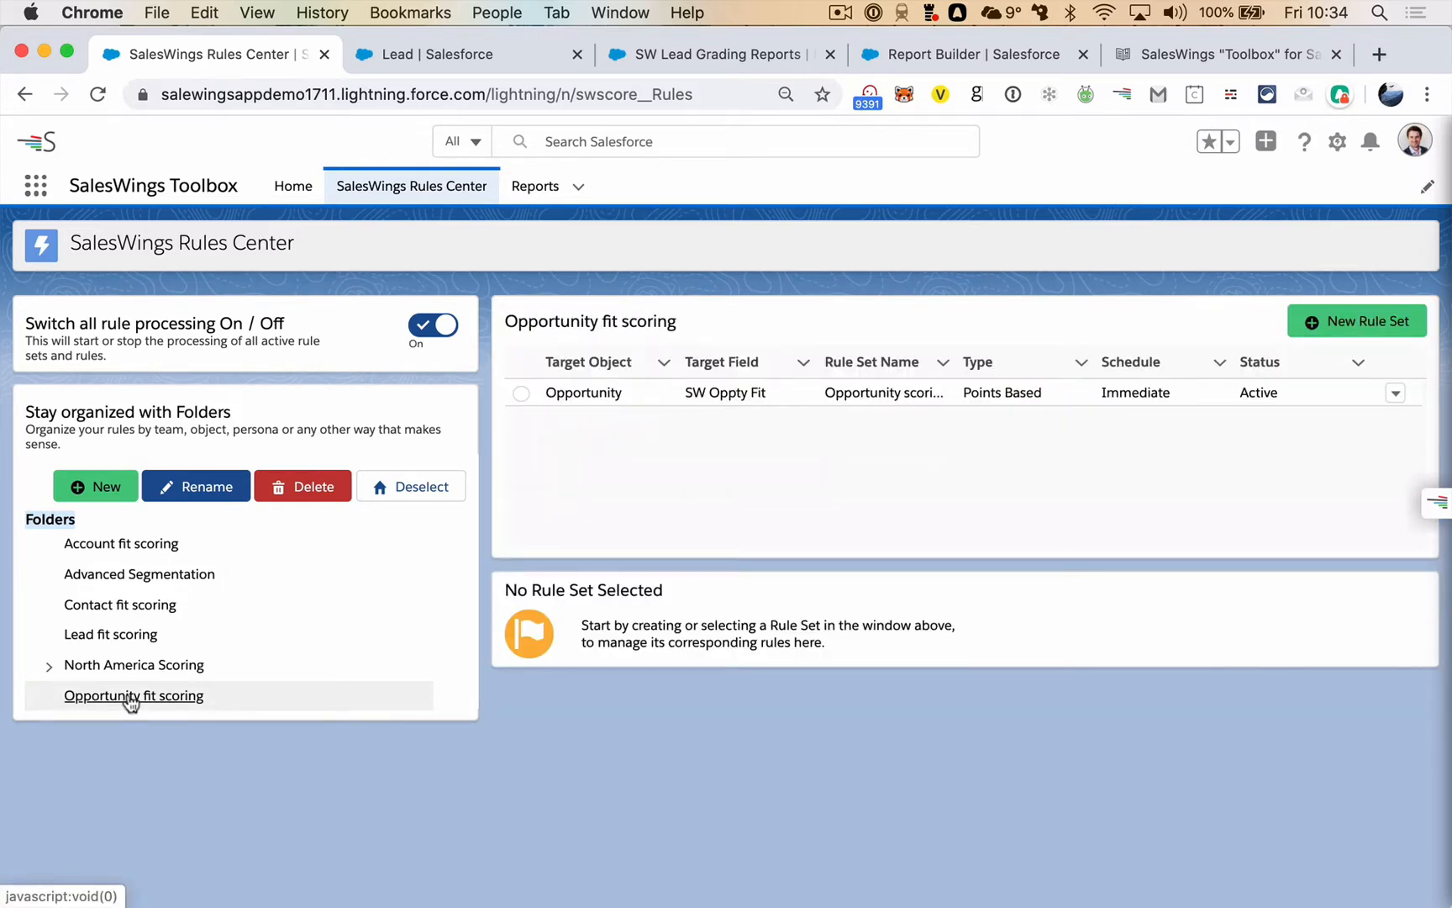
{"action": "mouse_move", "coordinate": [163, 706]}
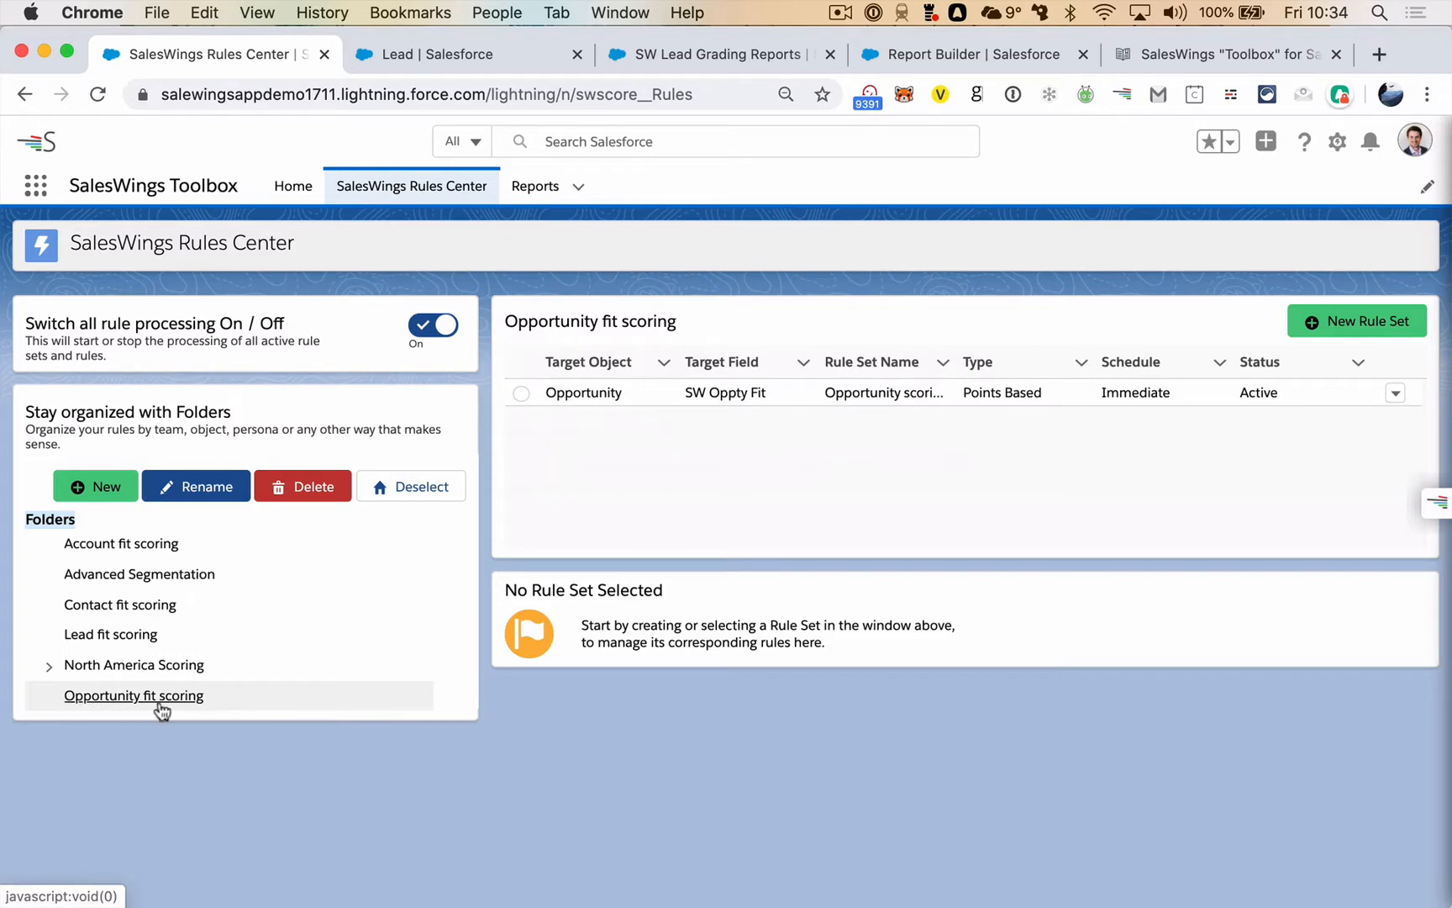
{"action": "mouse_move", "coordinate": [668, 471]}
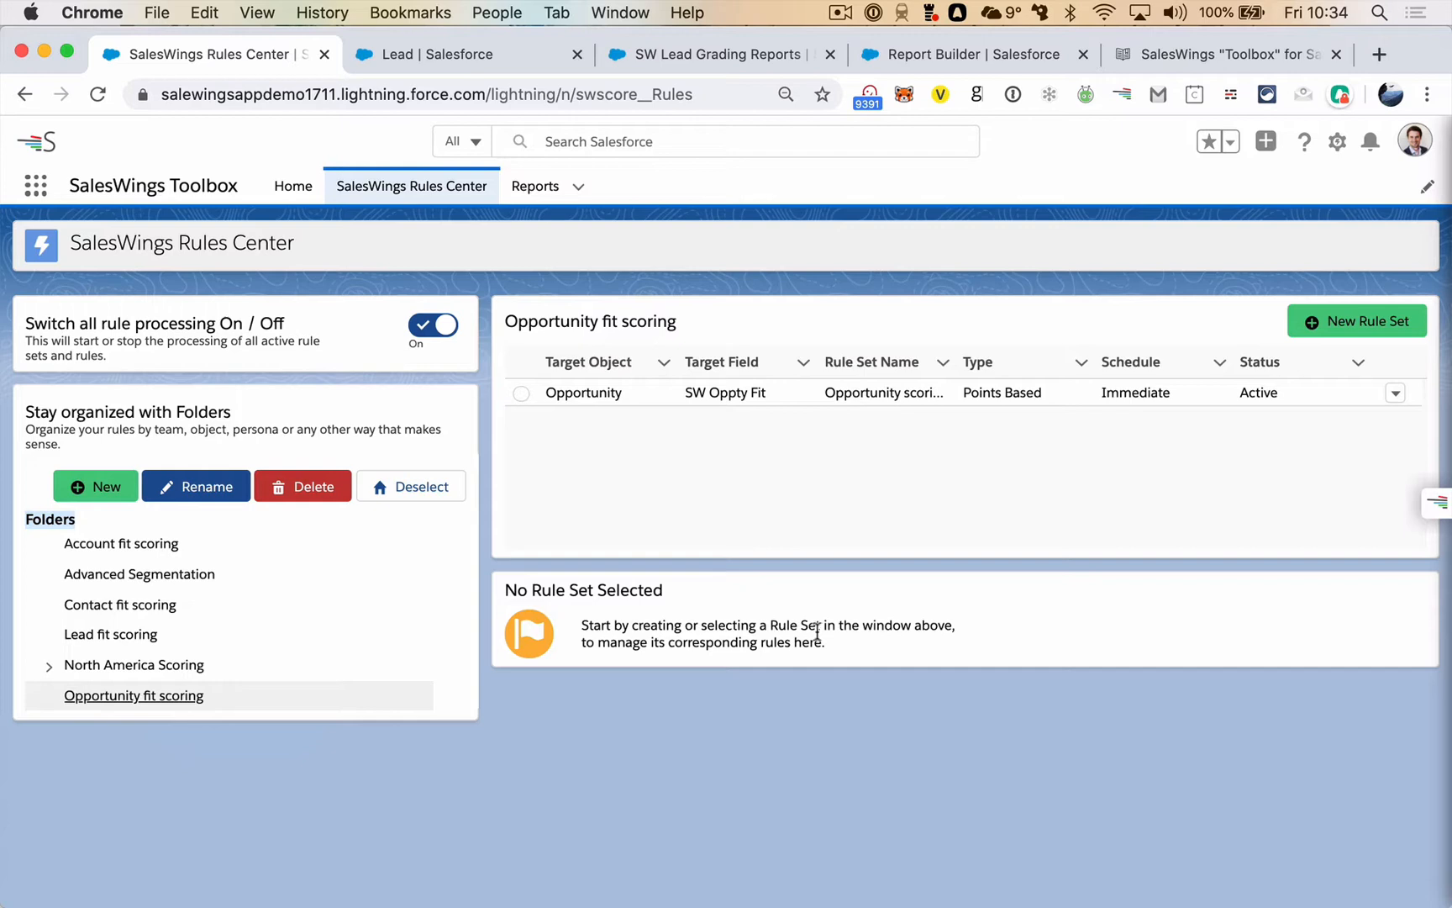
{"action": "mouse_move", "coordinate": [832, 606]}
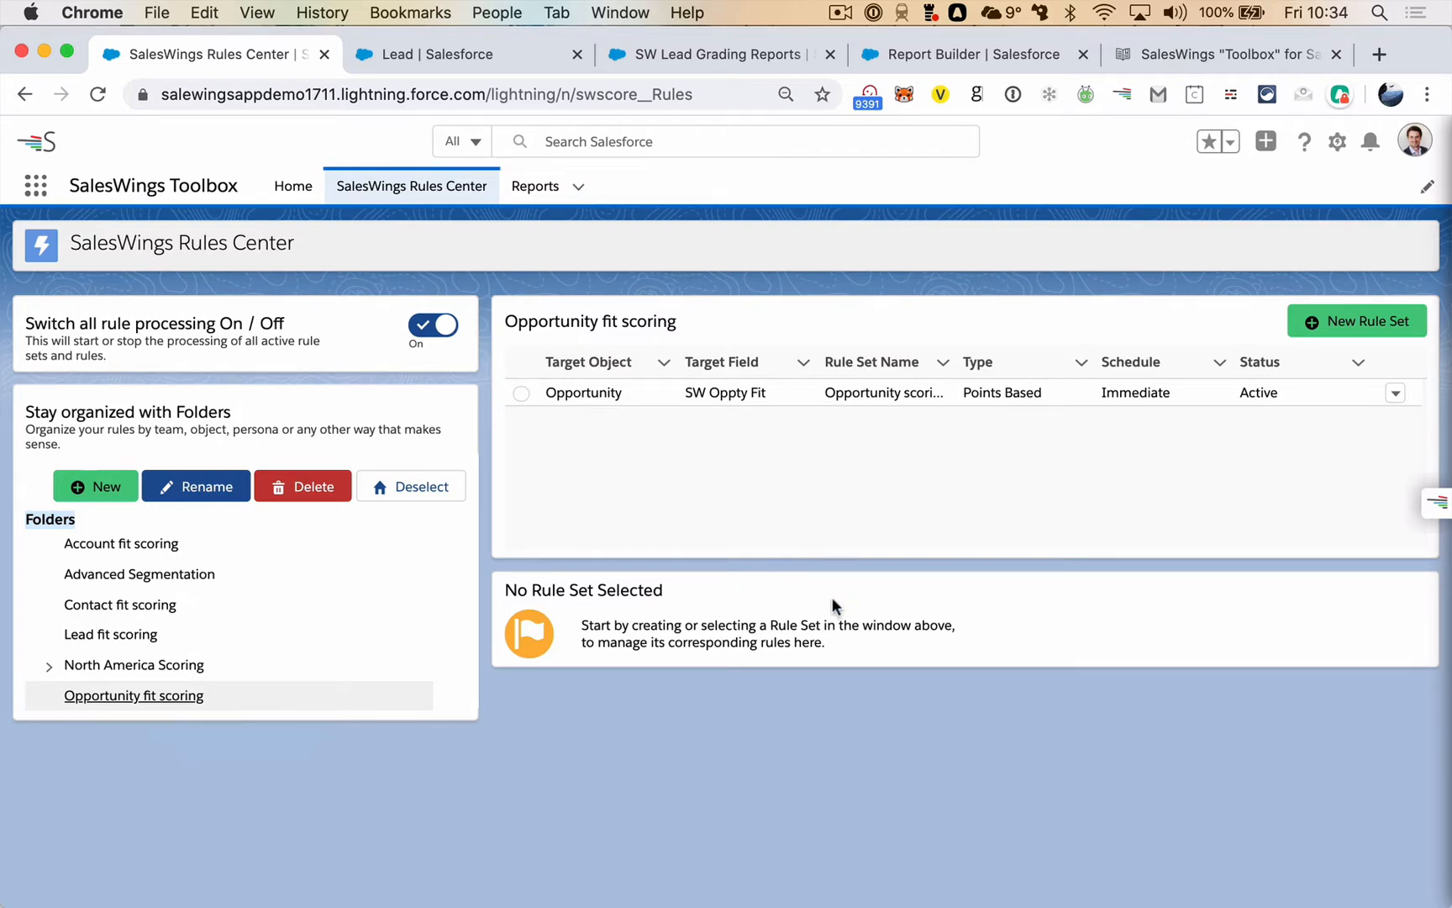
{"action": "mouse_move", "coordinate": [749, 482]}
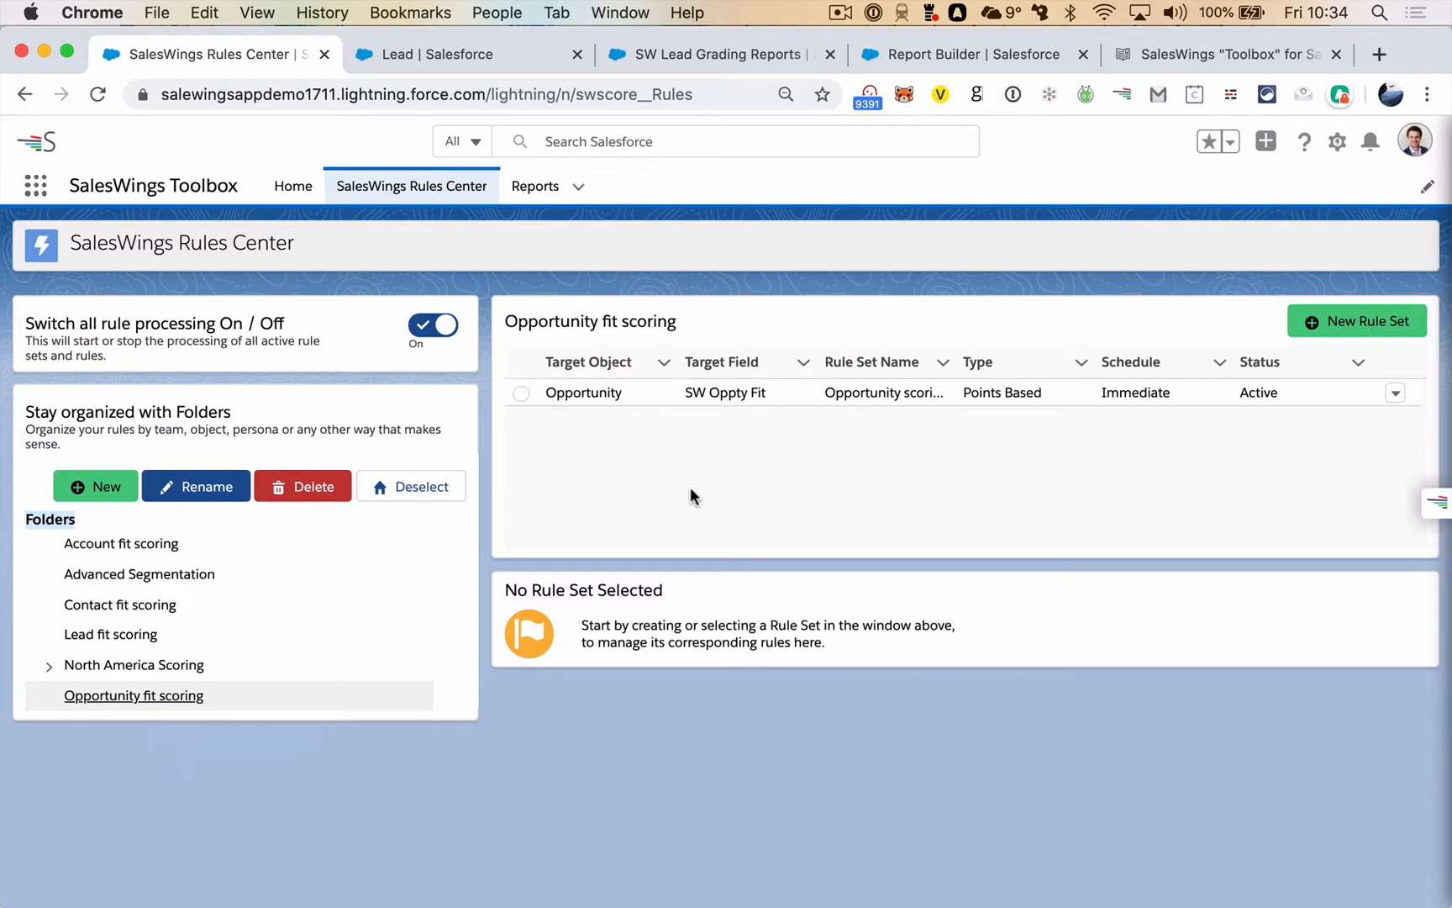
{"action": "mouse_move", "coordinate": [601, 478]}
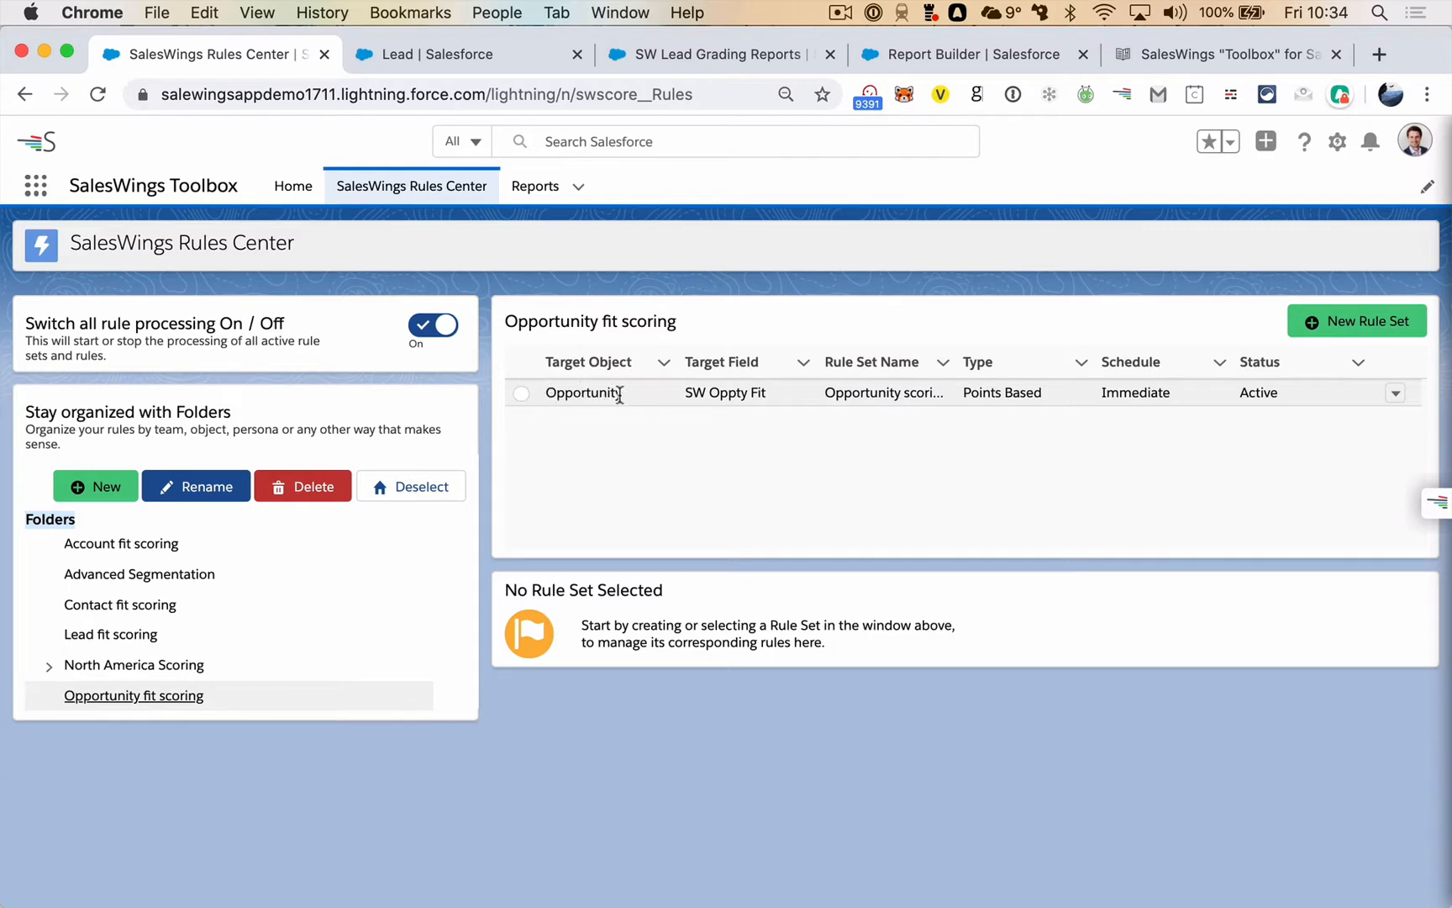
{"action": "mouse_move", "coordinate": [684, 398]}
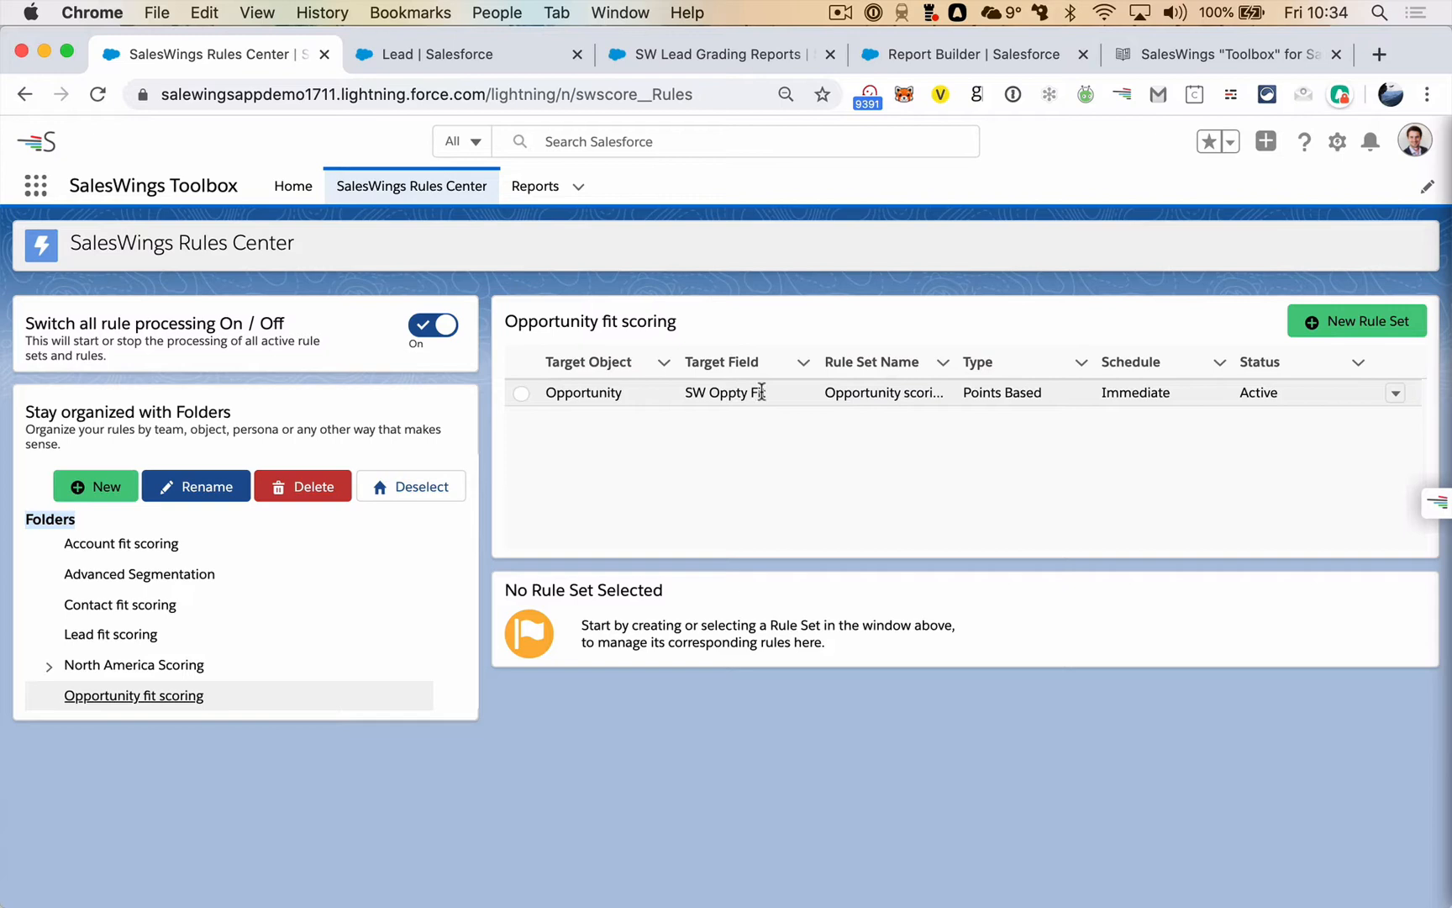
{"action": "mouse_move", "coordinate": [761, 397]}
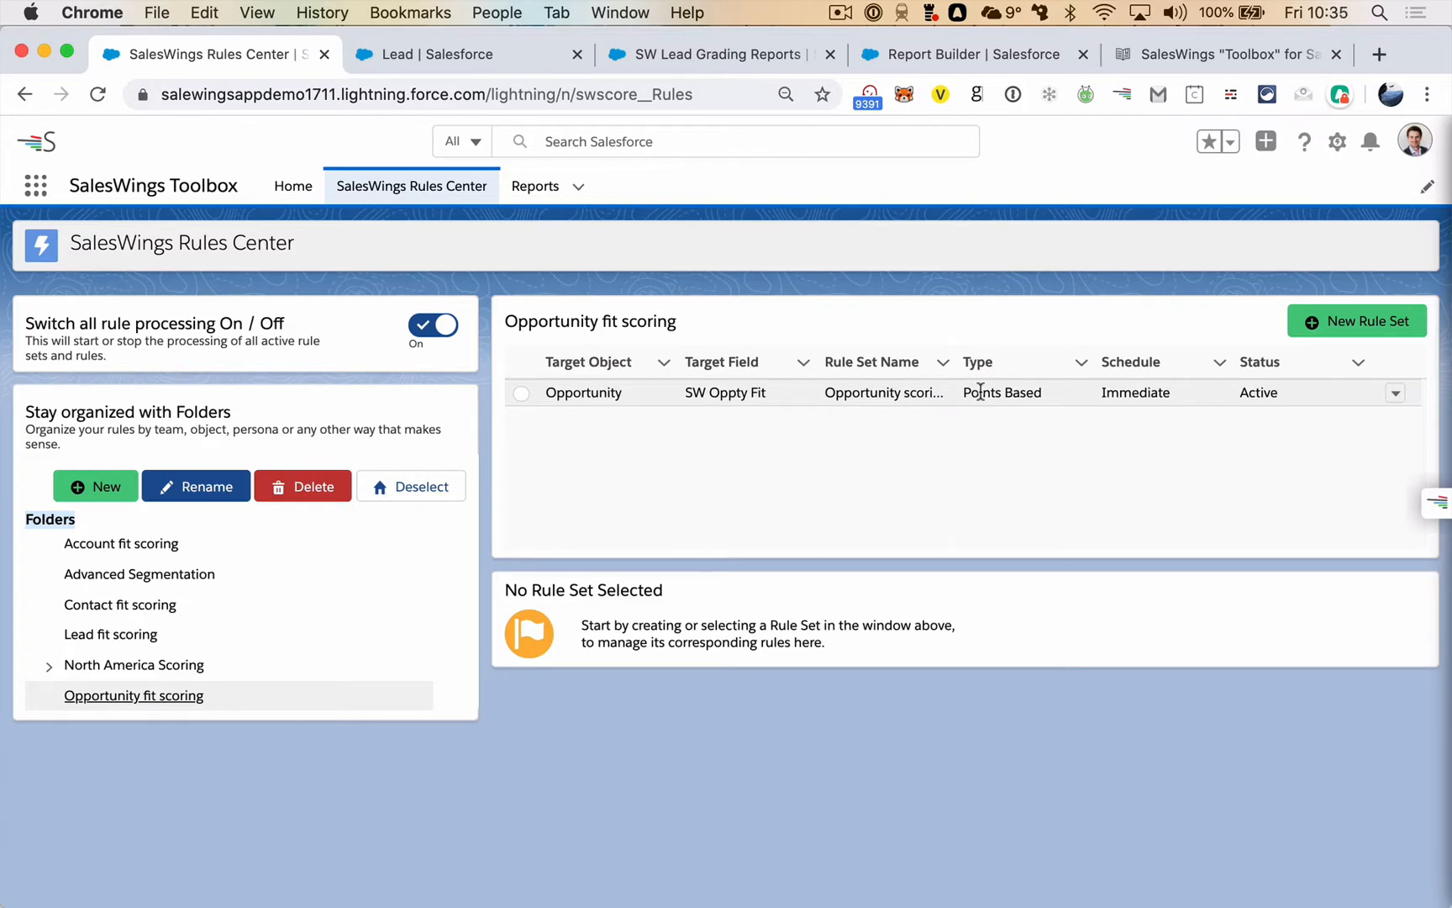
{"action": "left_click", "coordinate": [976, 362]}
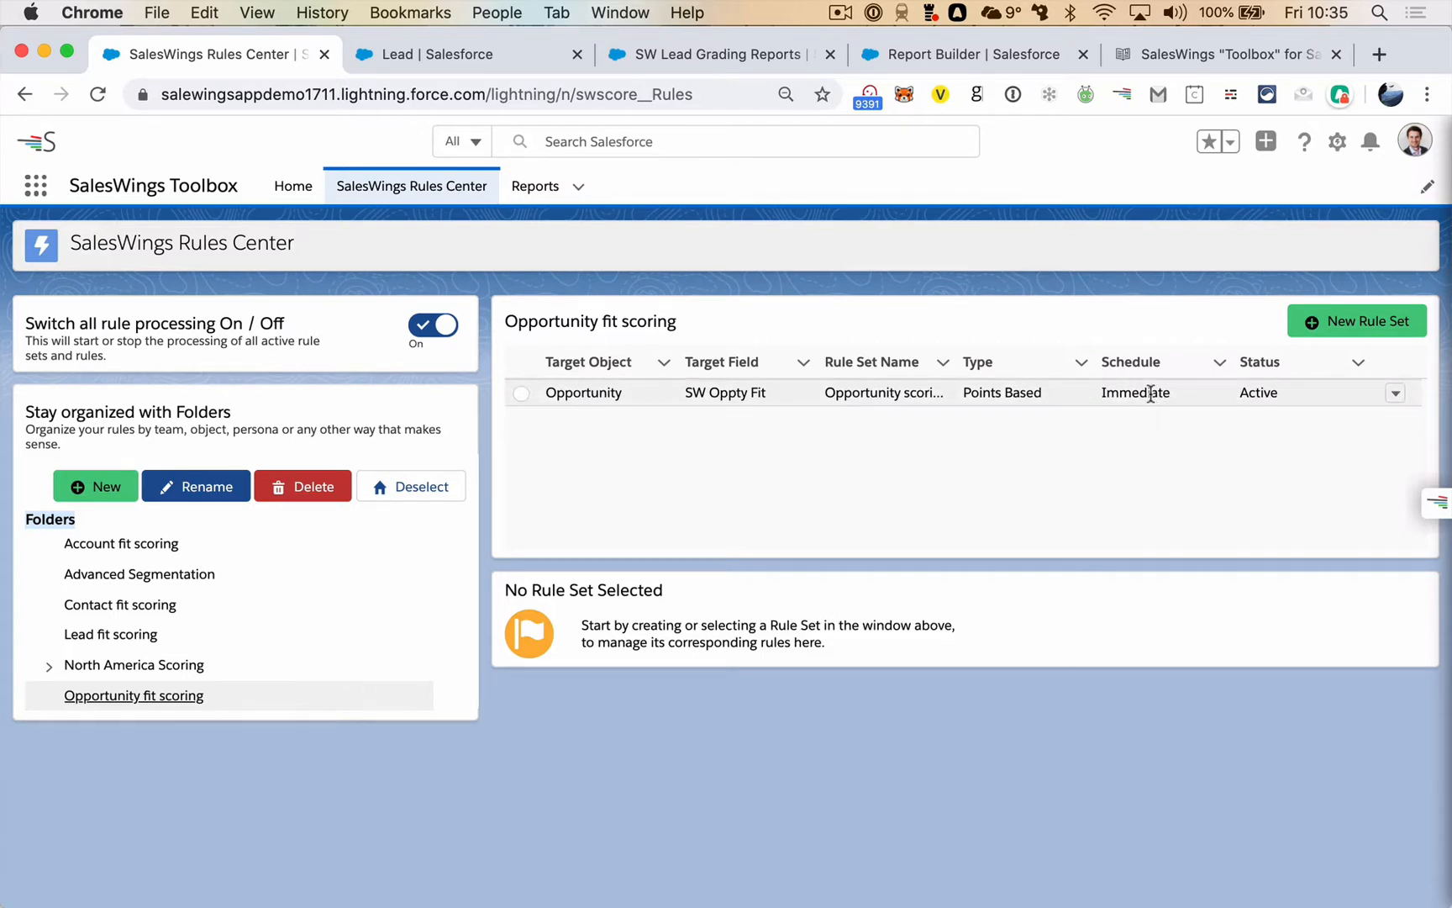
{"action": "mouse_move", "coordinate": [981, 459]}
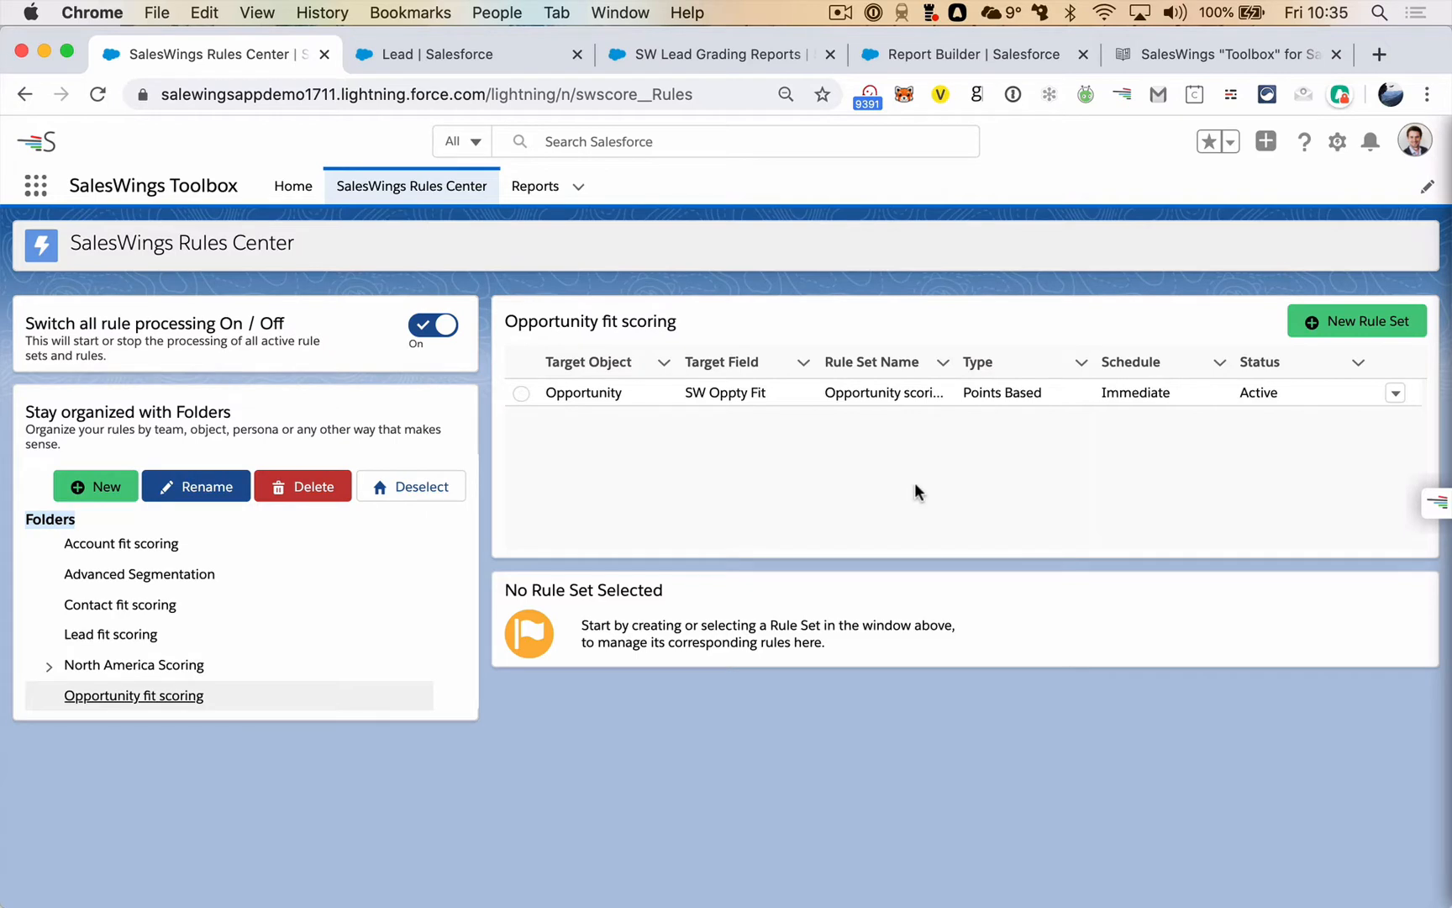
{"action": "mouse_move", "coordinate": [824, 454]}
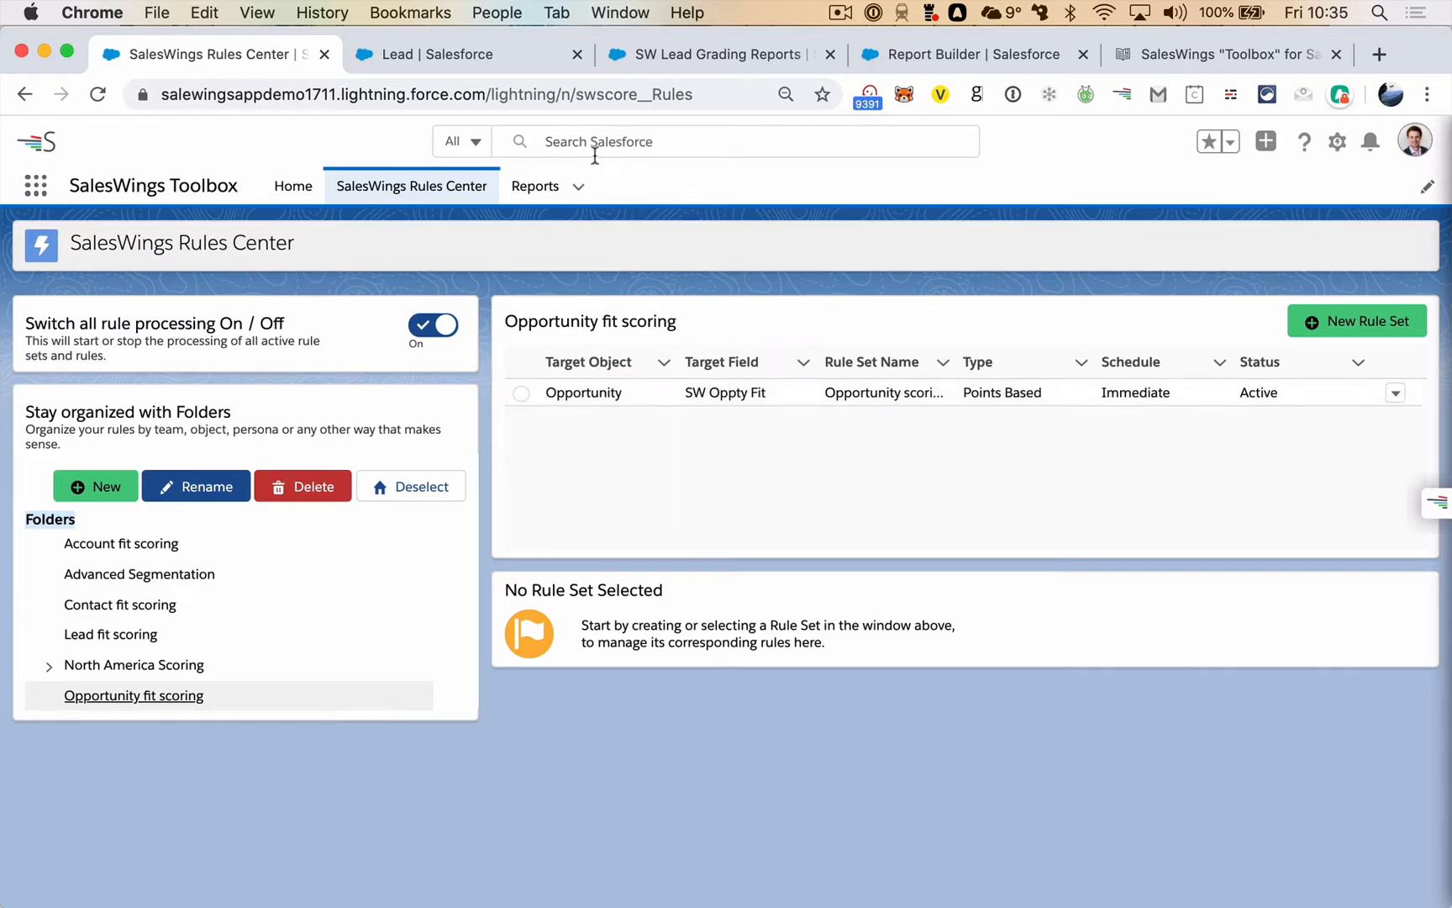
{"action": "left_click", "coordinate": [435, 53]}
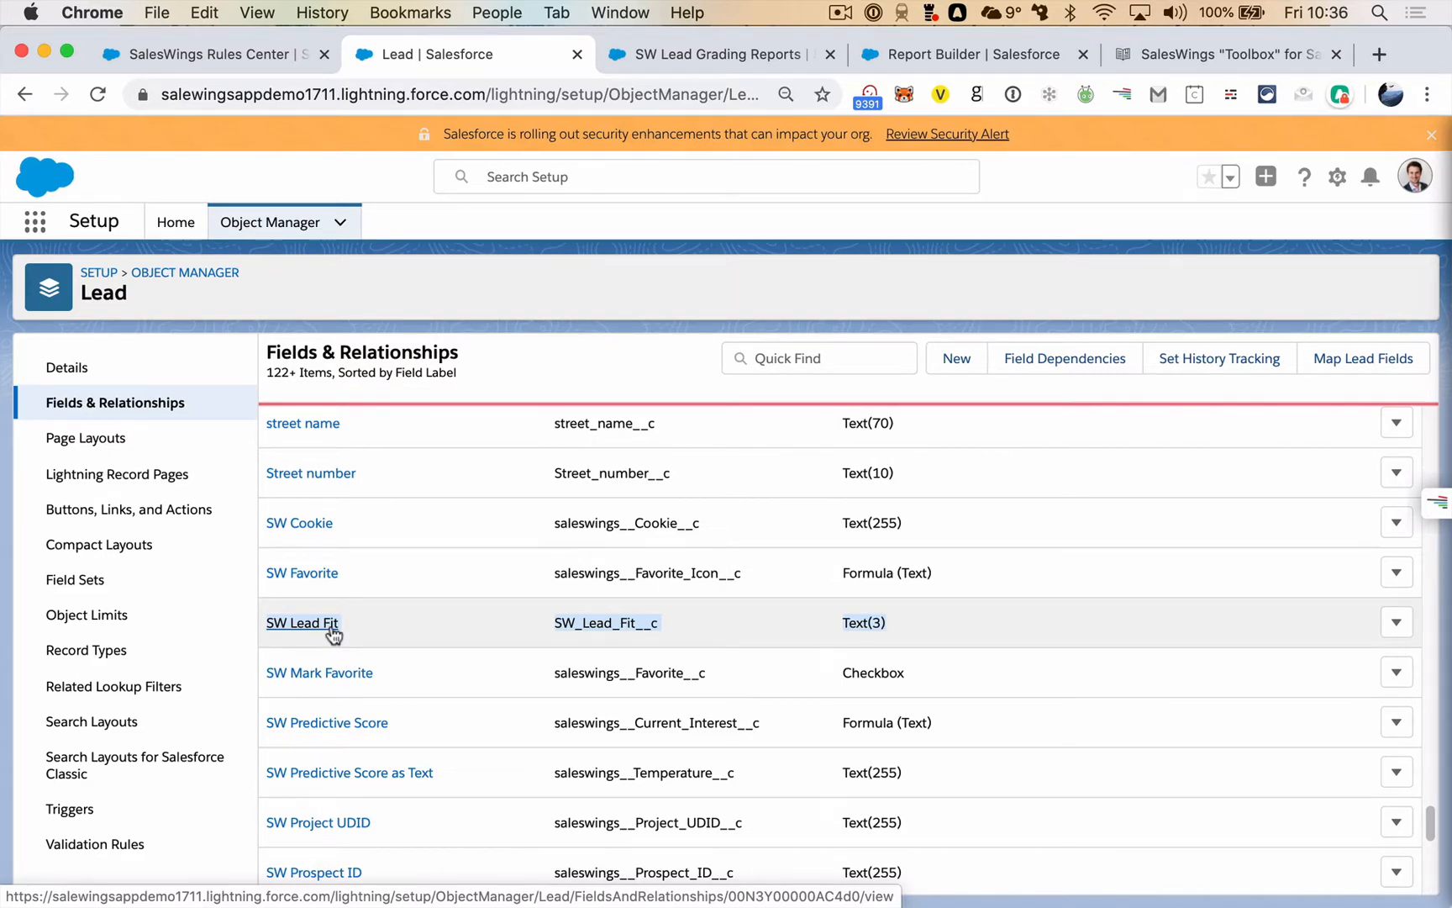
{"action": "left_click", "coordinate": [214, 54]}
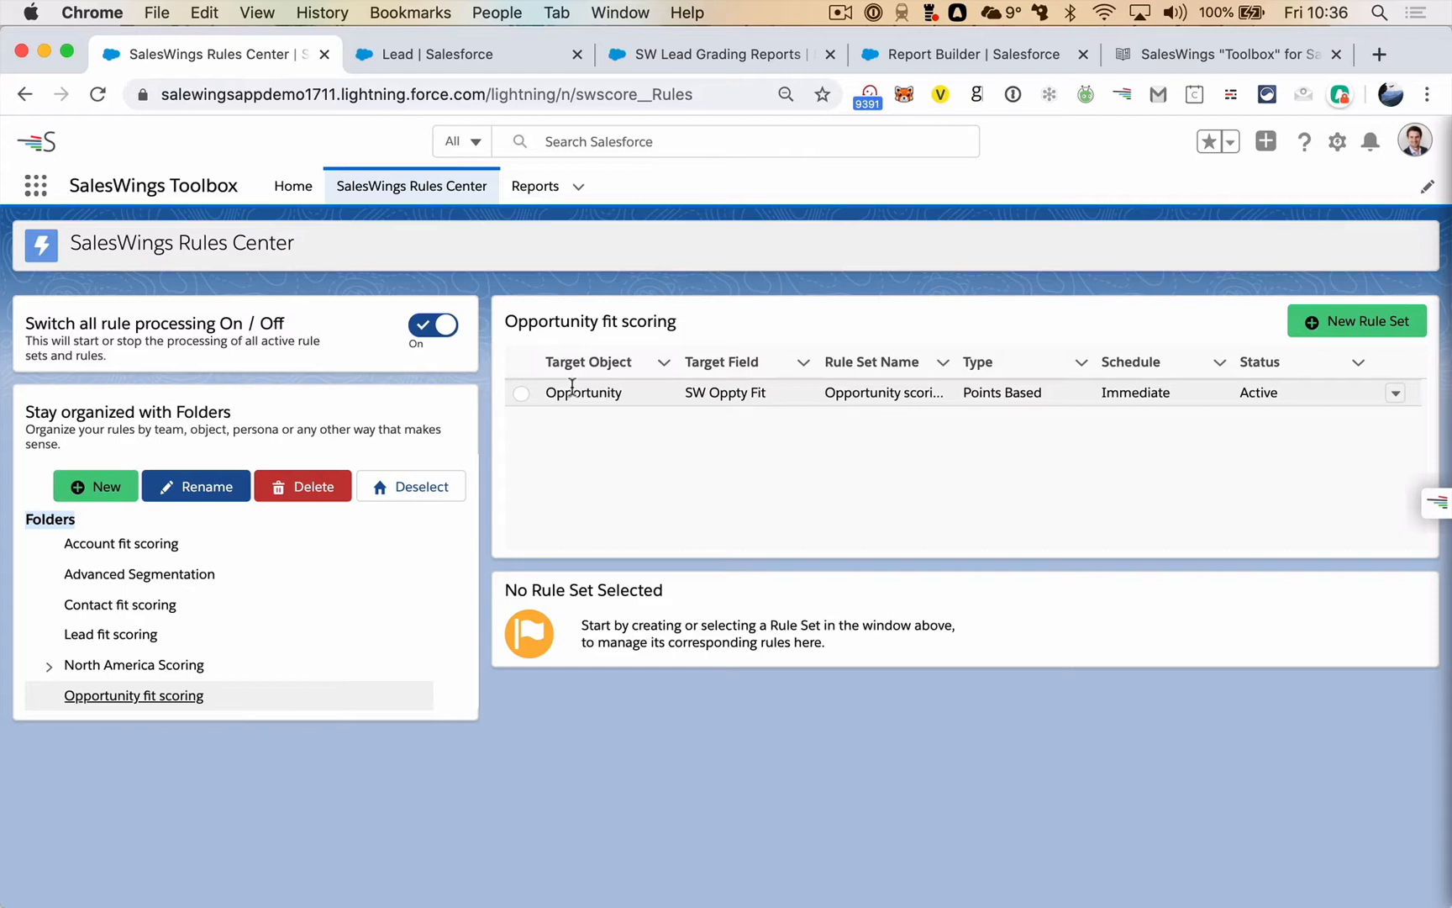
Select the Opportunity rule set to review its seven active scoring rules and point contributions
{"action": "left_click", "coordinate": [521, 392]}
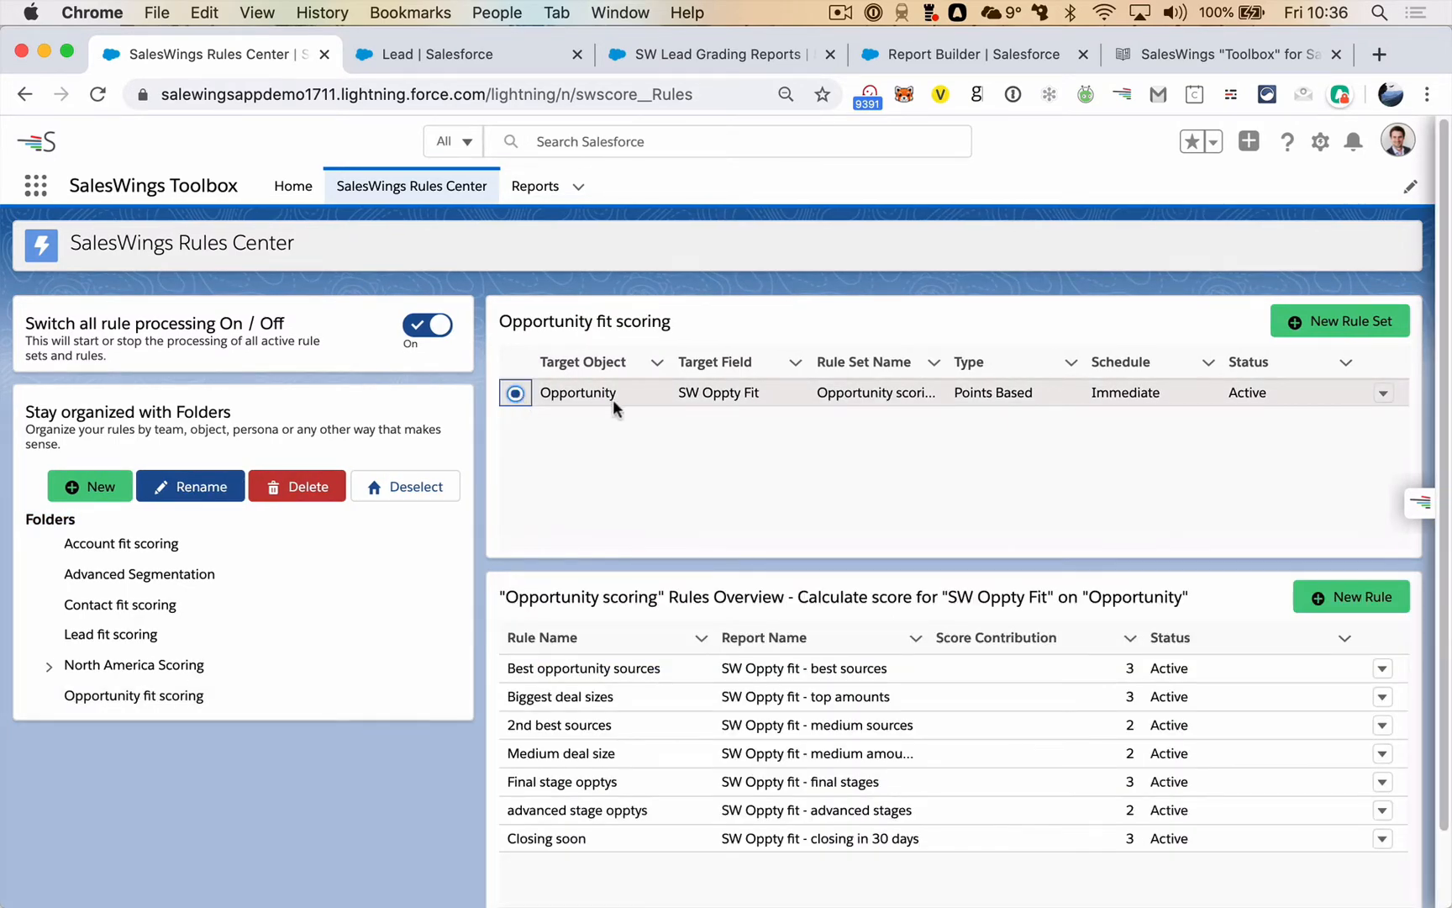
{"action": "left_click", "coordinate": [765, 638]}
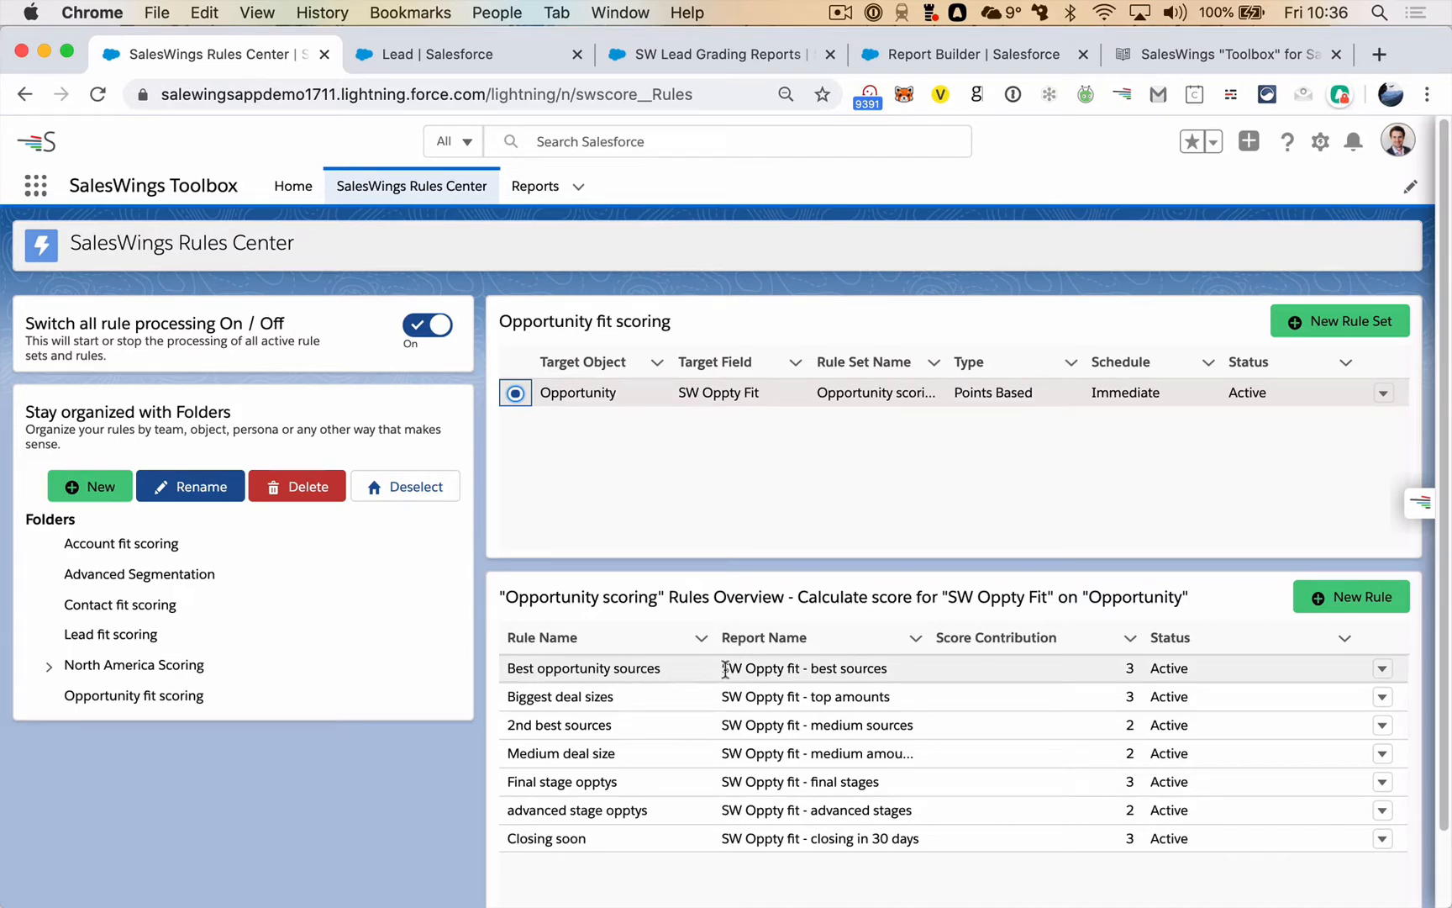
{"action": "mouse_move", "coordinate": [893, 678]}
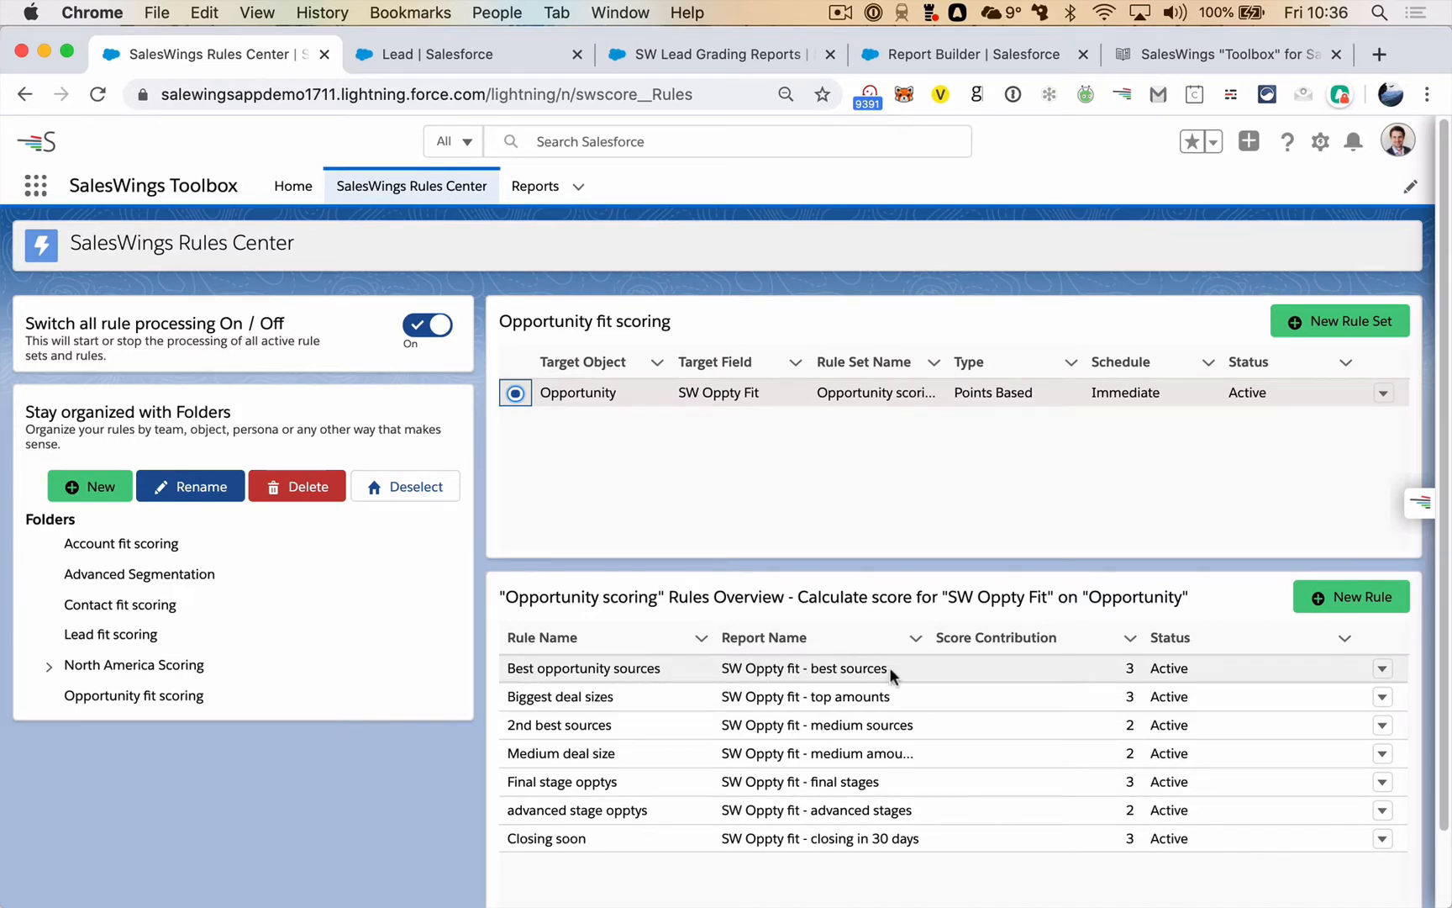
{"action": "mouse_move", "coordinate": [1125, 676]}
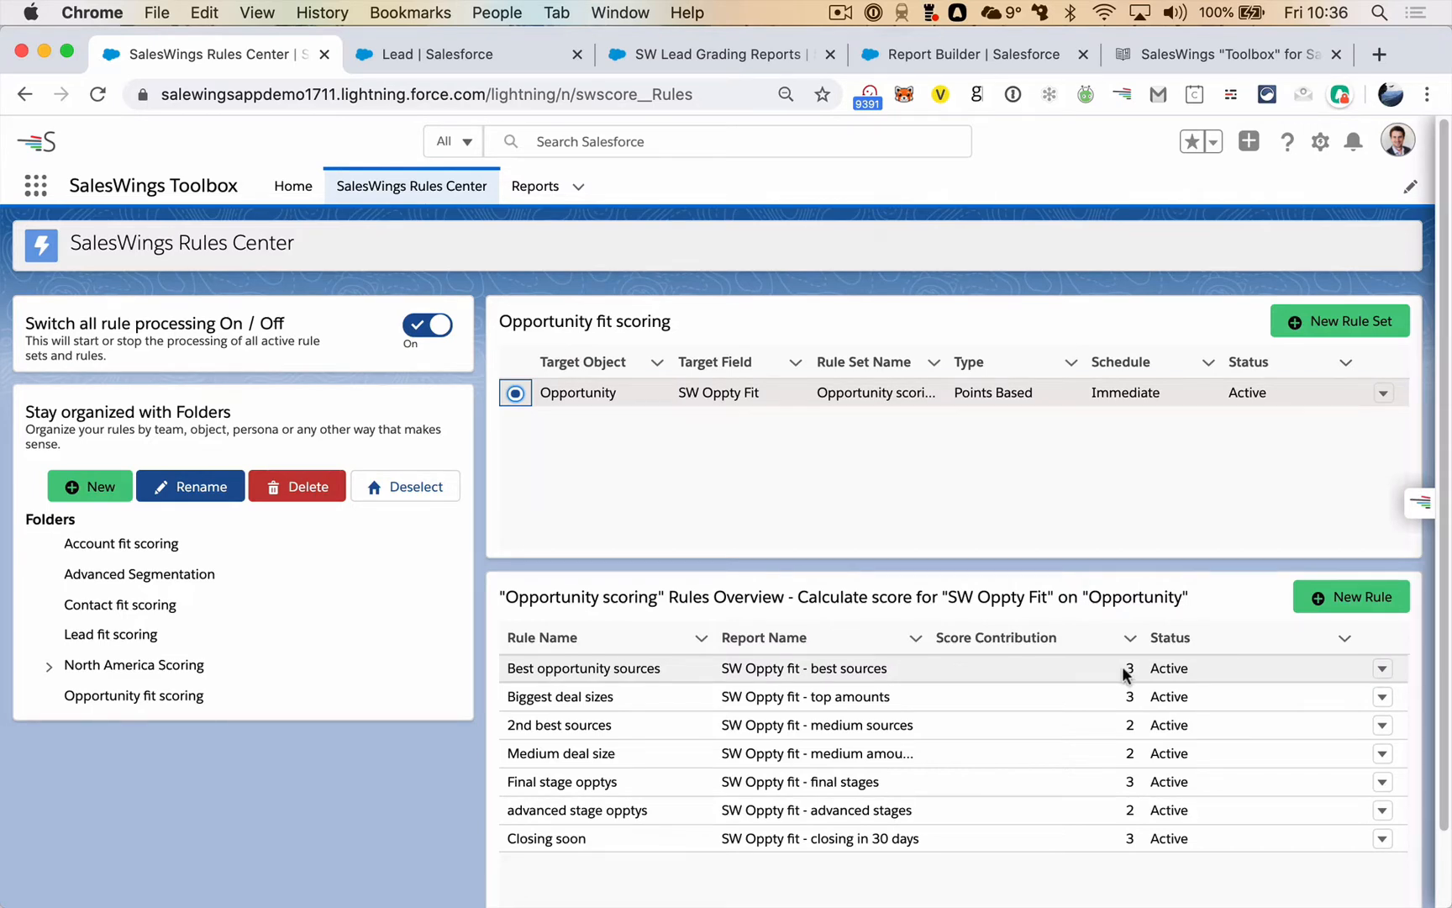
{"action": "left_click", "coordinate": [763, 637]}
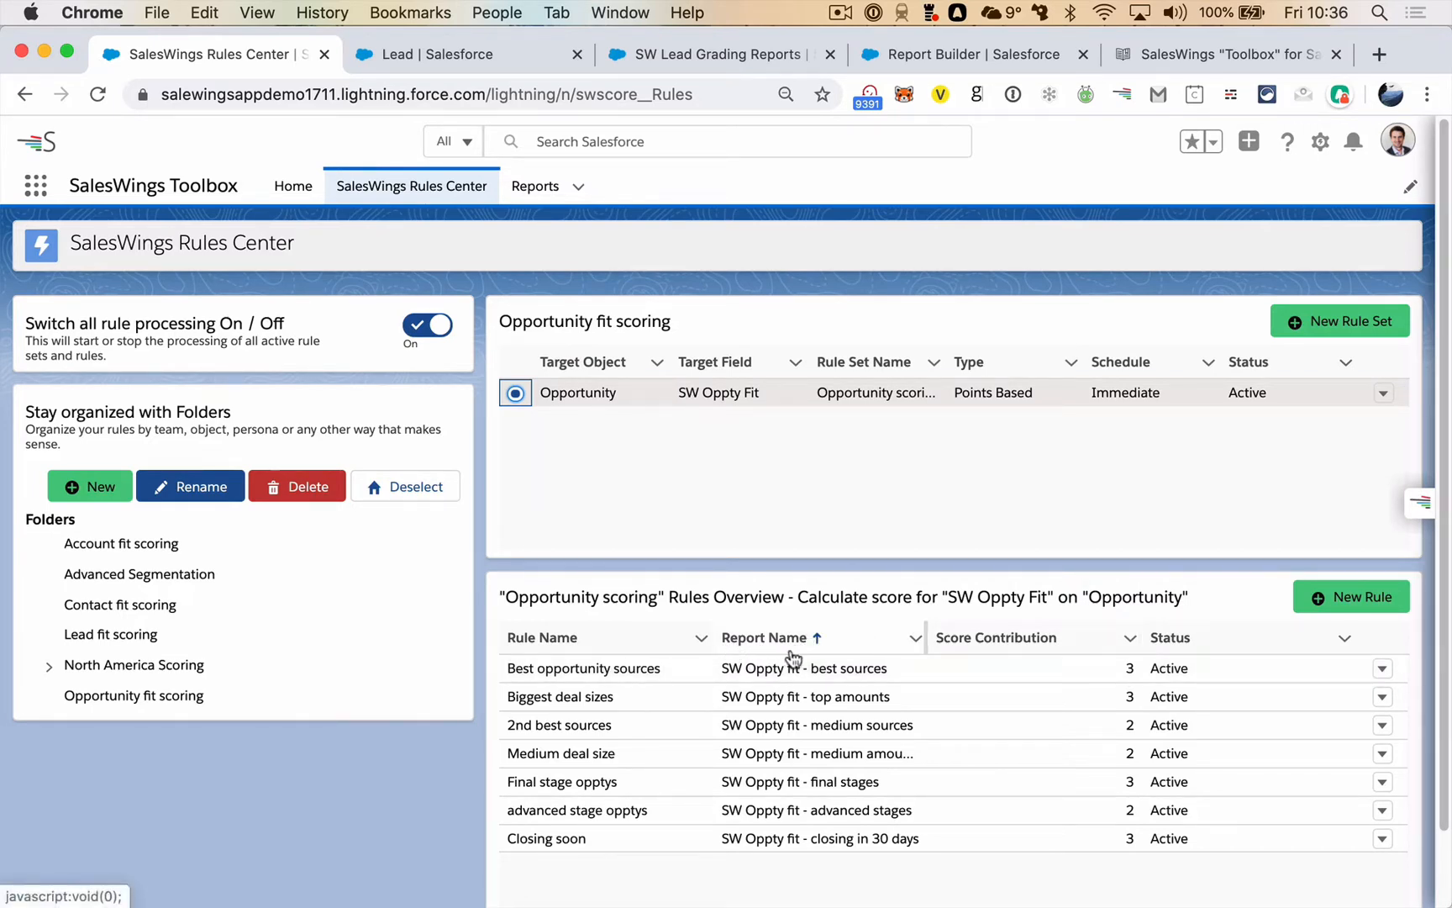
{"action": "mouse_move", "coordinate": [798, 652]}
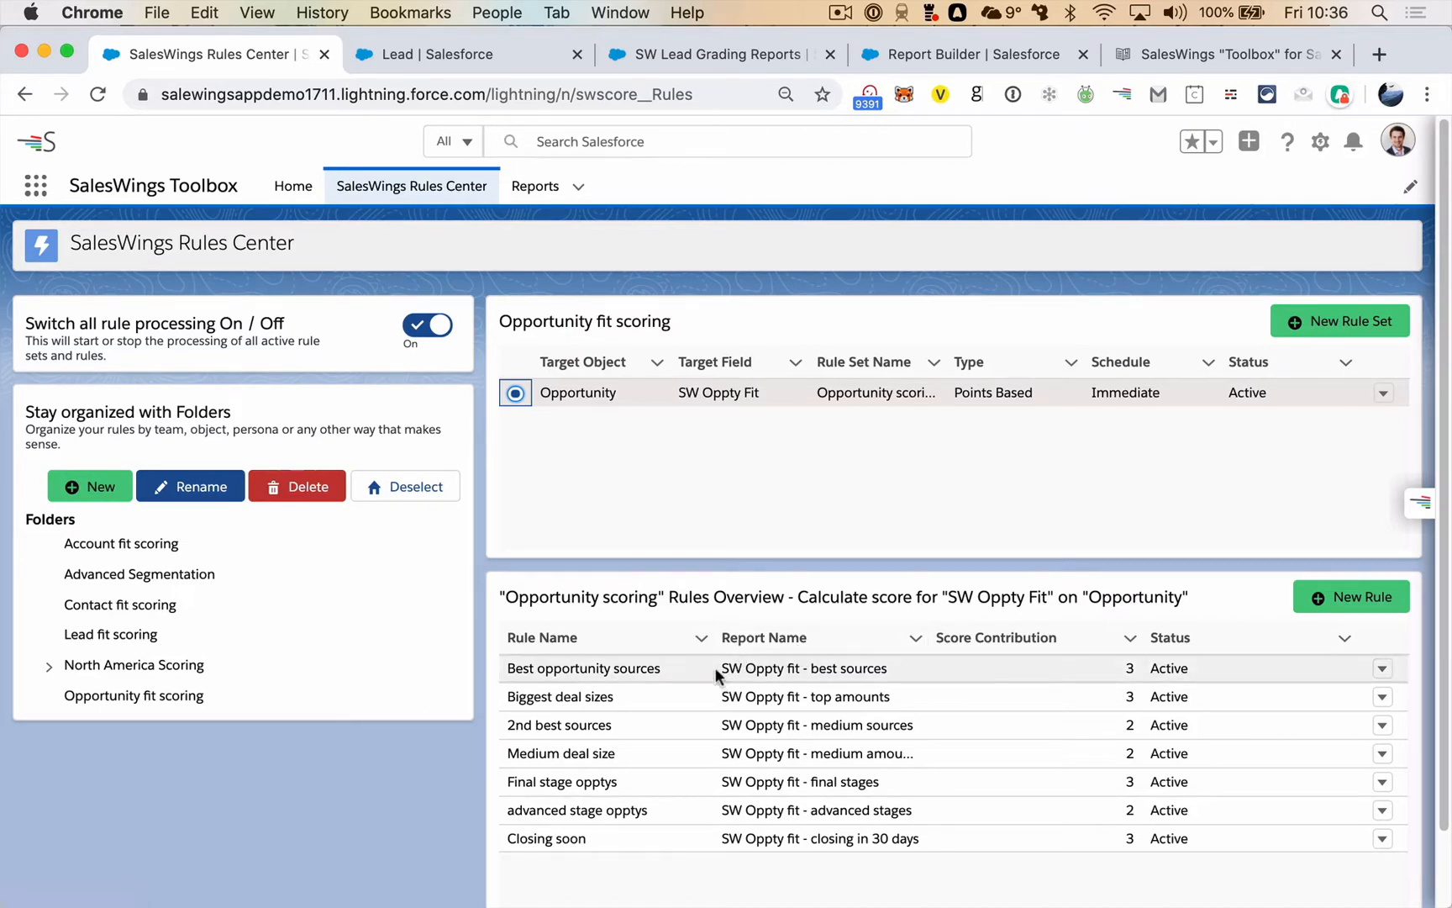
{"action": "mouse_move", "coordinate": [784, 671]}
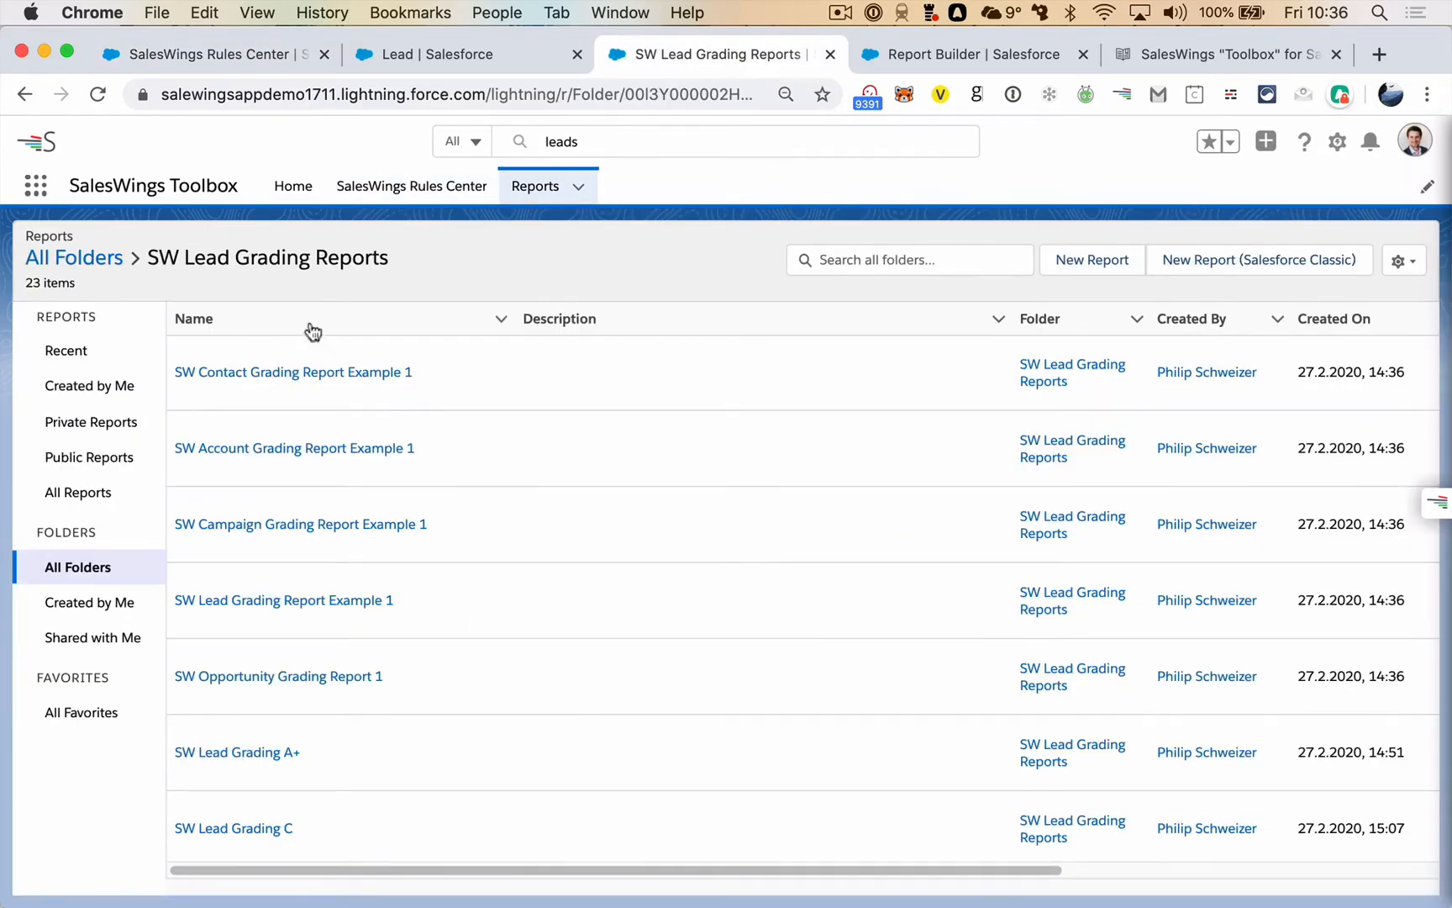
{"action": "left_click", "coordinate": [77, 493]}
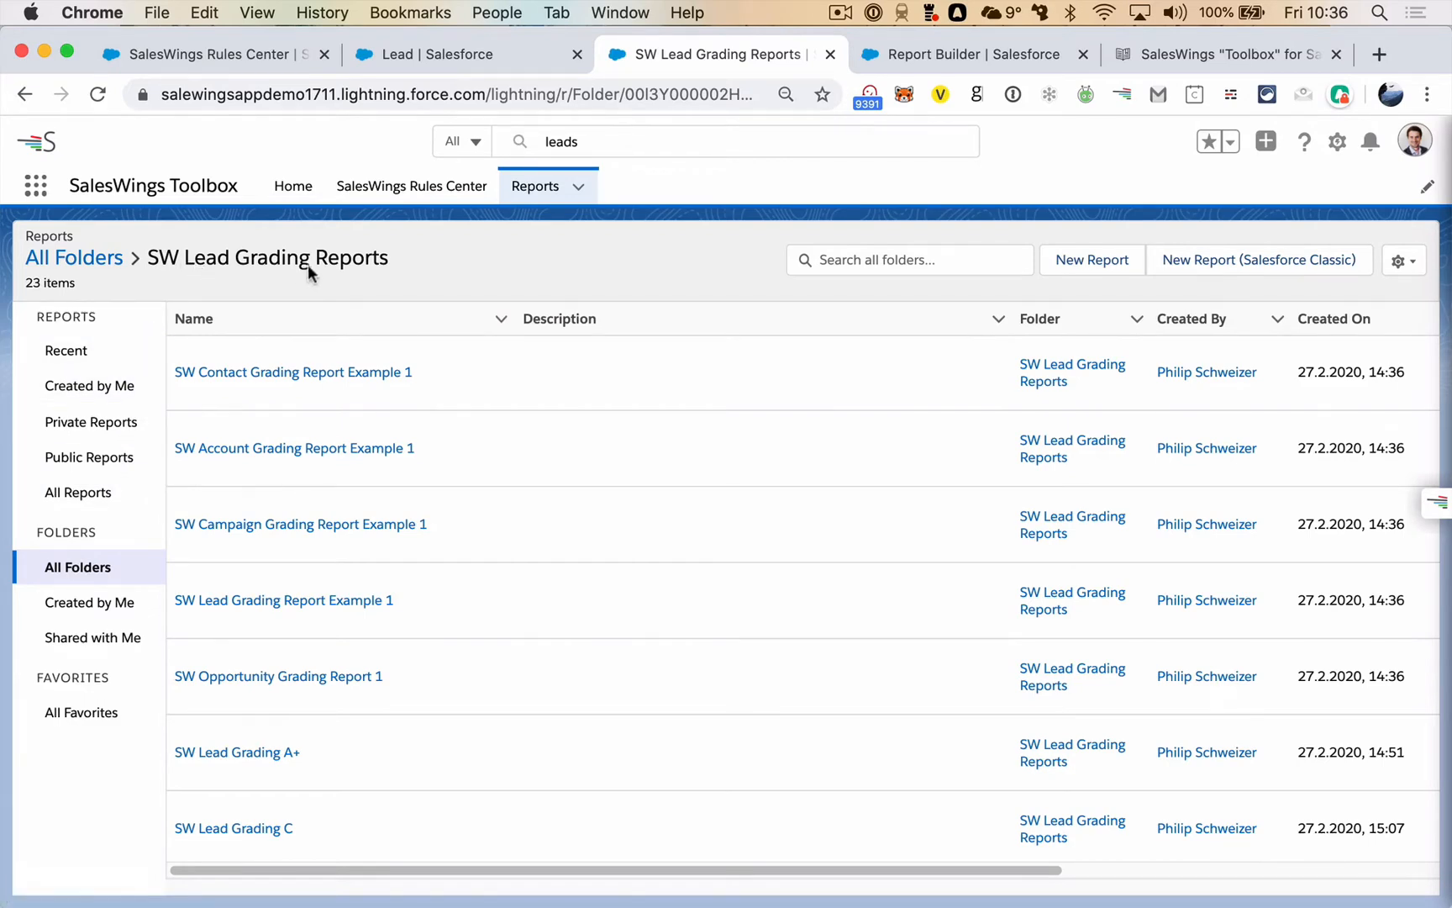
{"action": "mouse_move", "coordinate": [405, 266]}
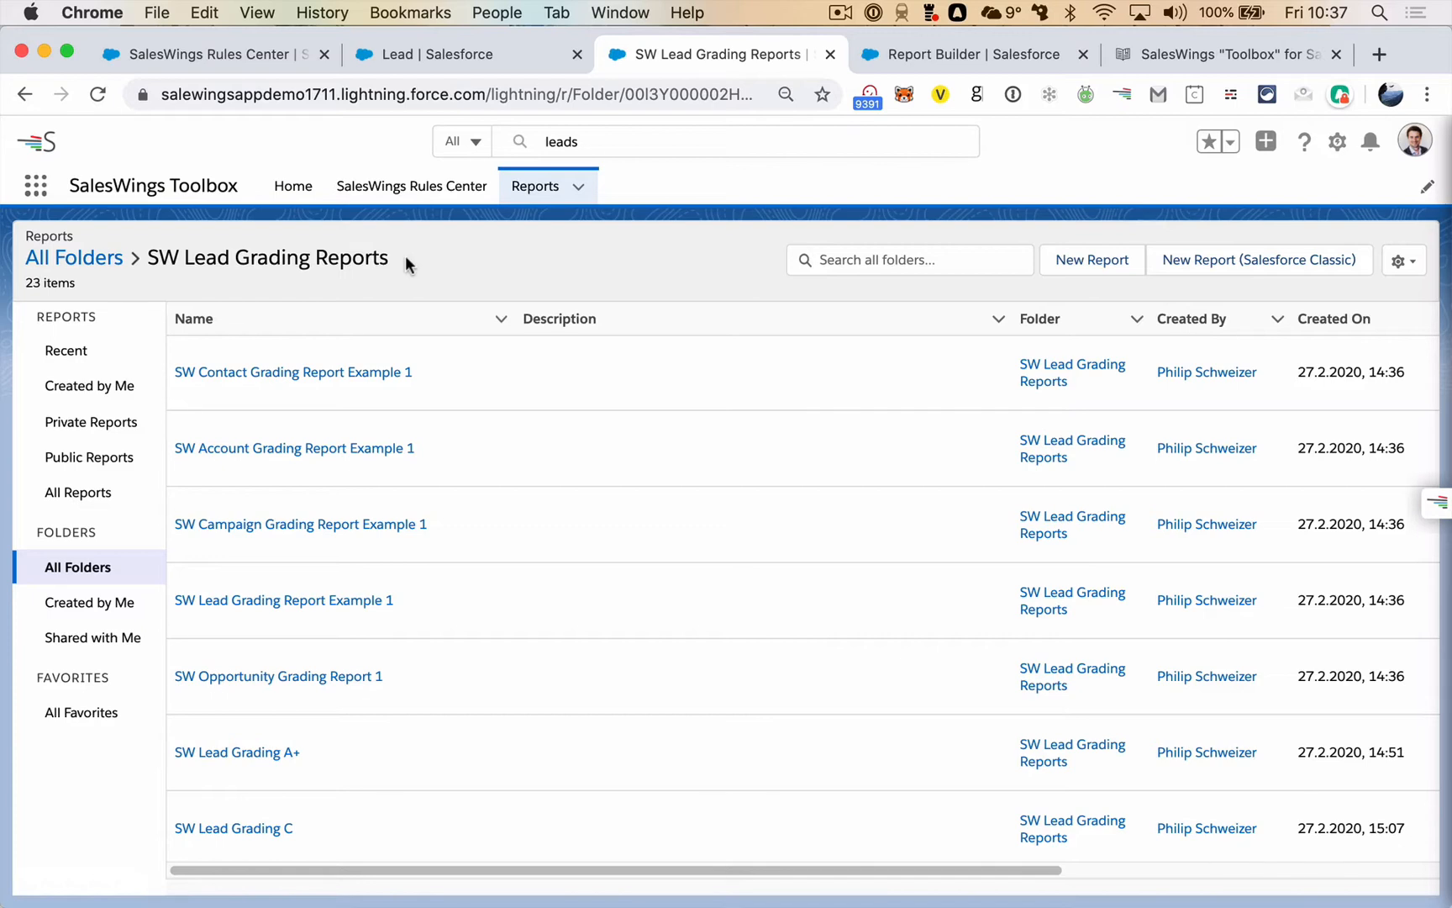
{"action": "mouse_move", "coordinate": [302, 252]}
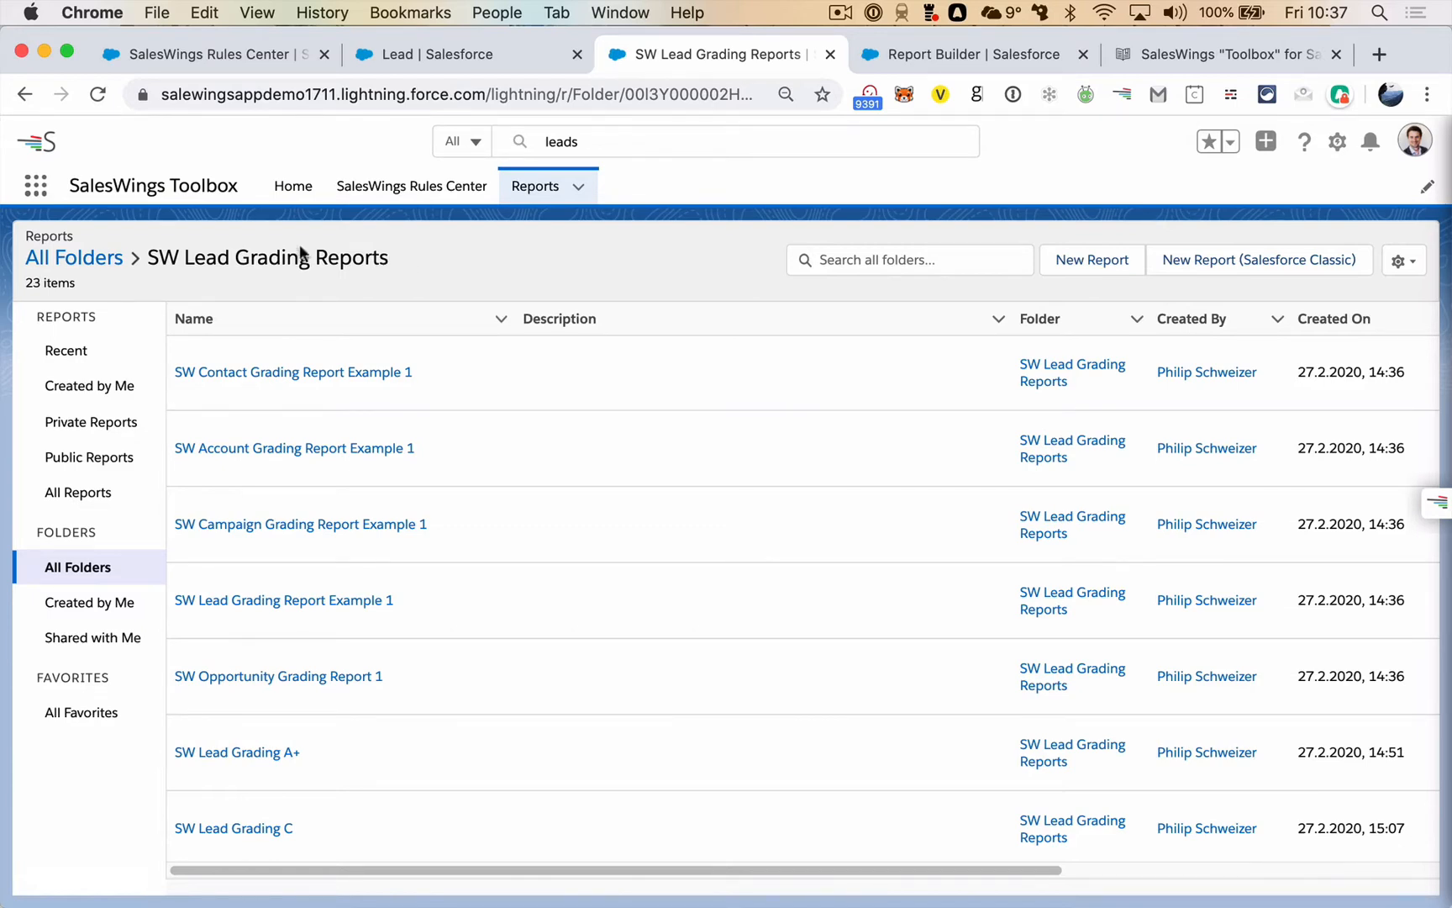
{"action": "mouse_move", "coordinate": [269, 258]}
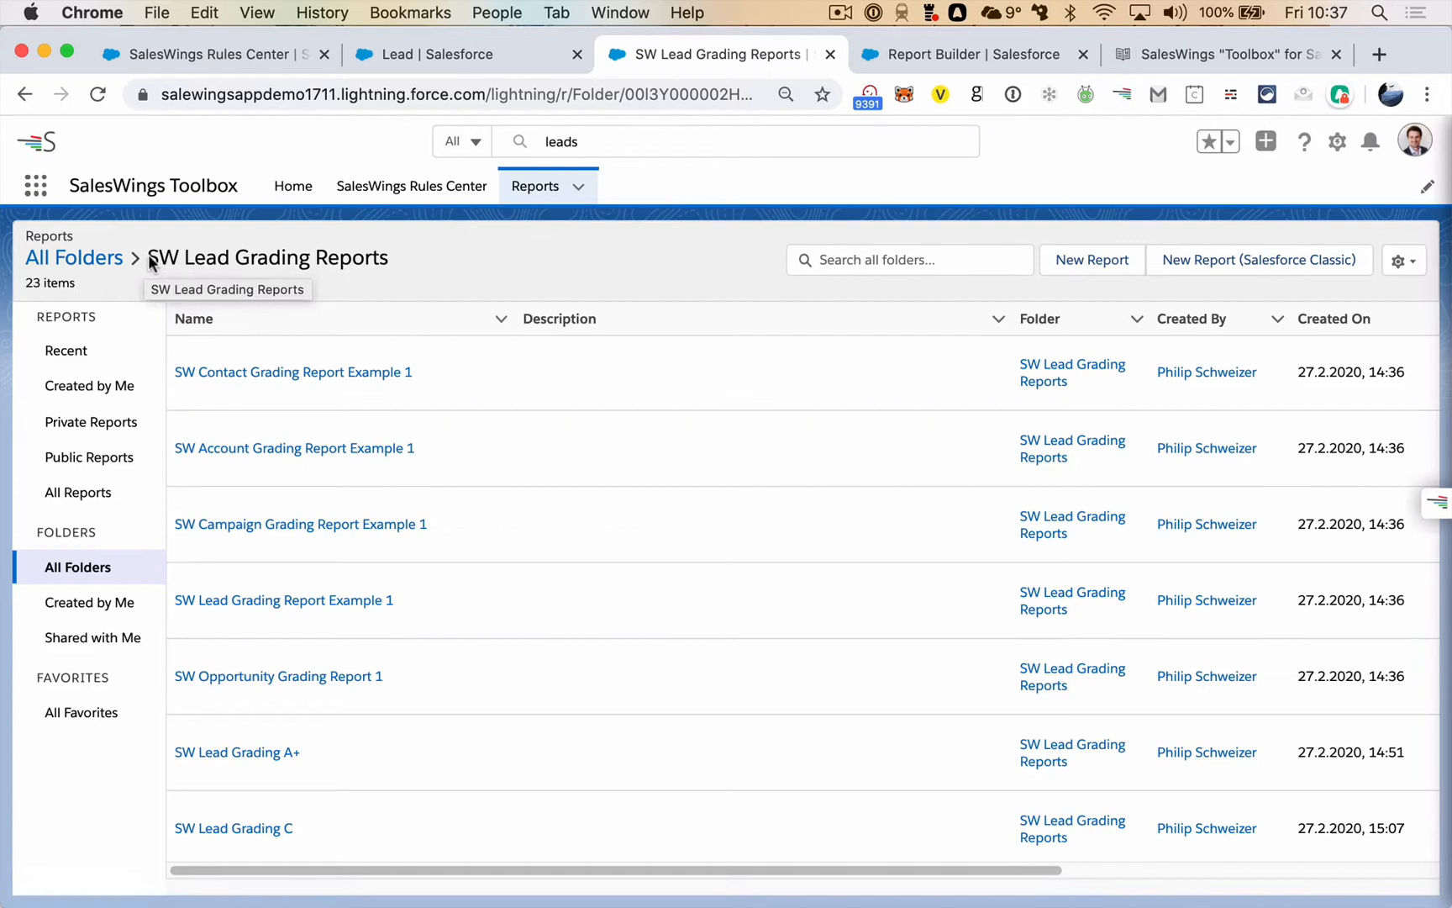
{"action": "mouse_move", "coordinate": [391, 259]}
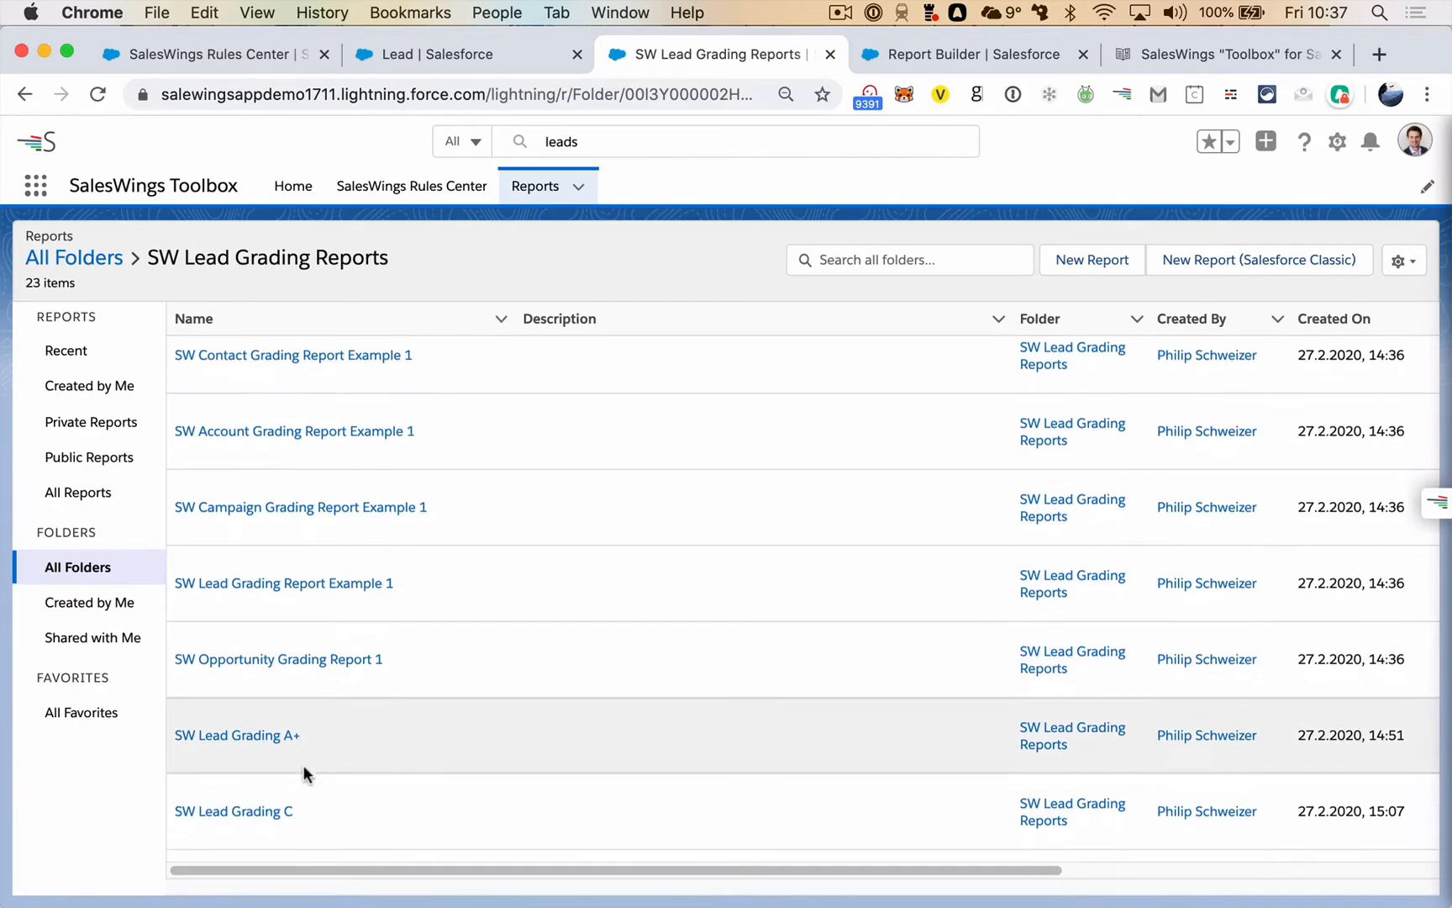
{"action": "scroll", "scroll_direction": "down", "scroll_amount": 3}
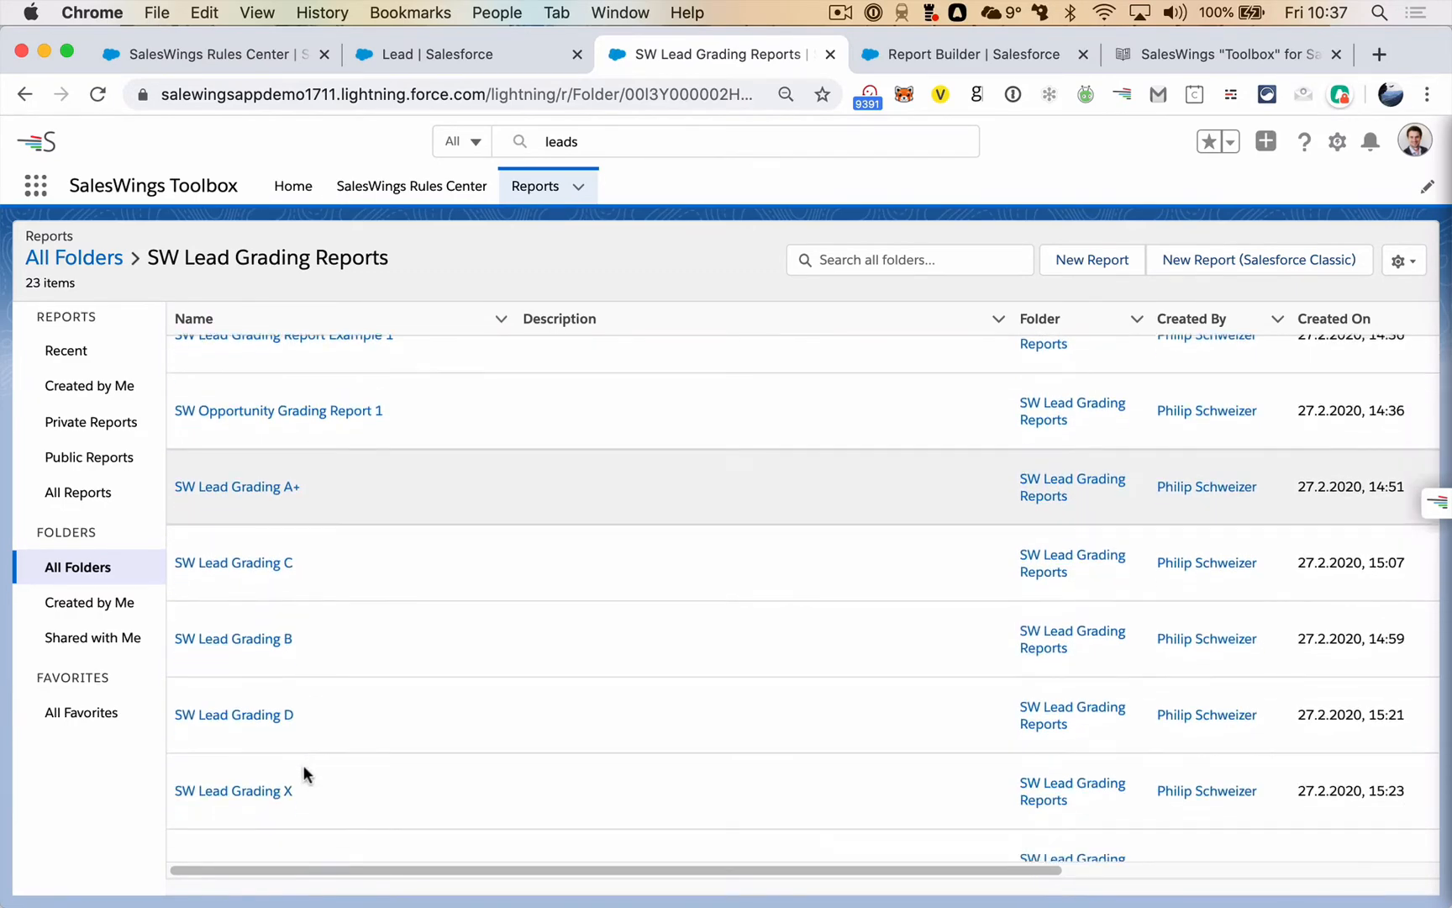
{"action": "scroll", "scroll_direction": "down", "scroll_amount": 3}
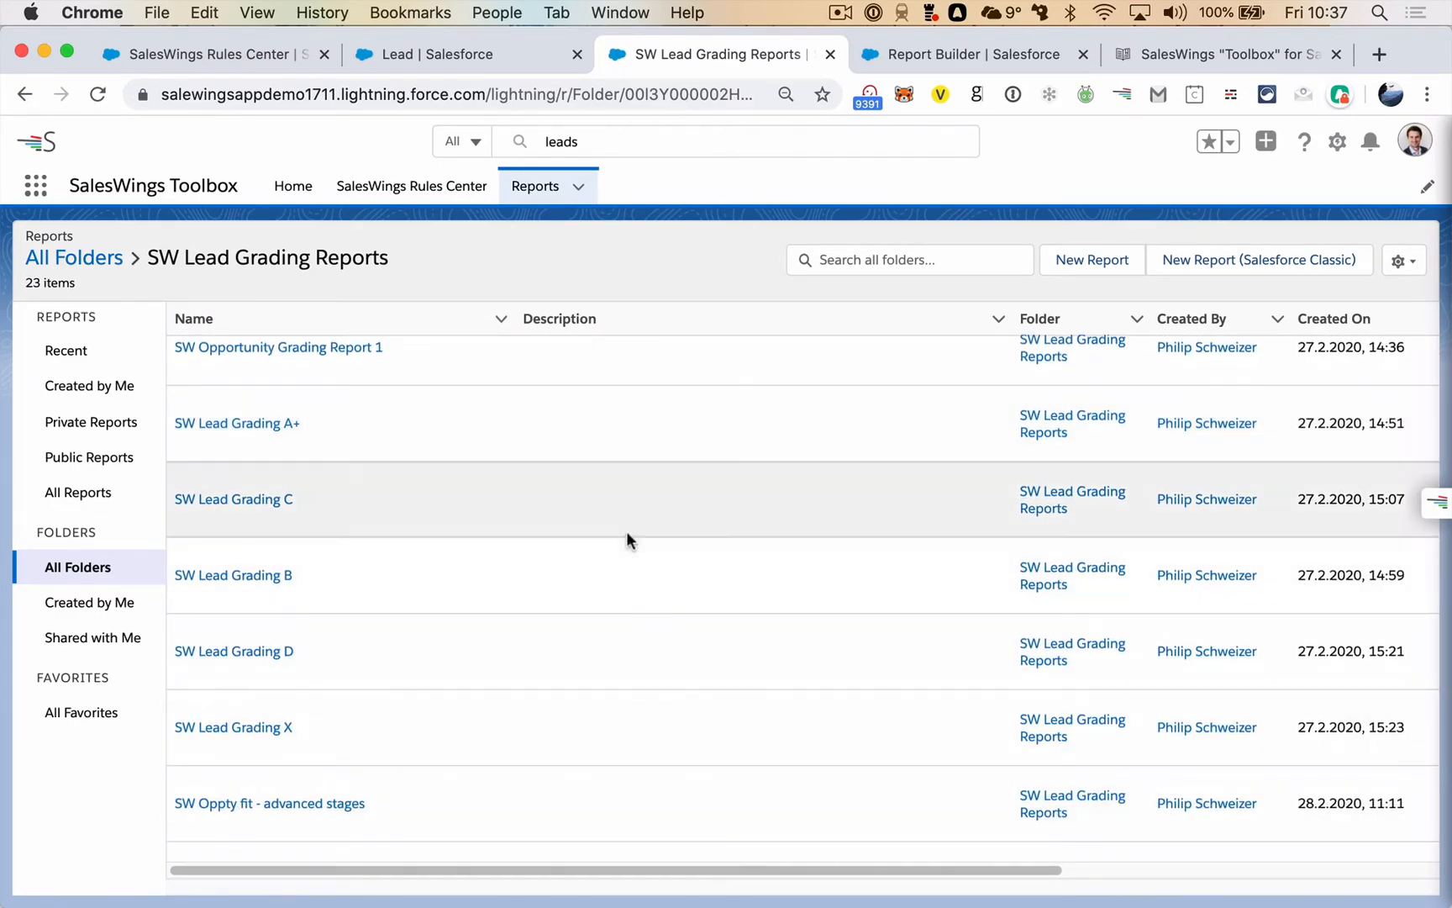
{"action": "mouse_move", "coordinate": [931, 189]}
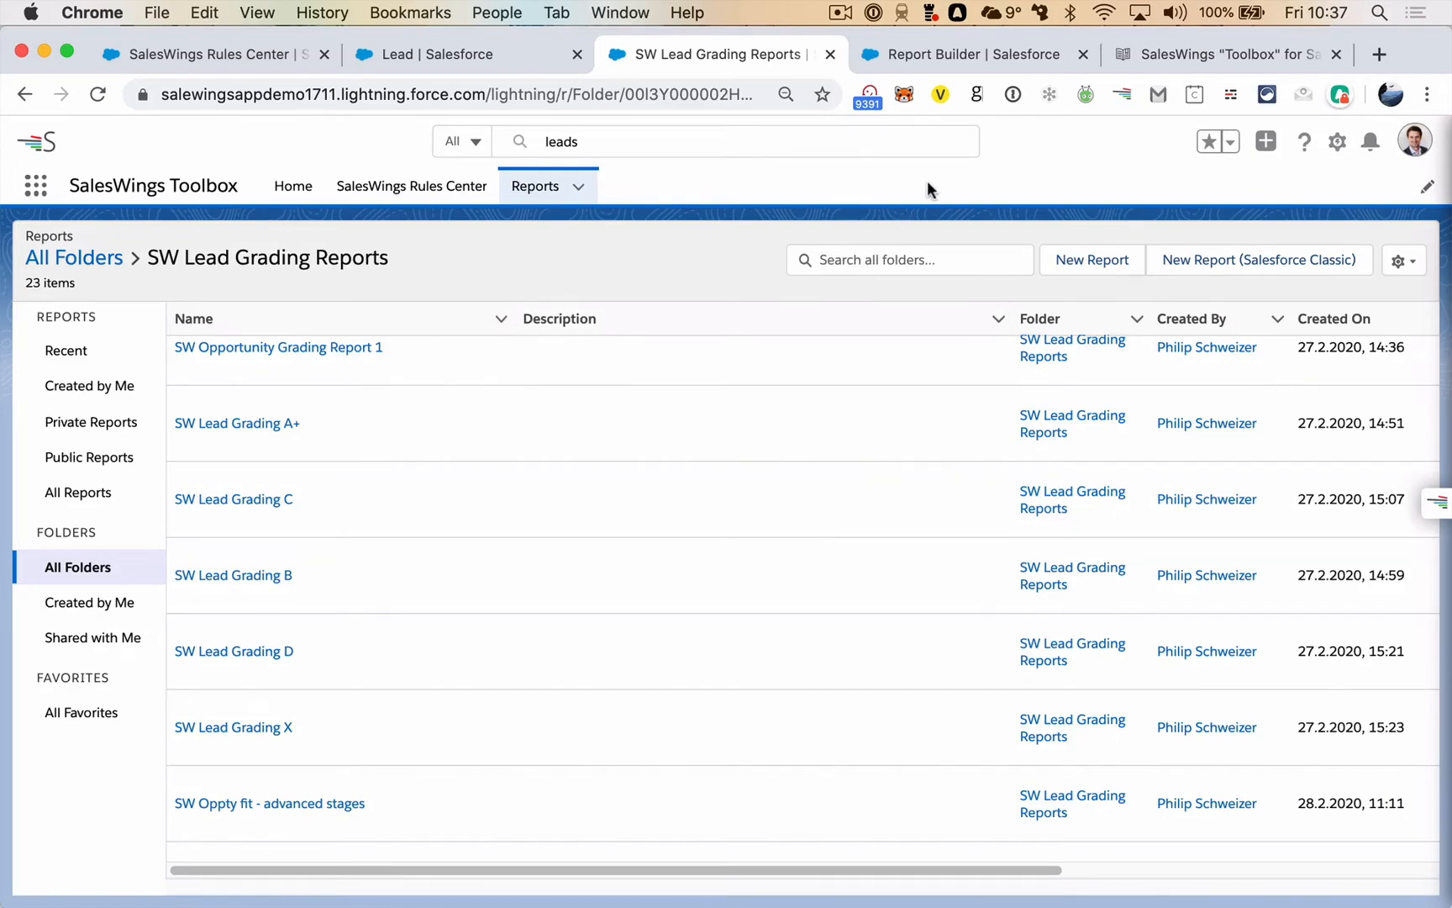
{"action": "mouse_move", "coordinate": [947, 179]}
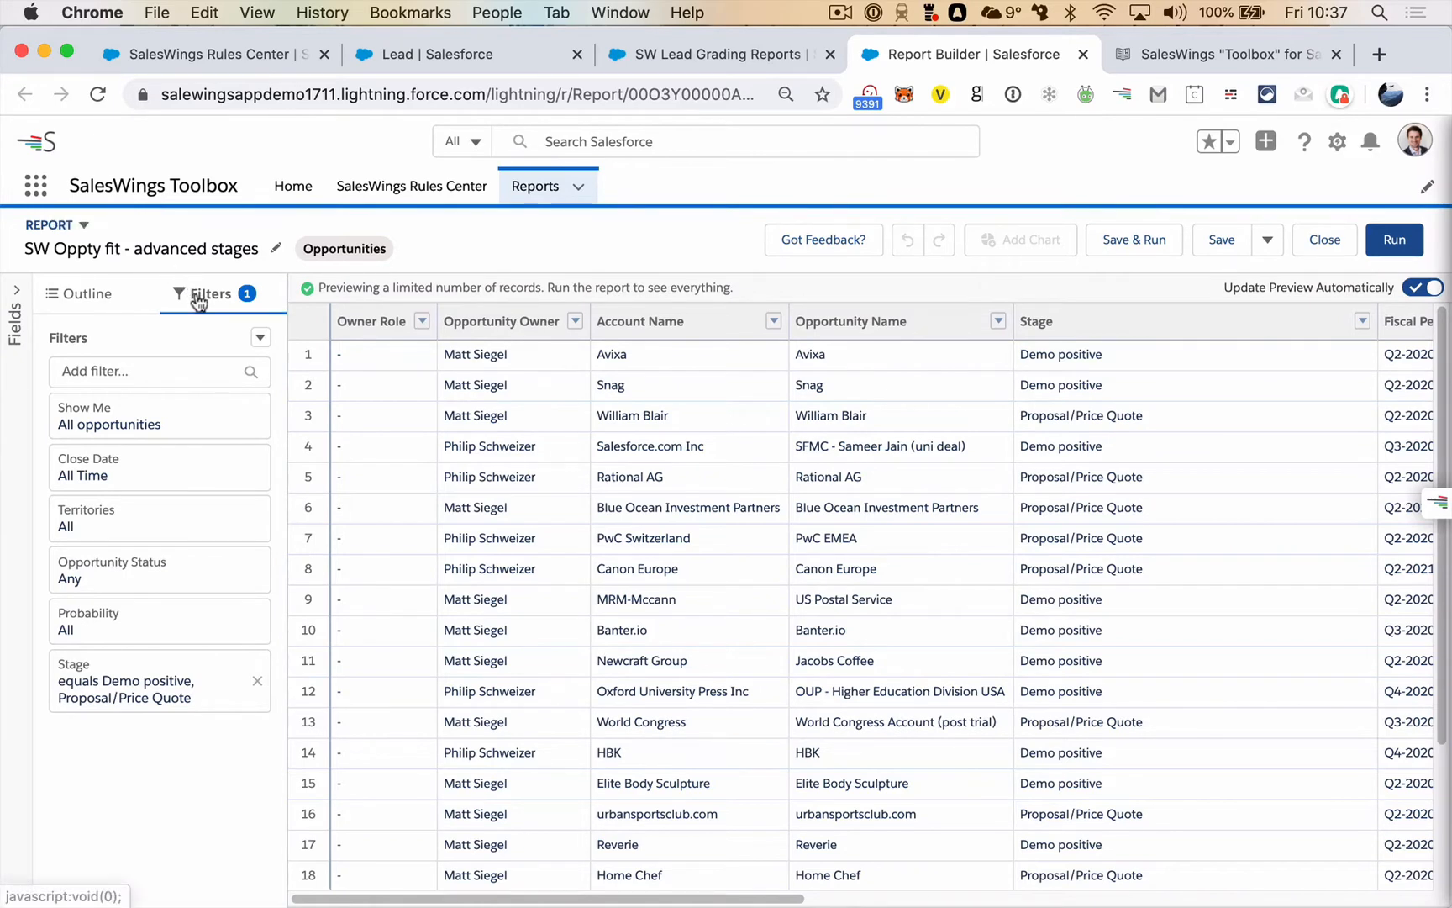
{"action": "mouse_move", "coordinate": [206, 306]}
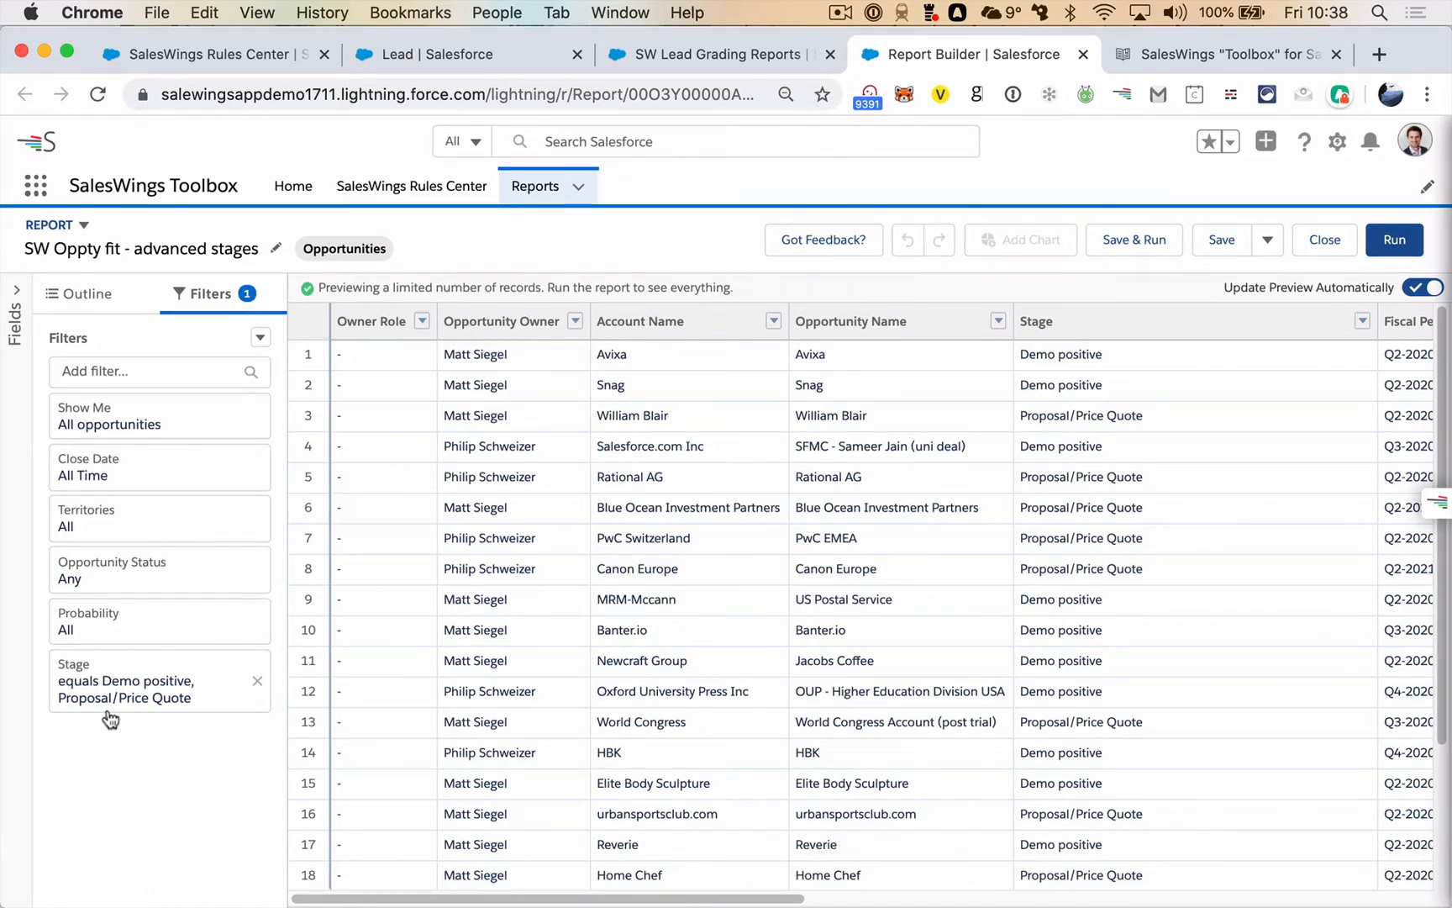
{"action": "mouse_move", "coordinate": [229, 706]}
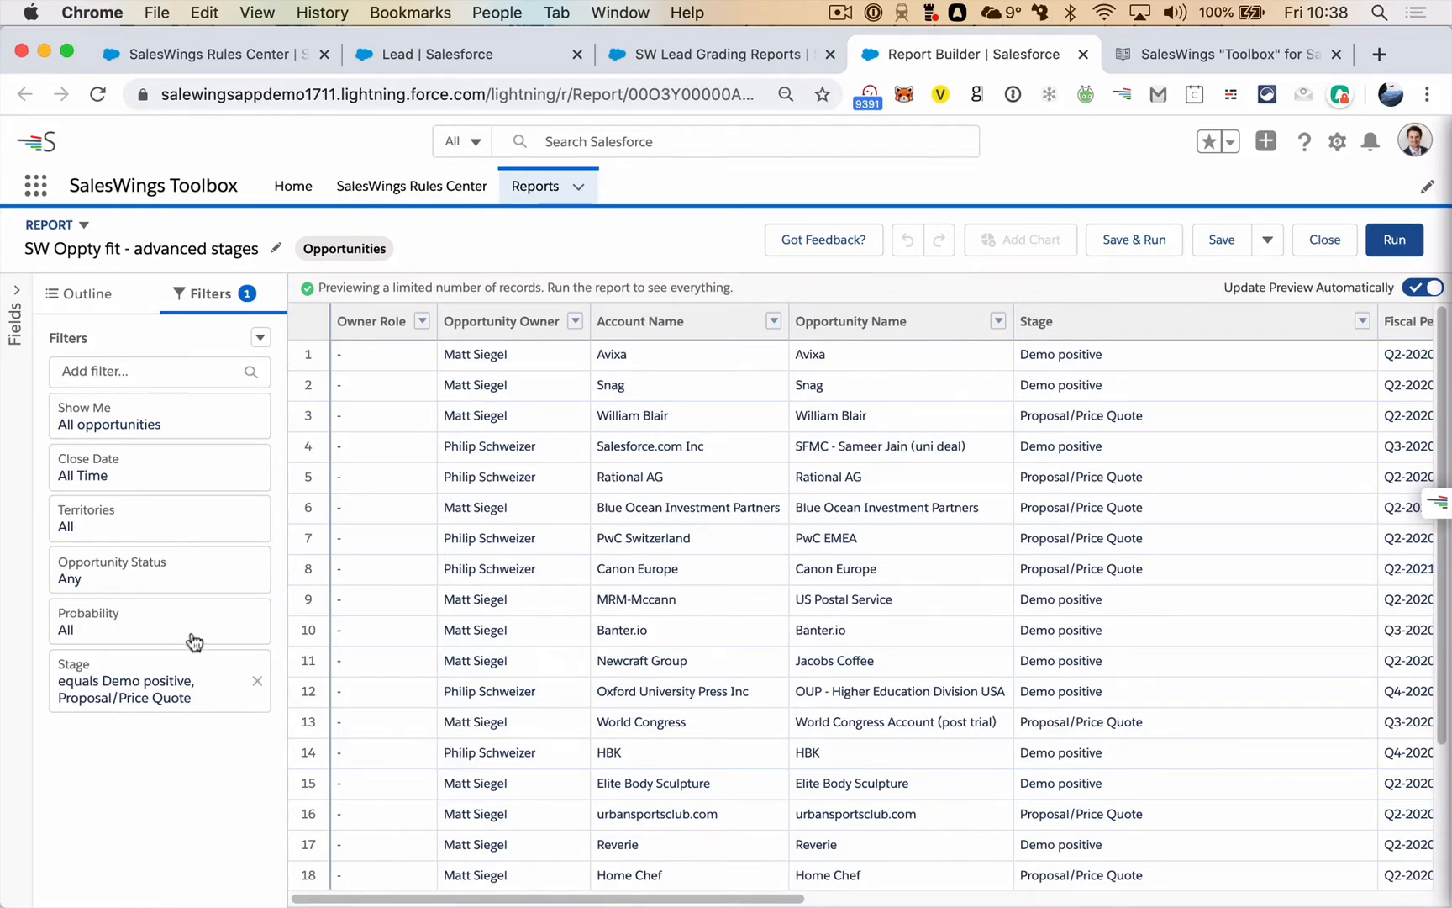
{"action": "mouse_move", "coordinate": [667, 241]}
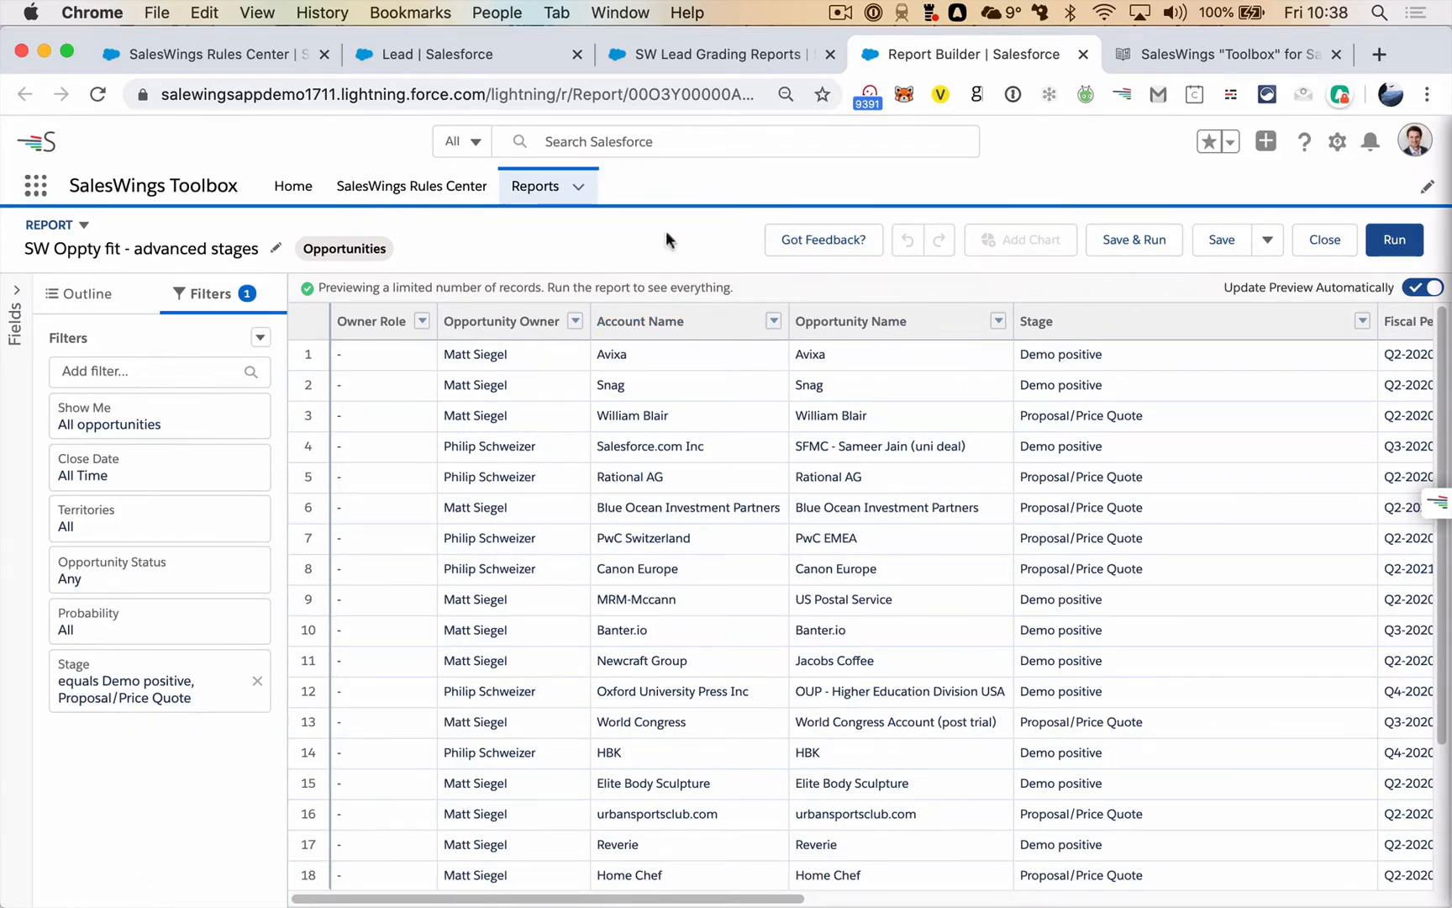
{"action": "mouse_move", "coordinate": [510, 33]}
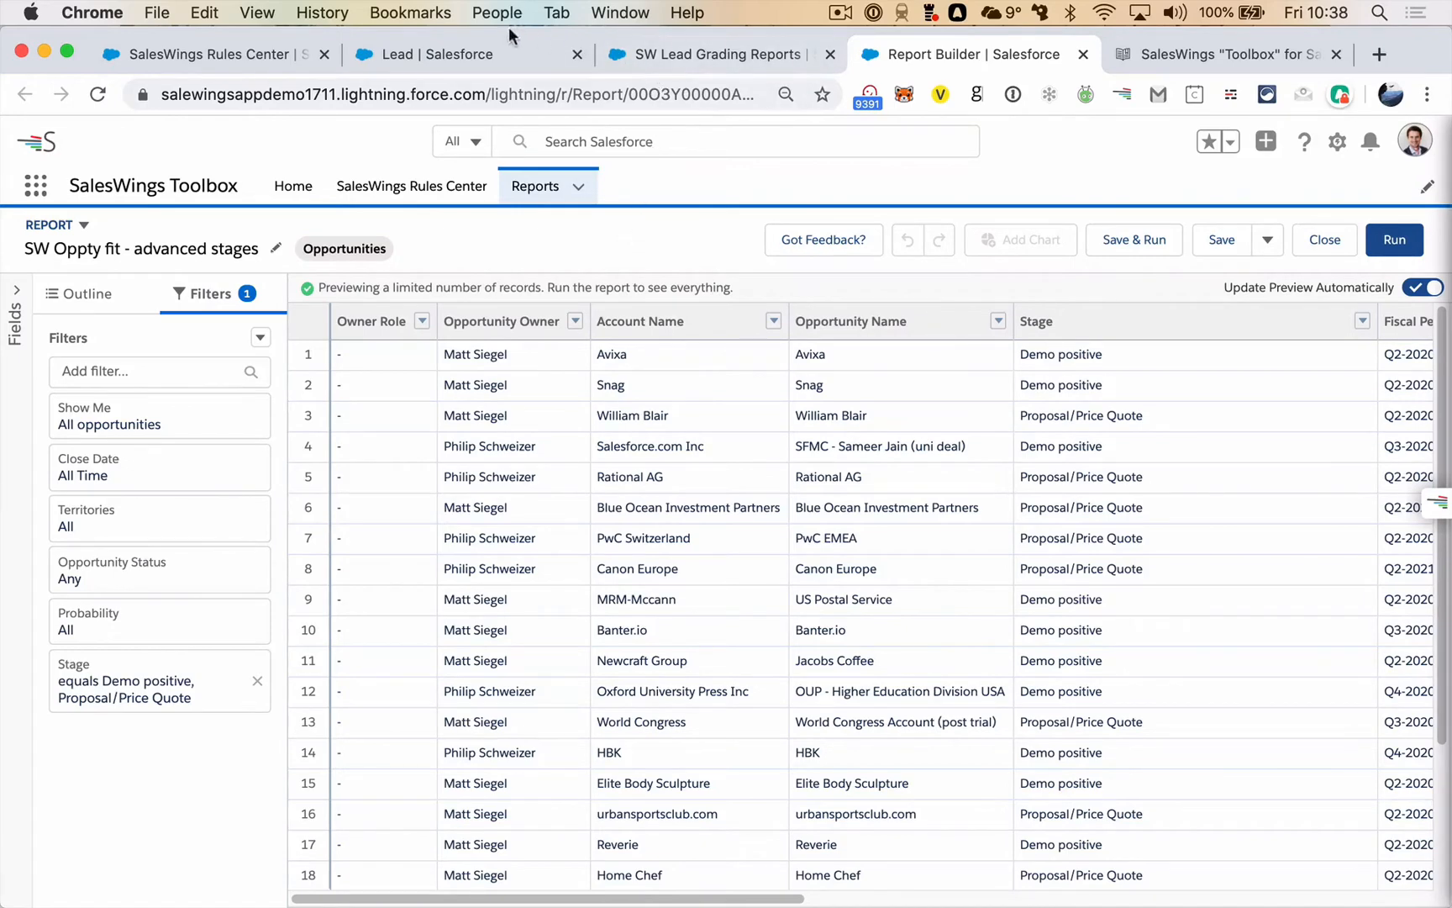
Return from the advanced-stages report's Stage filter to the Rules Center's seven opportunity rules
{"action": "left_click", "coordinate": [214, 53]}
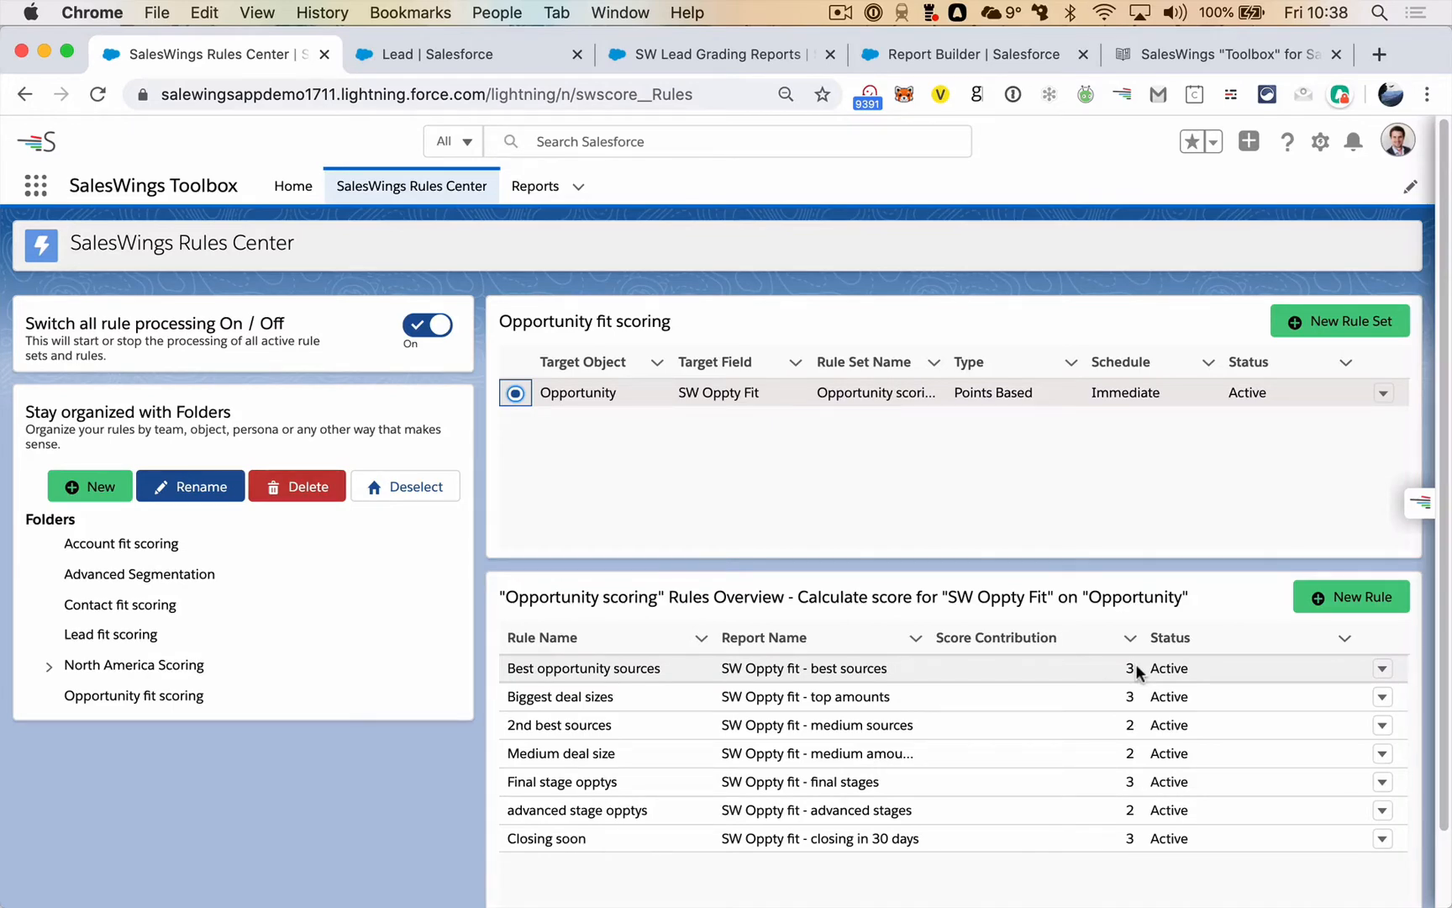
{"action": "left_click", "coordinate": [995, 638]}
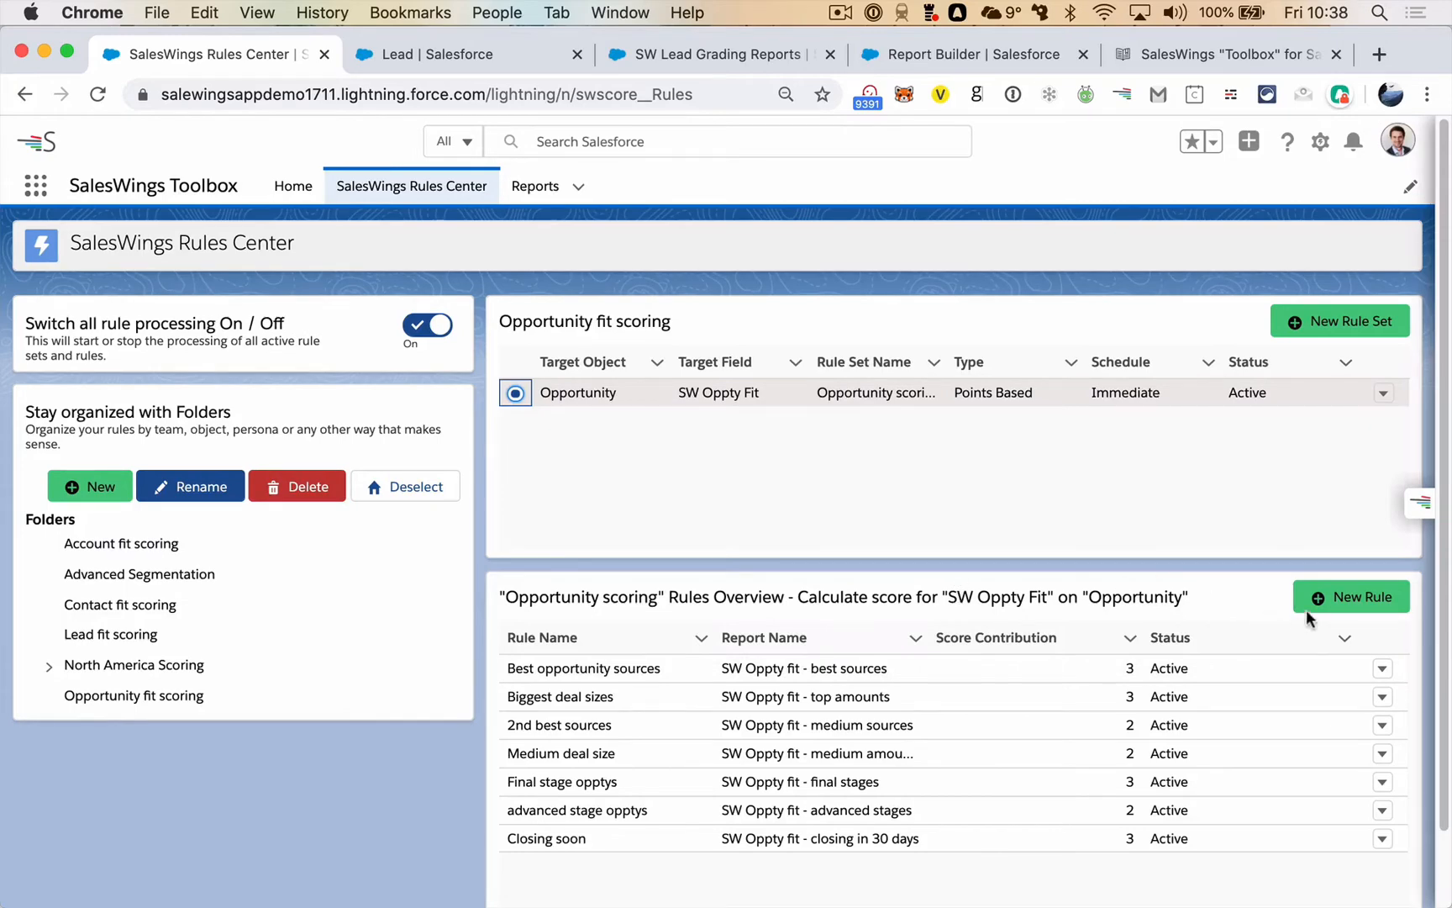
Start a new Opportunity scoring rule using the 'SW Oppty fit - advanced stages' report from SW Lead Grading Reports
{"action": "left_click", "coordinate": [1350, 595]}
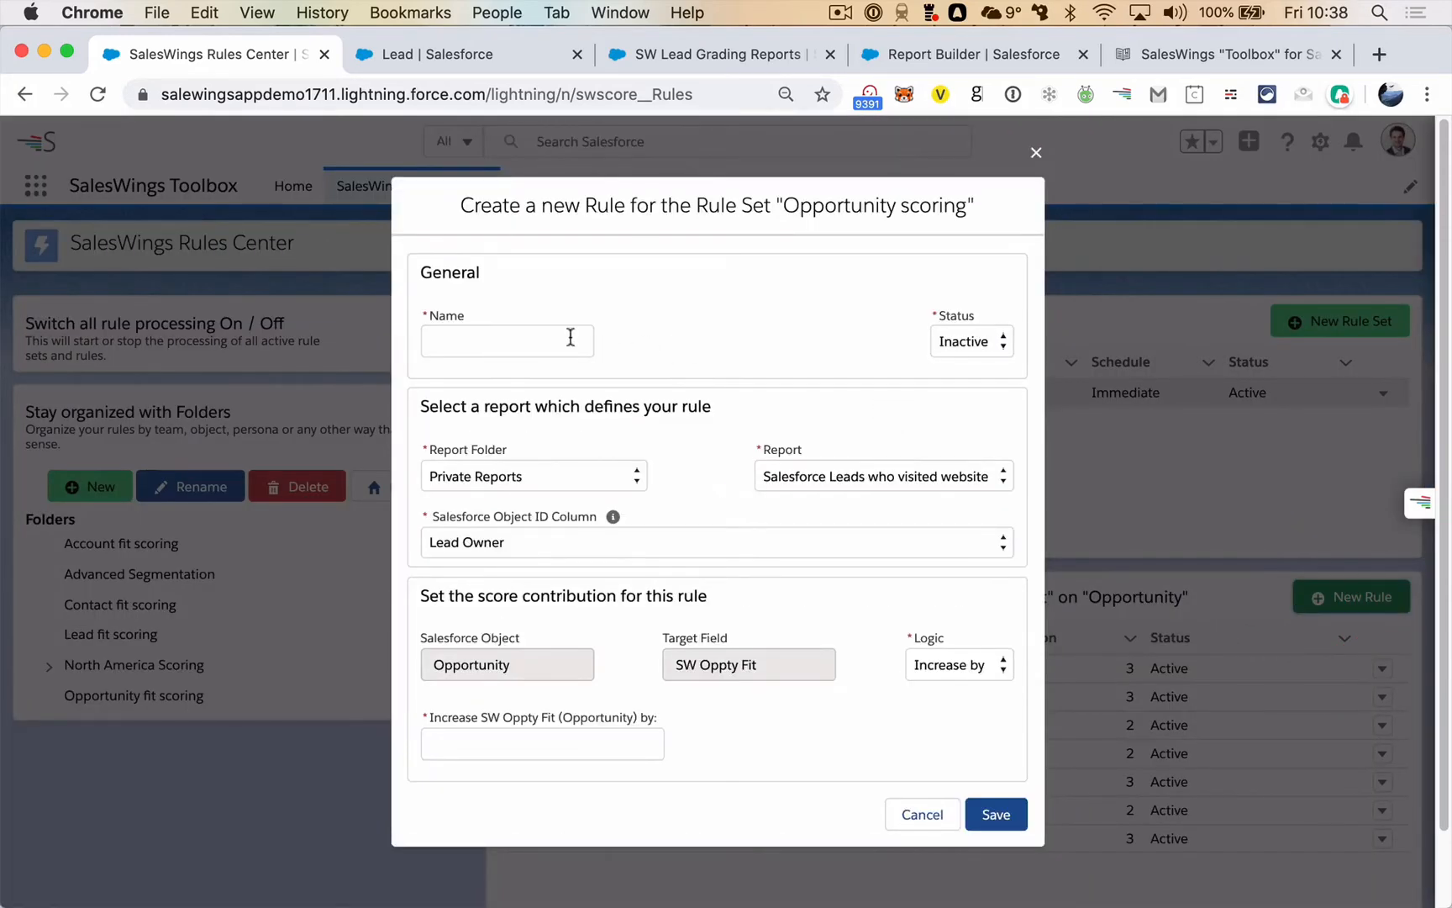
{"action": "type", "text": "xxx"}
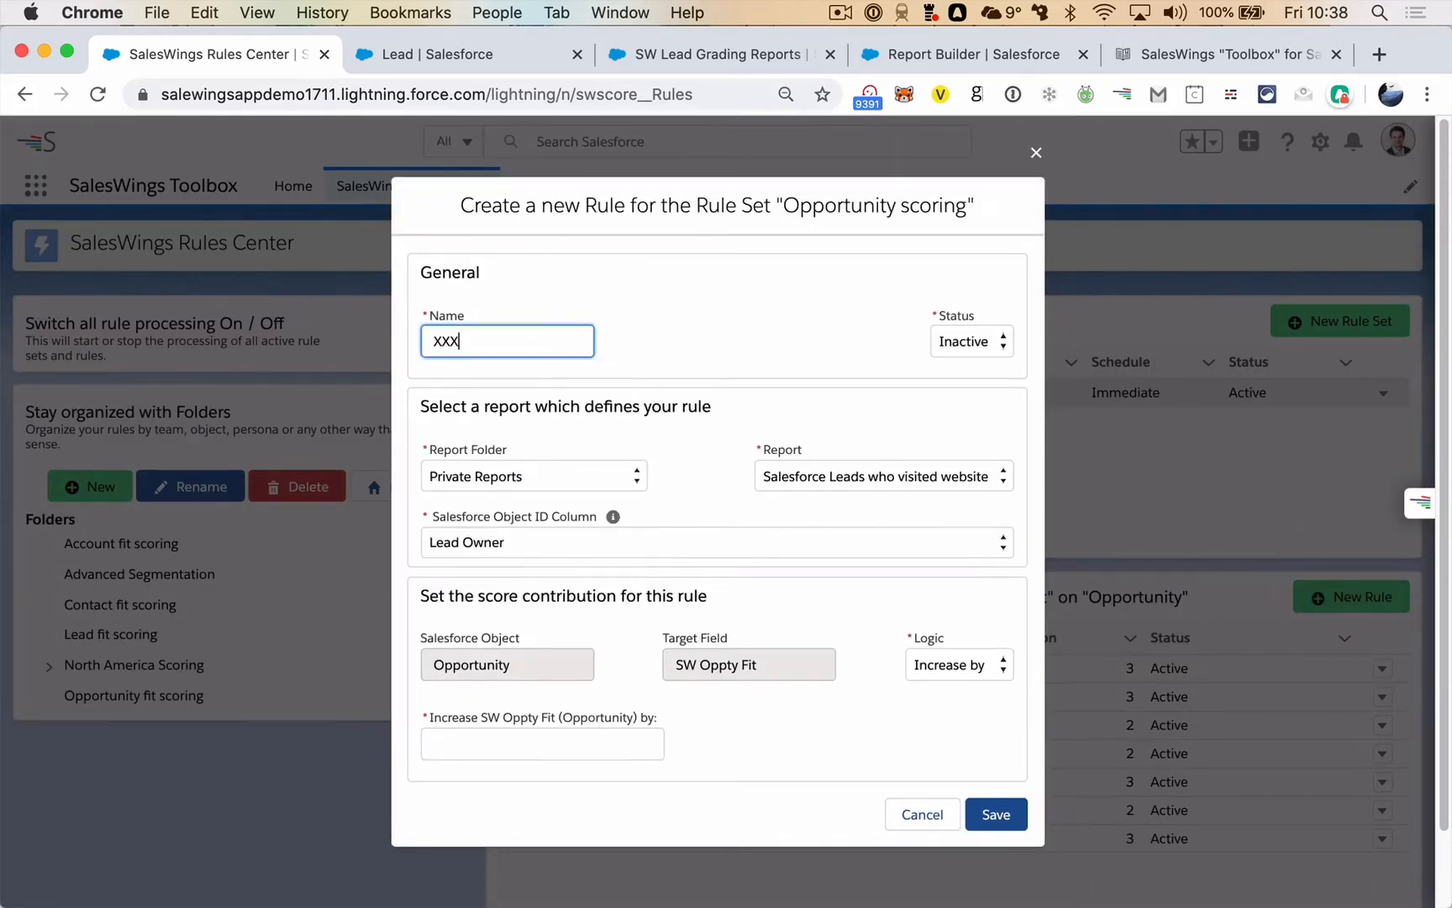
{"action": "left_click", "coordinate": [533, 476]}
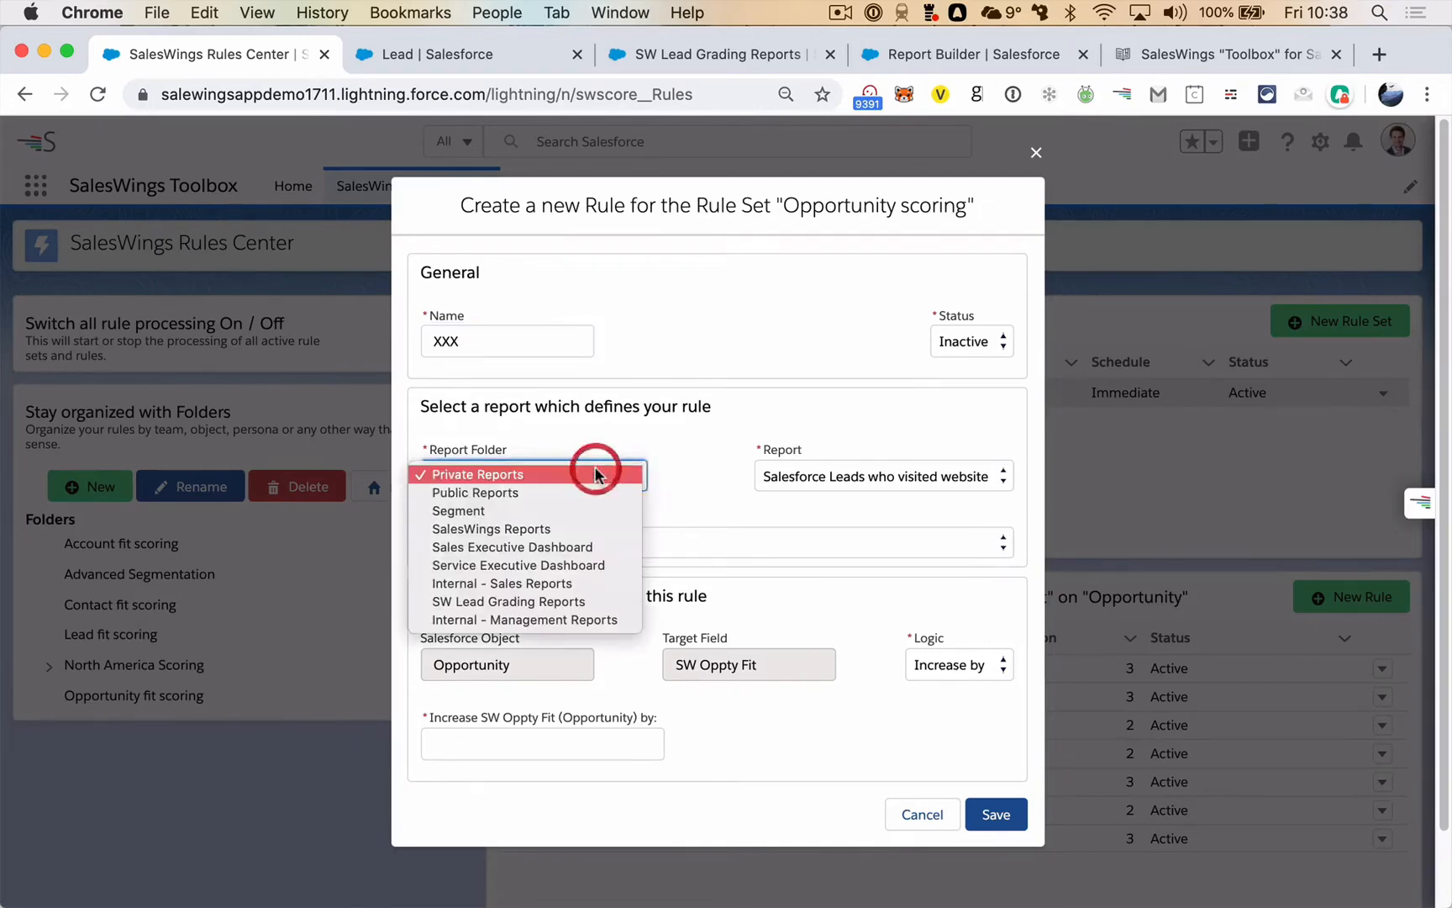
{"action": "left_click", "coordinate": [509, 602]}
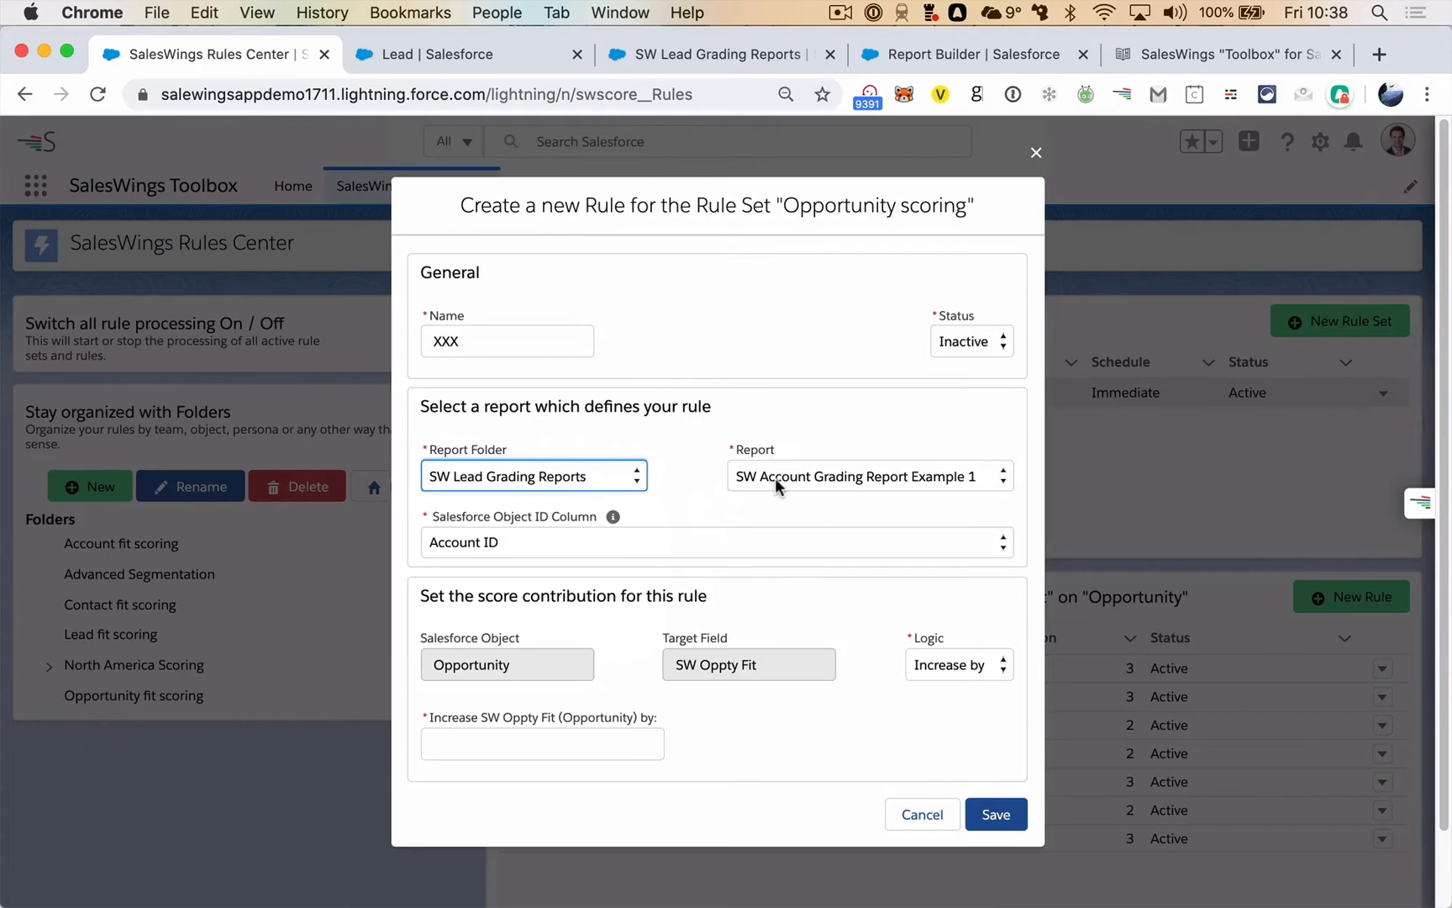
{"action": "left_click", "coordinate": [867, 476]}
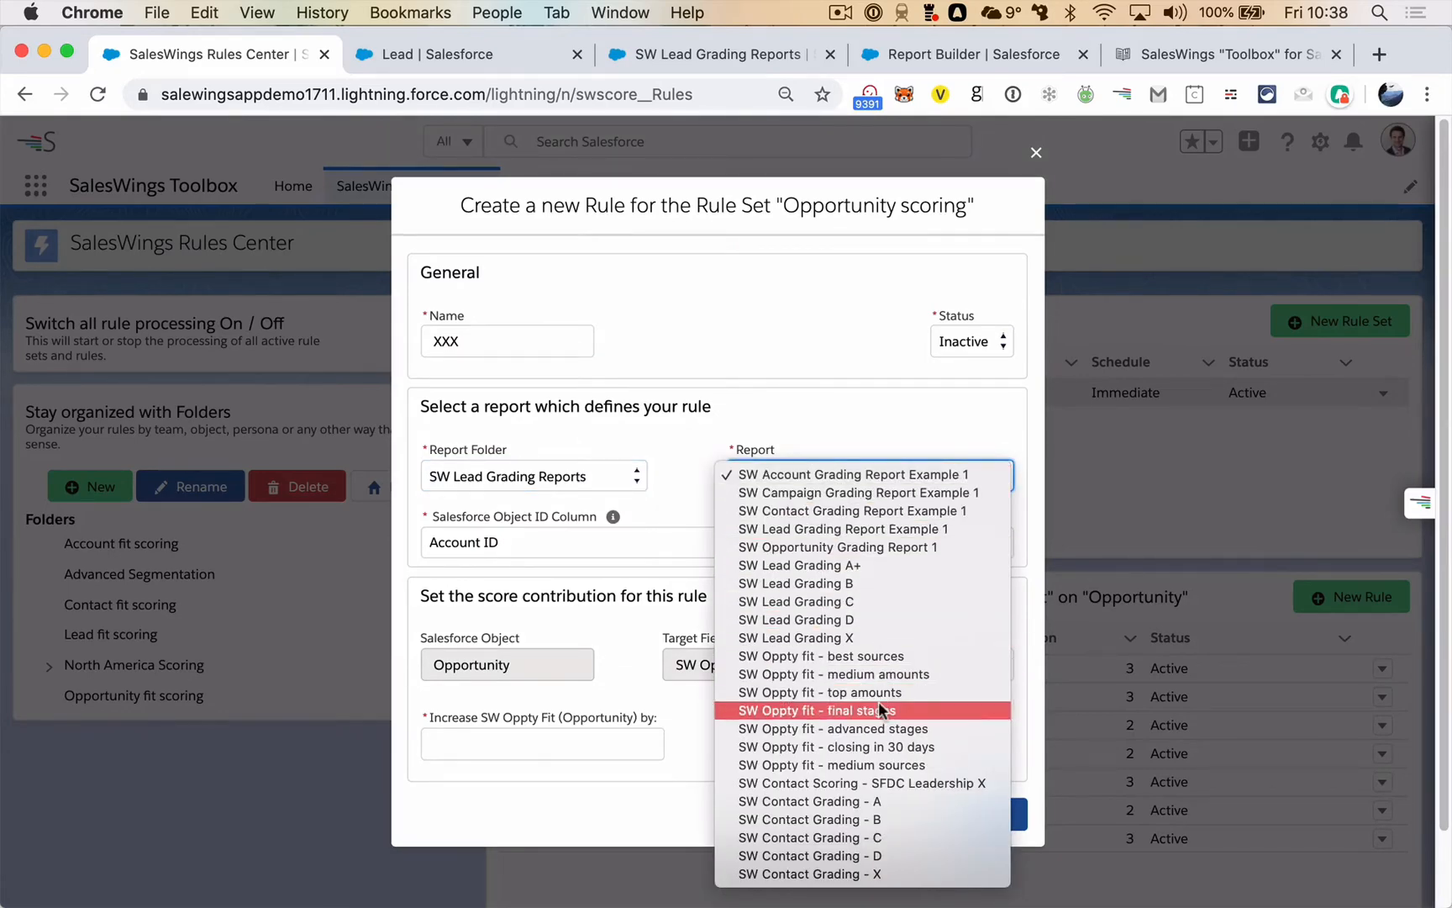
{"action": "left_click", "coordinate": [832, 730]}
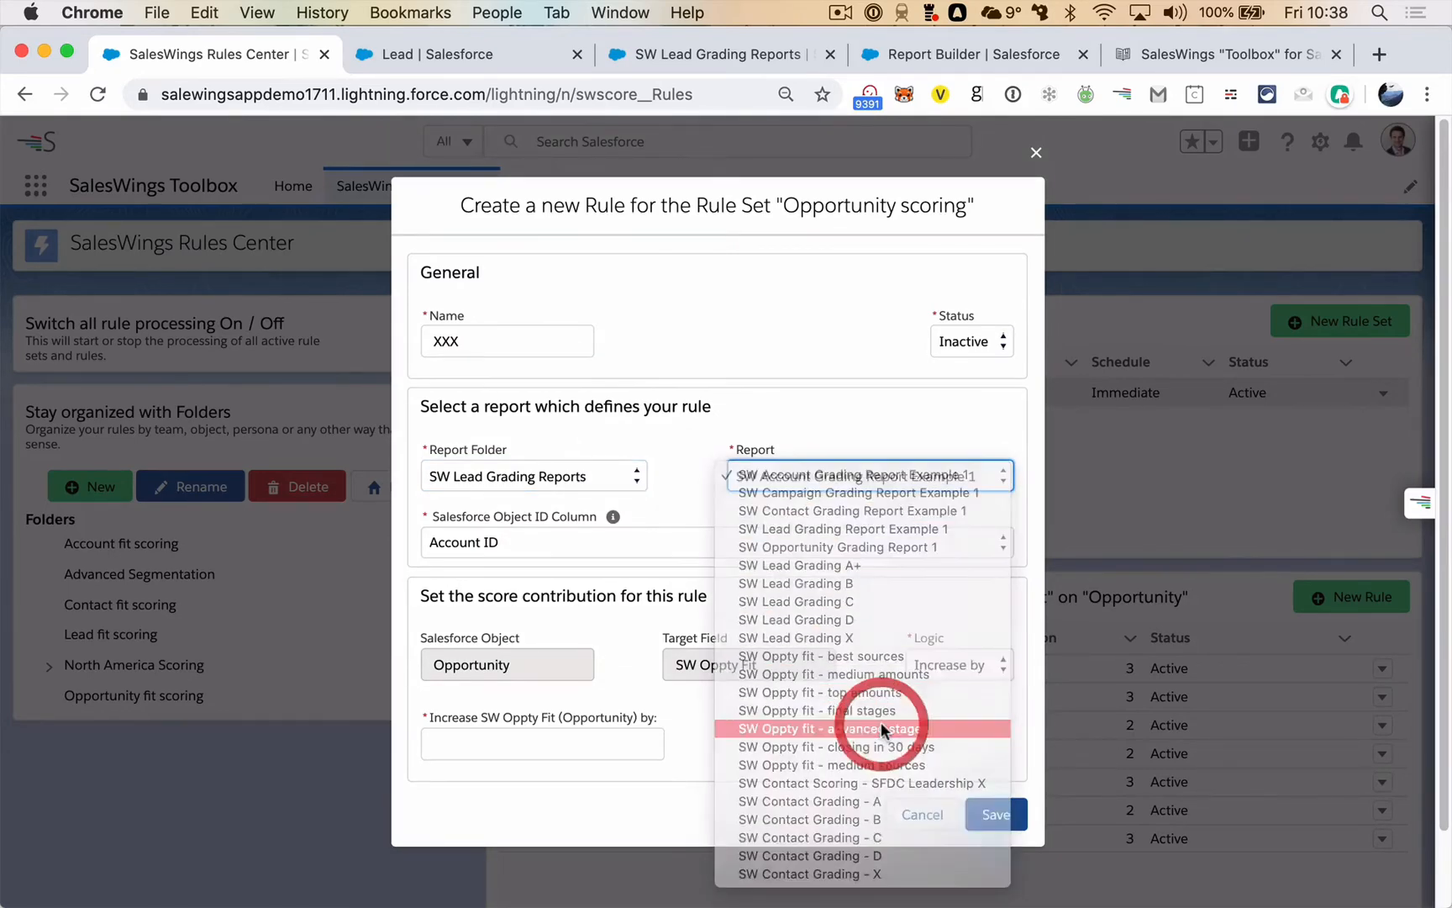
{"action": "left_click", "coordinate": [835, 730]}
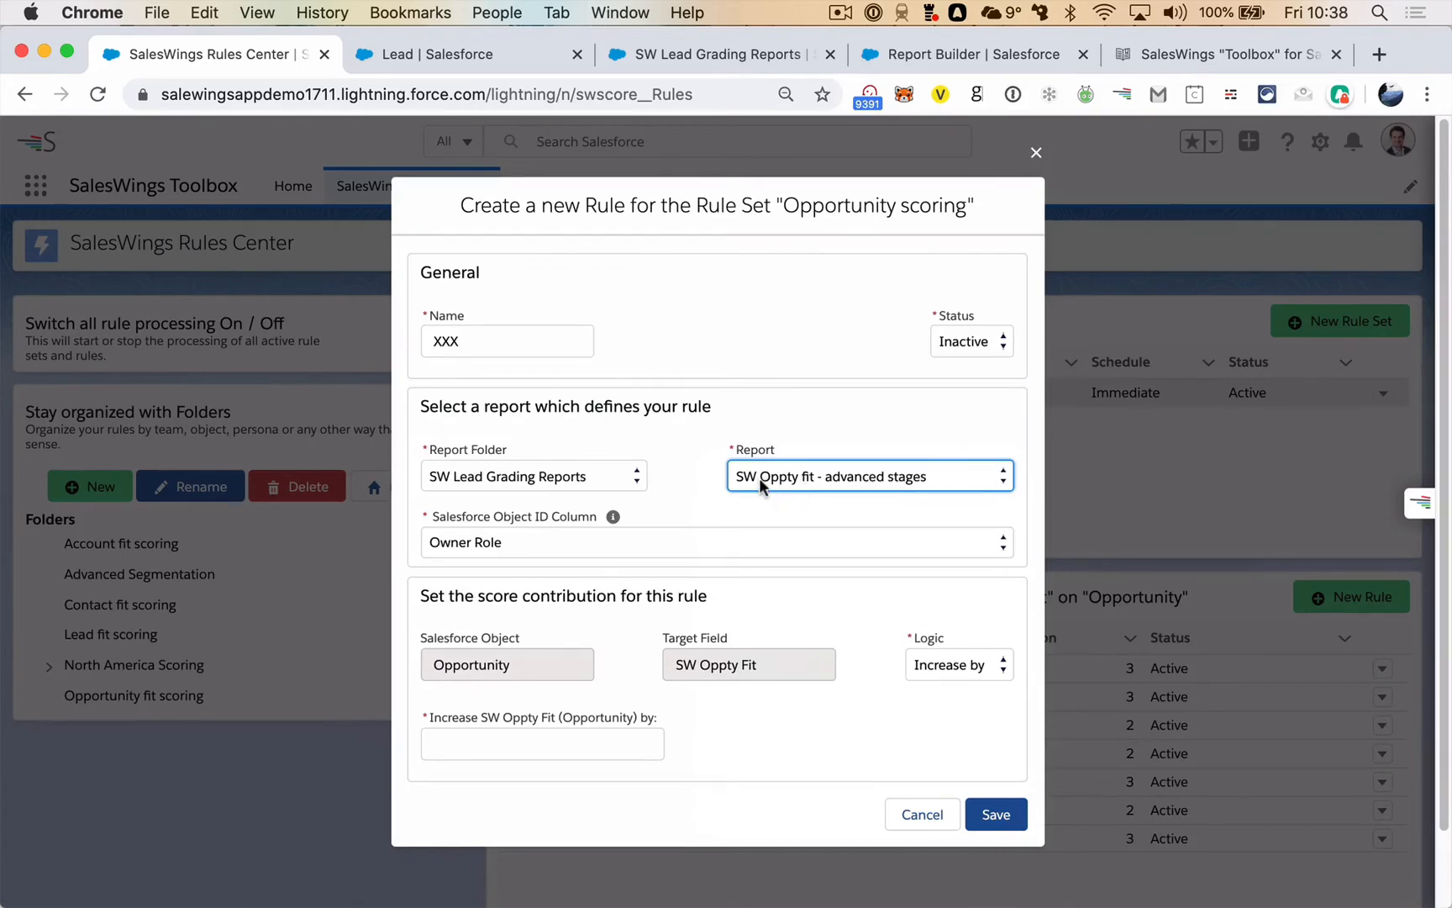
{"action": "mouse_move", "coordinate": [871, 495]}
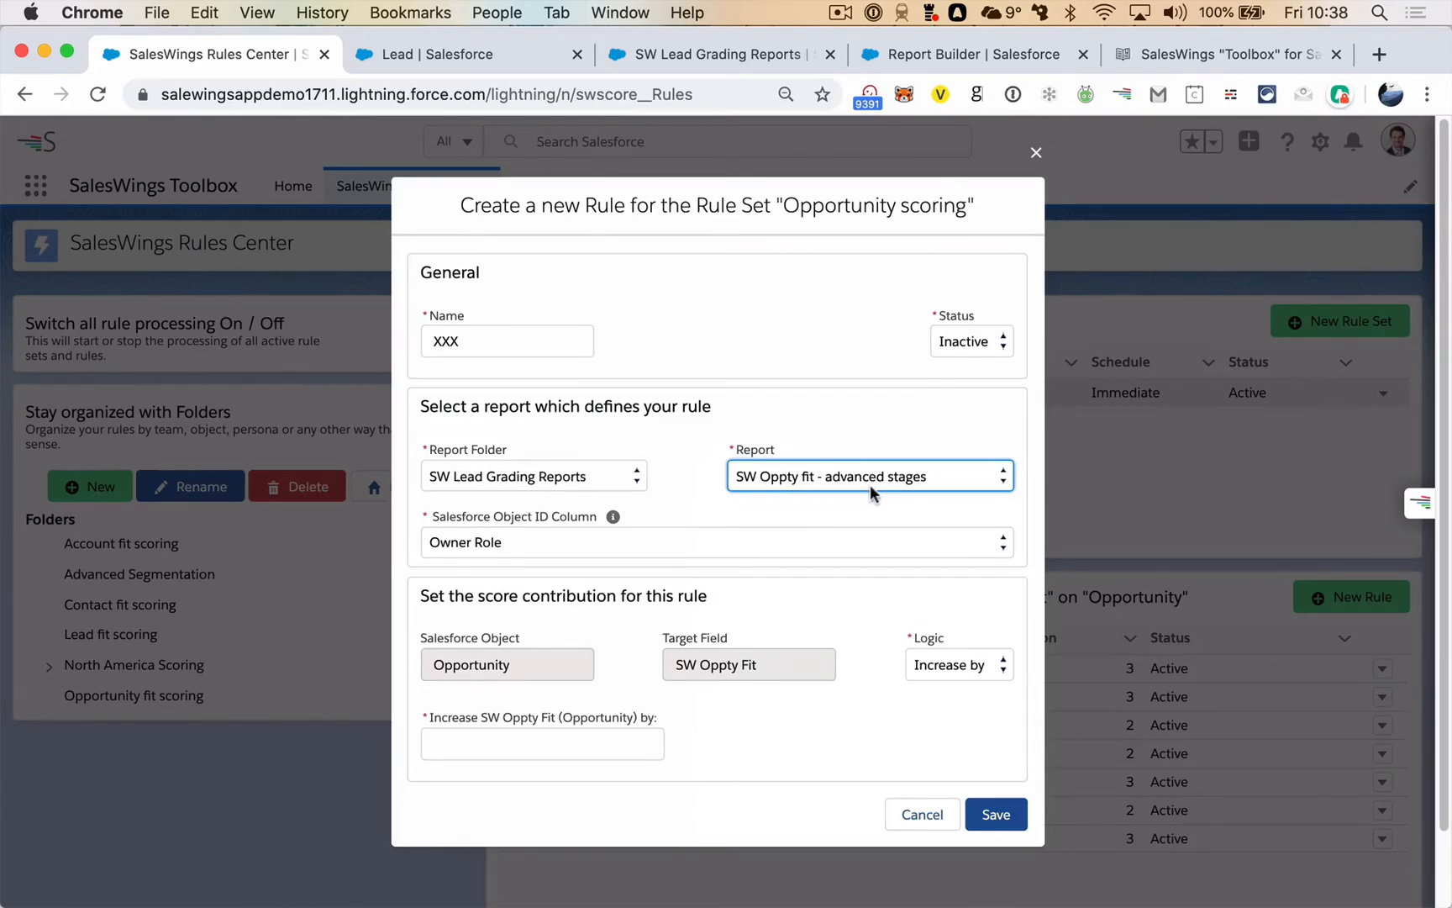
{"action": "mouse_move", "coordinate": [854, 429]}
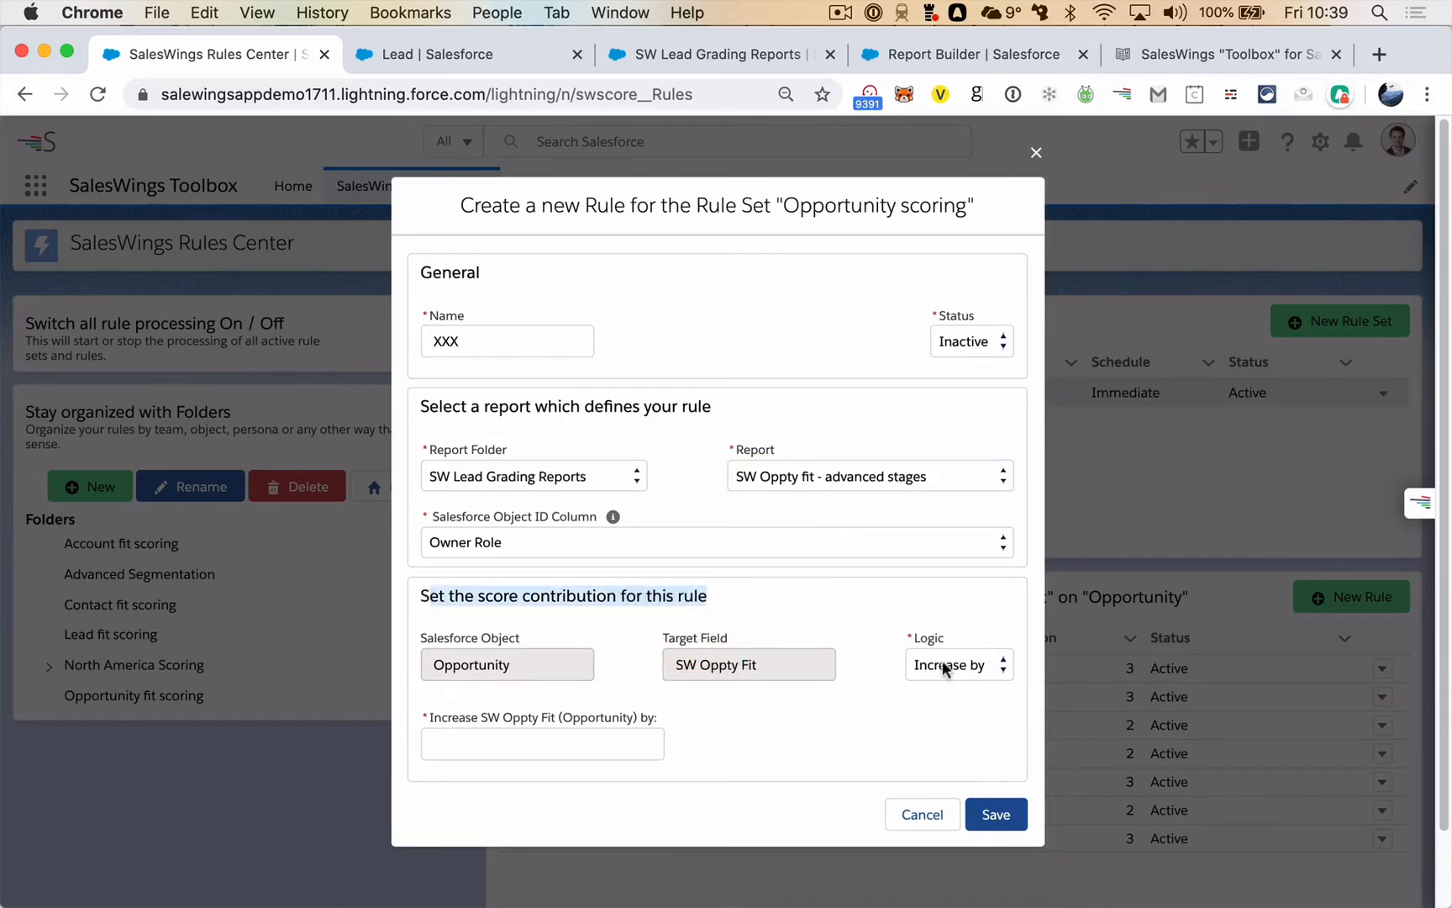
Set the score contribution to increase by 10, then cancel the draft rule unsaved
{"action": "left_click", "coordinate": [958, 664]}
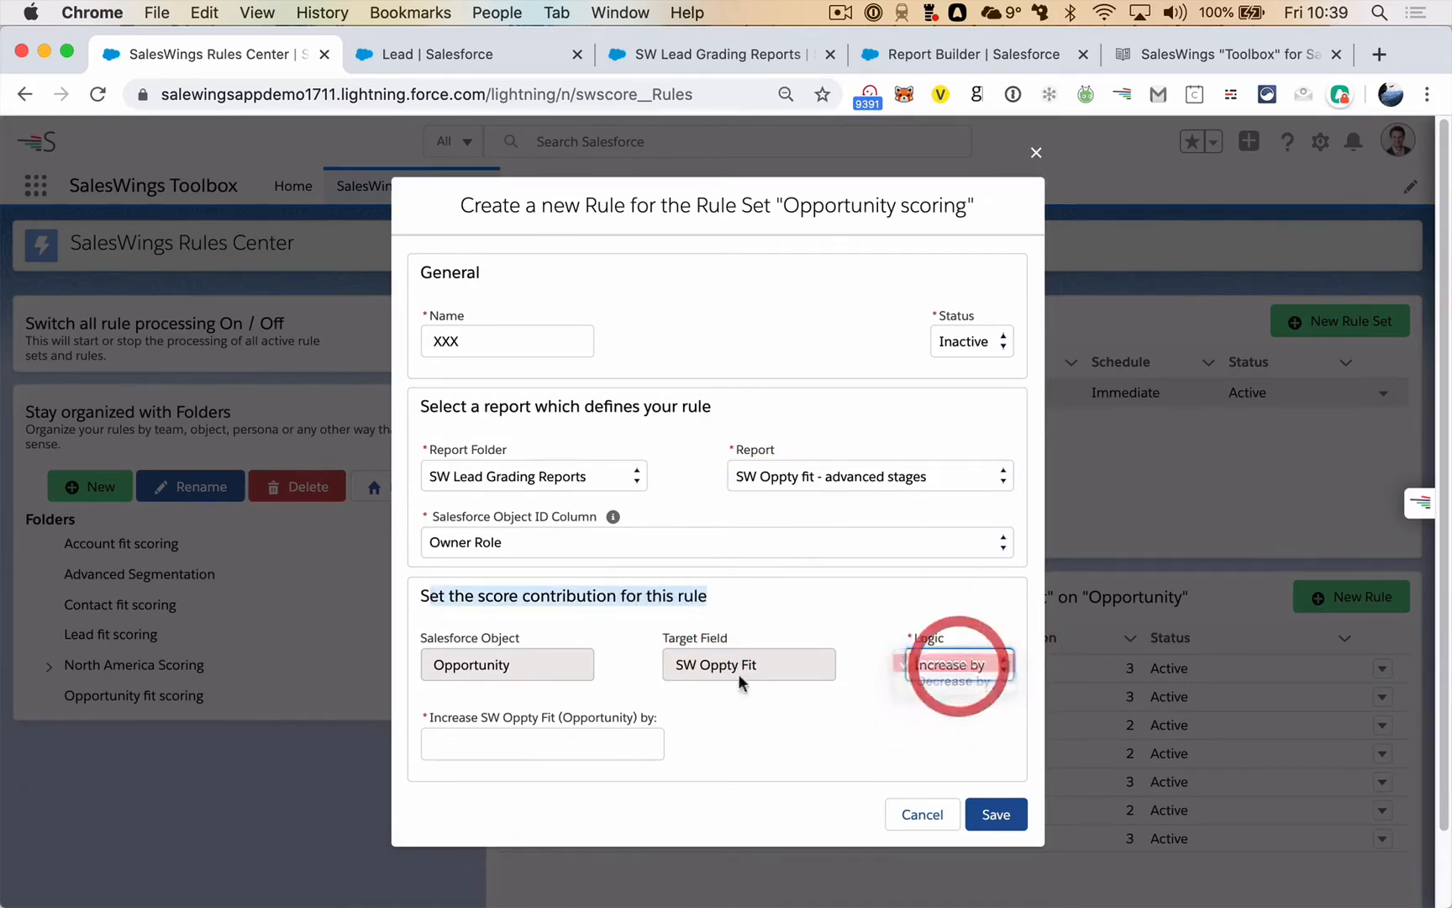
{"action": "type", "text": "10"}
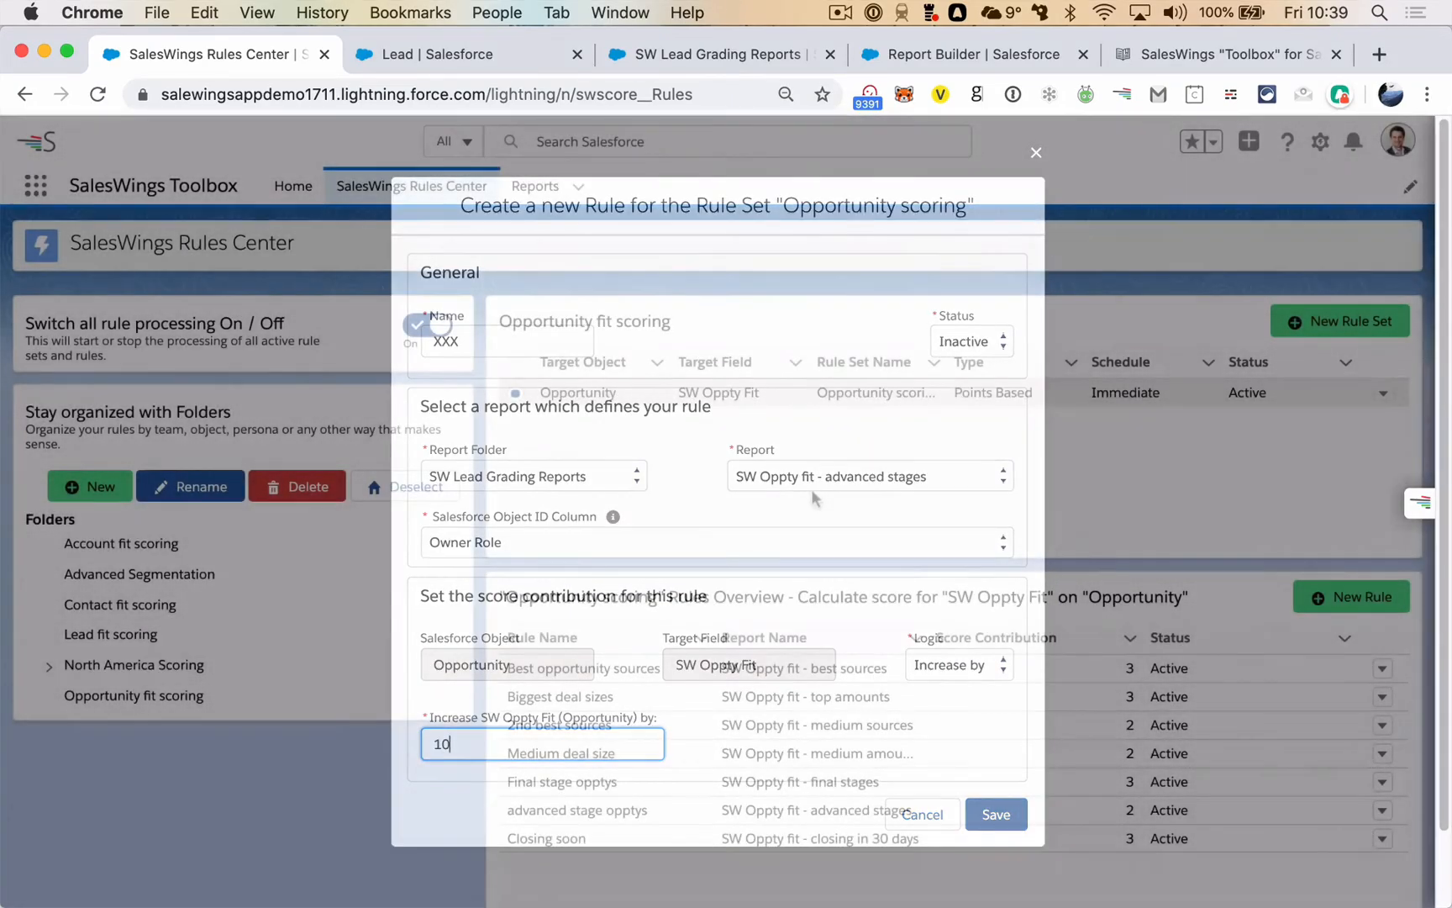
{"action": "left_click", "coordinate": [995, 814]}
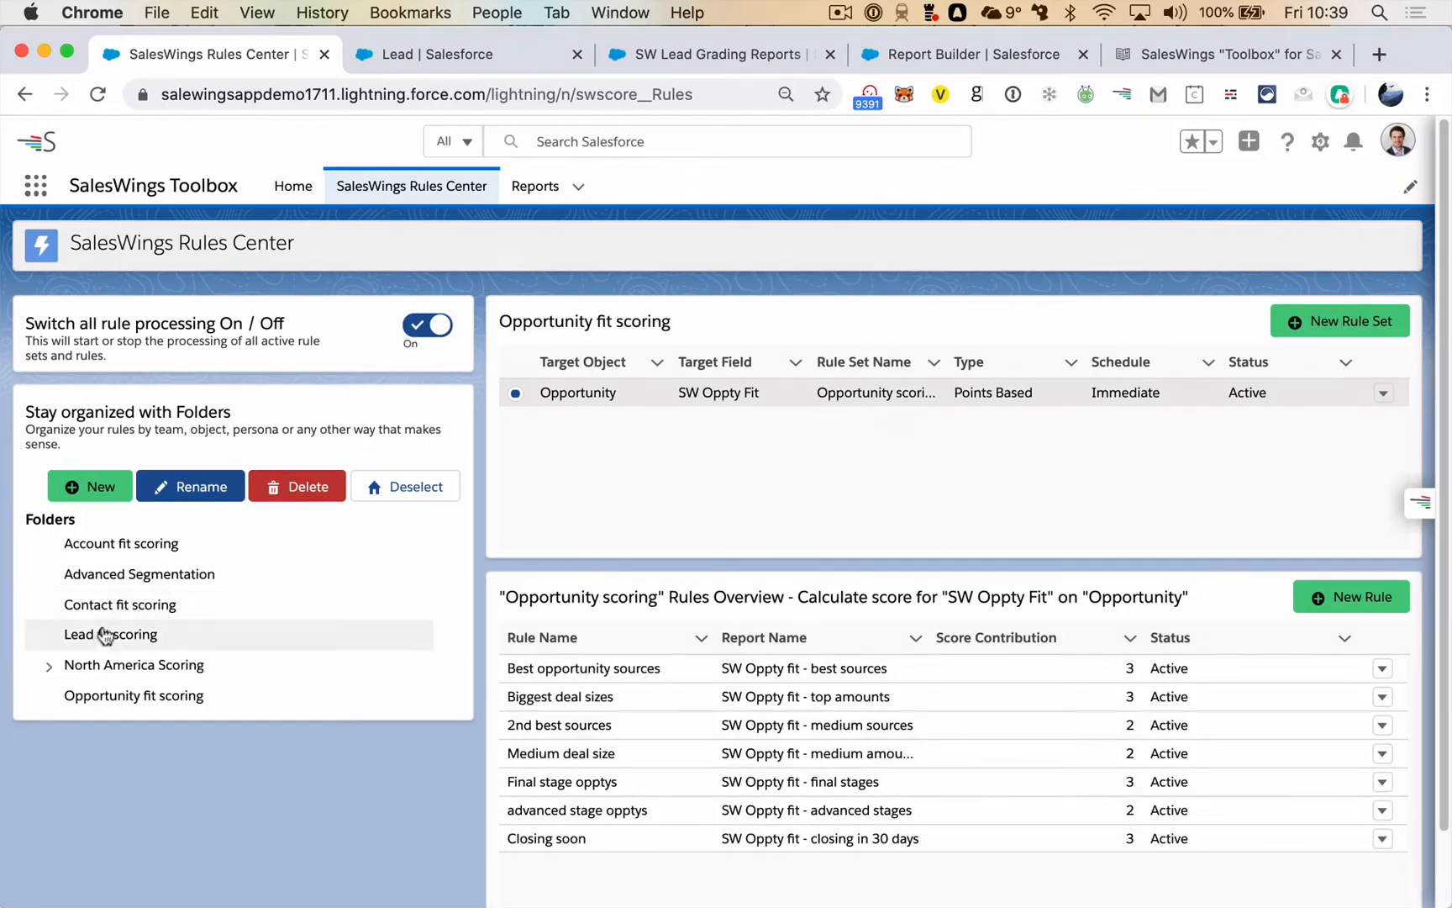
Select the Lead fit scoring folder listing one active, fixed-value Lead grading rule set on SW Lead Fit
{"action": "left_click", "coordinate": [111, 633]}
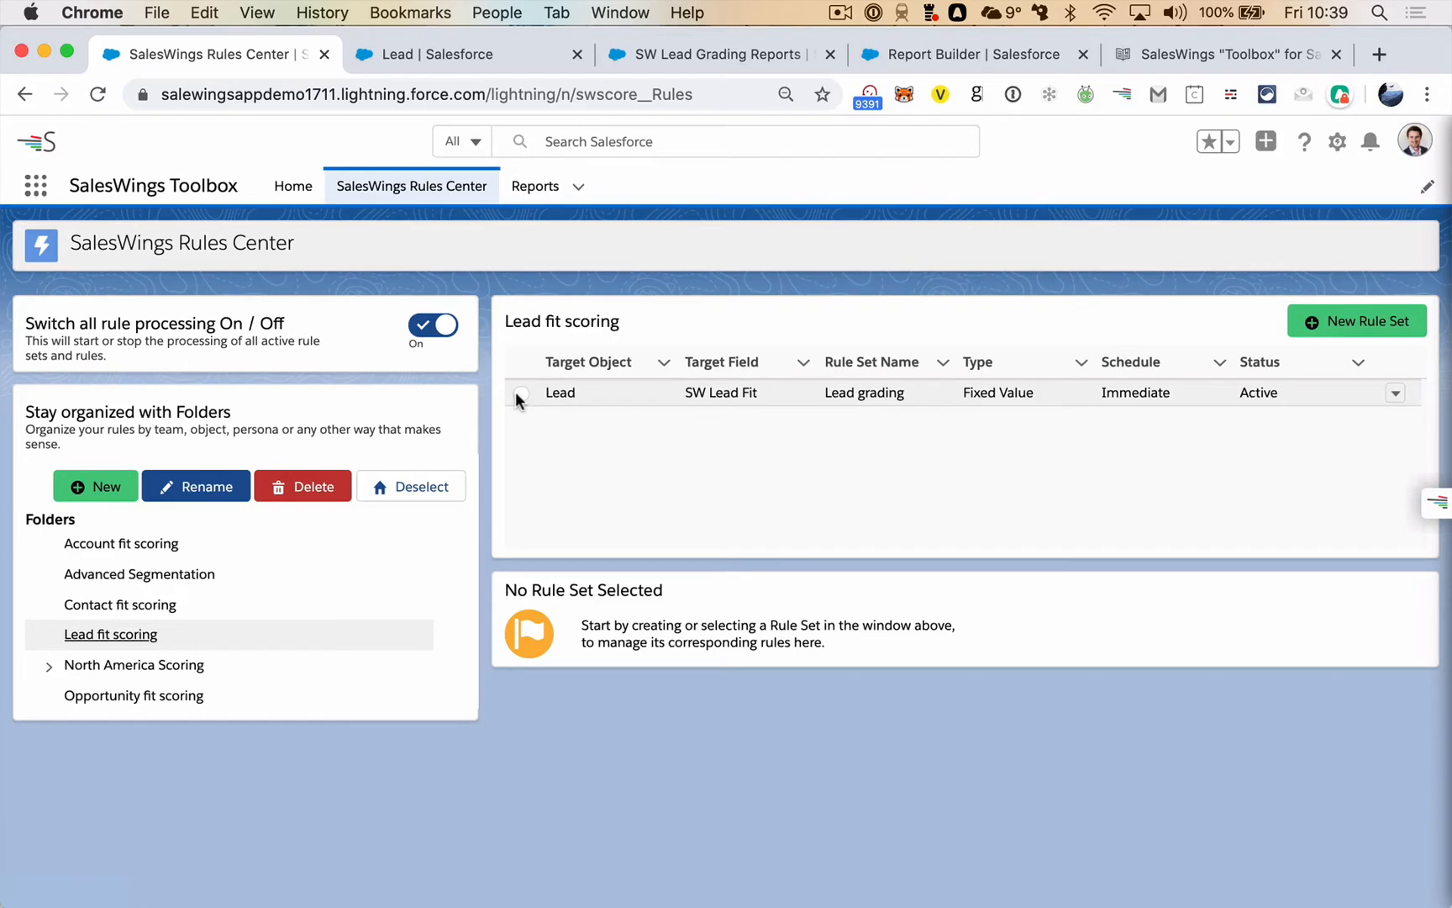
{"action": "left_click", "coordinate": [586, 361]}
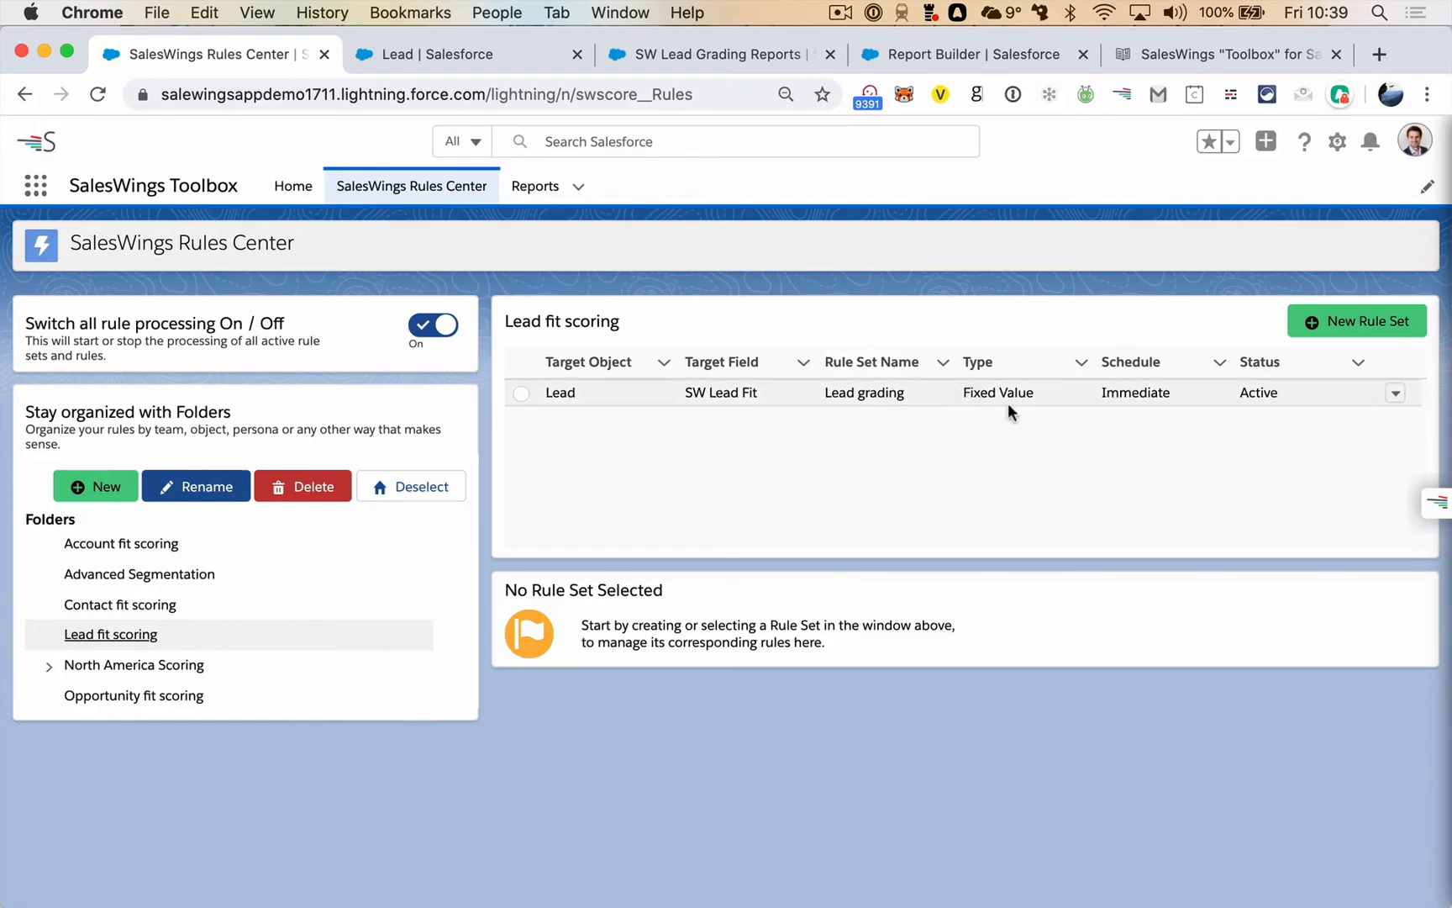
{"action": "mouse_move", "coordinate": [1001, 428]}
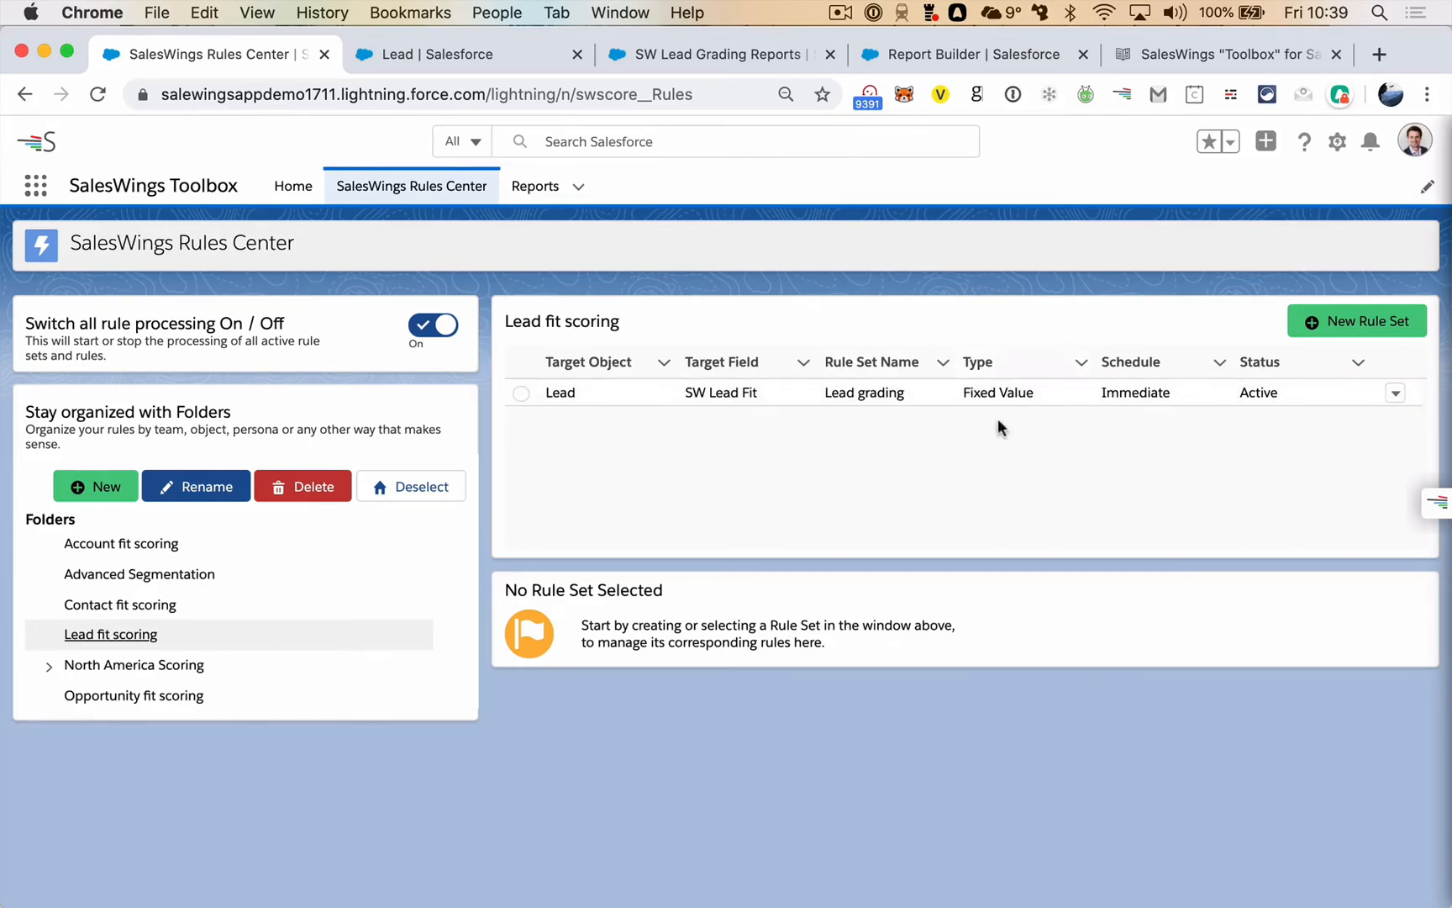
{"action": "mouse_move", "coordinate": [1009, 424]}
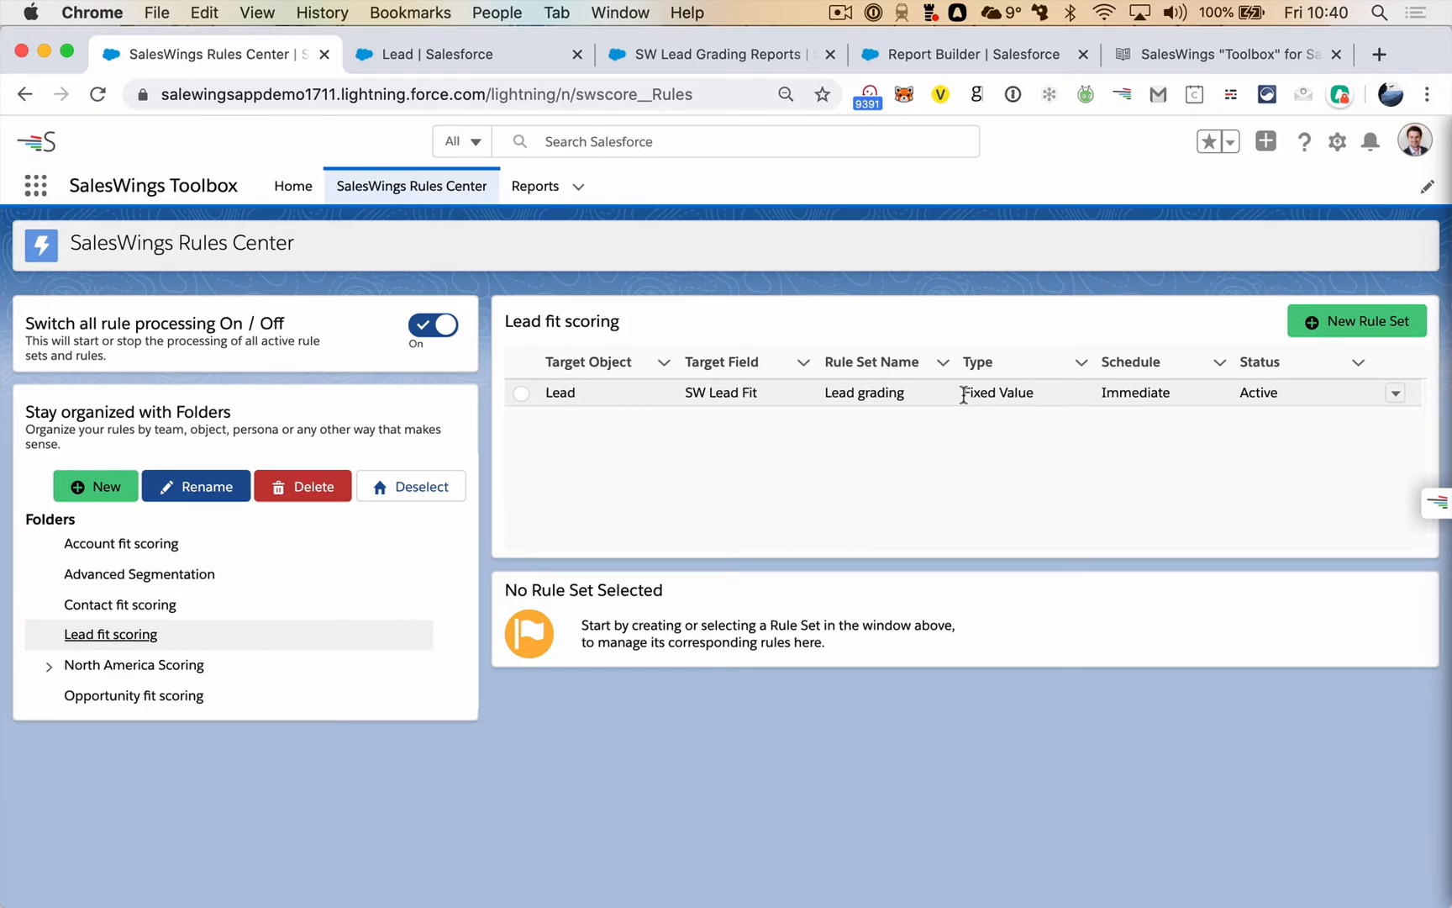
{"action": "mouse_move", "coordinate": [1033, 388]}
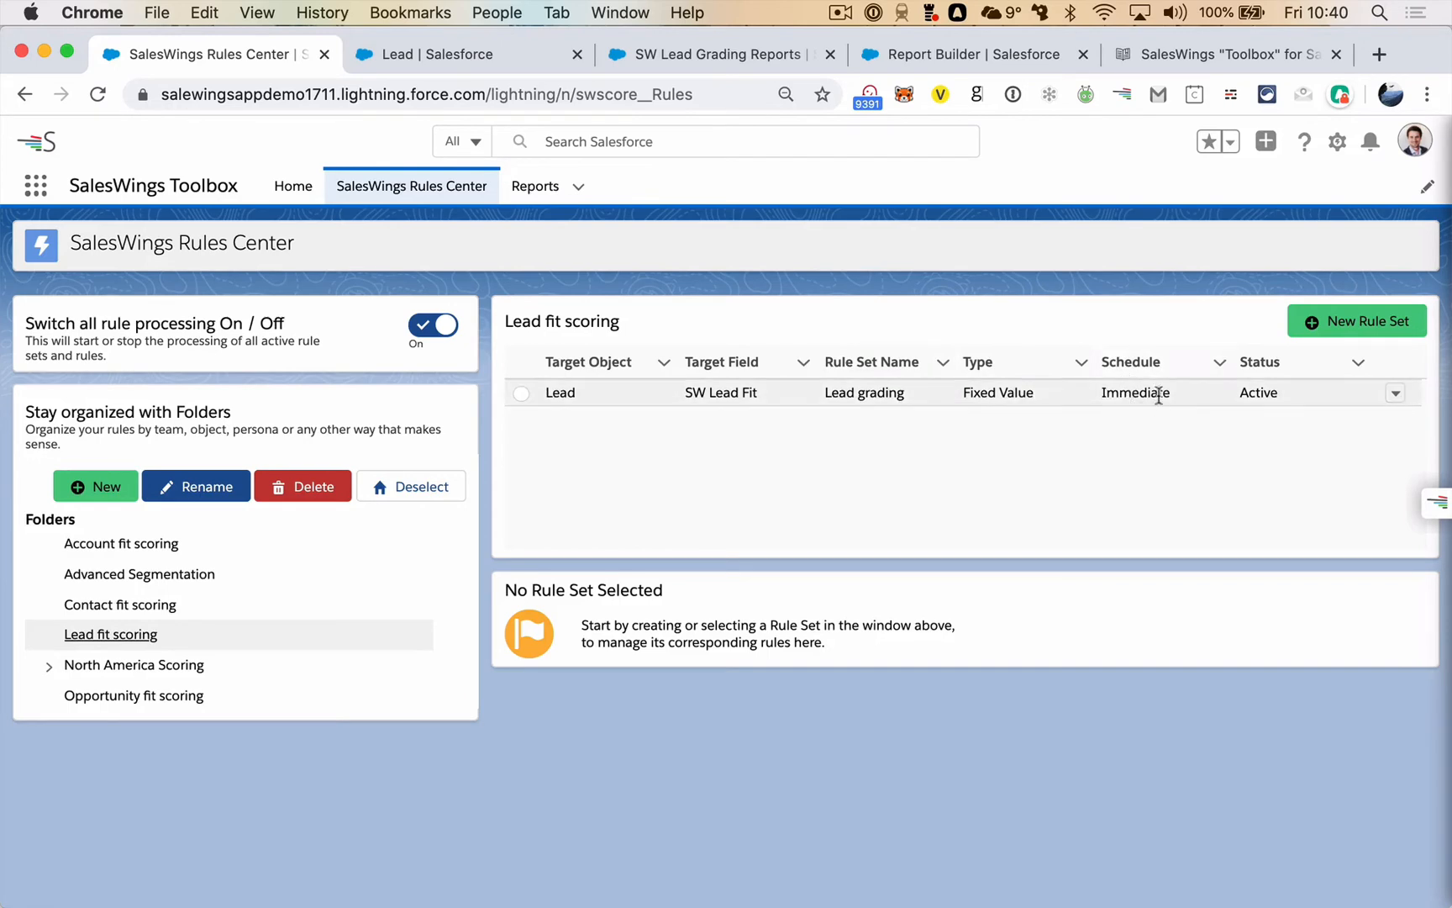
{"action": "mouse_move", "coordinate": [1268, 424]}
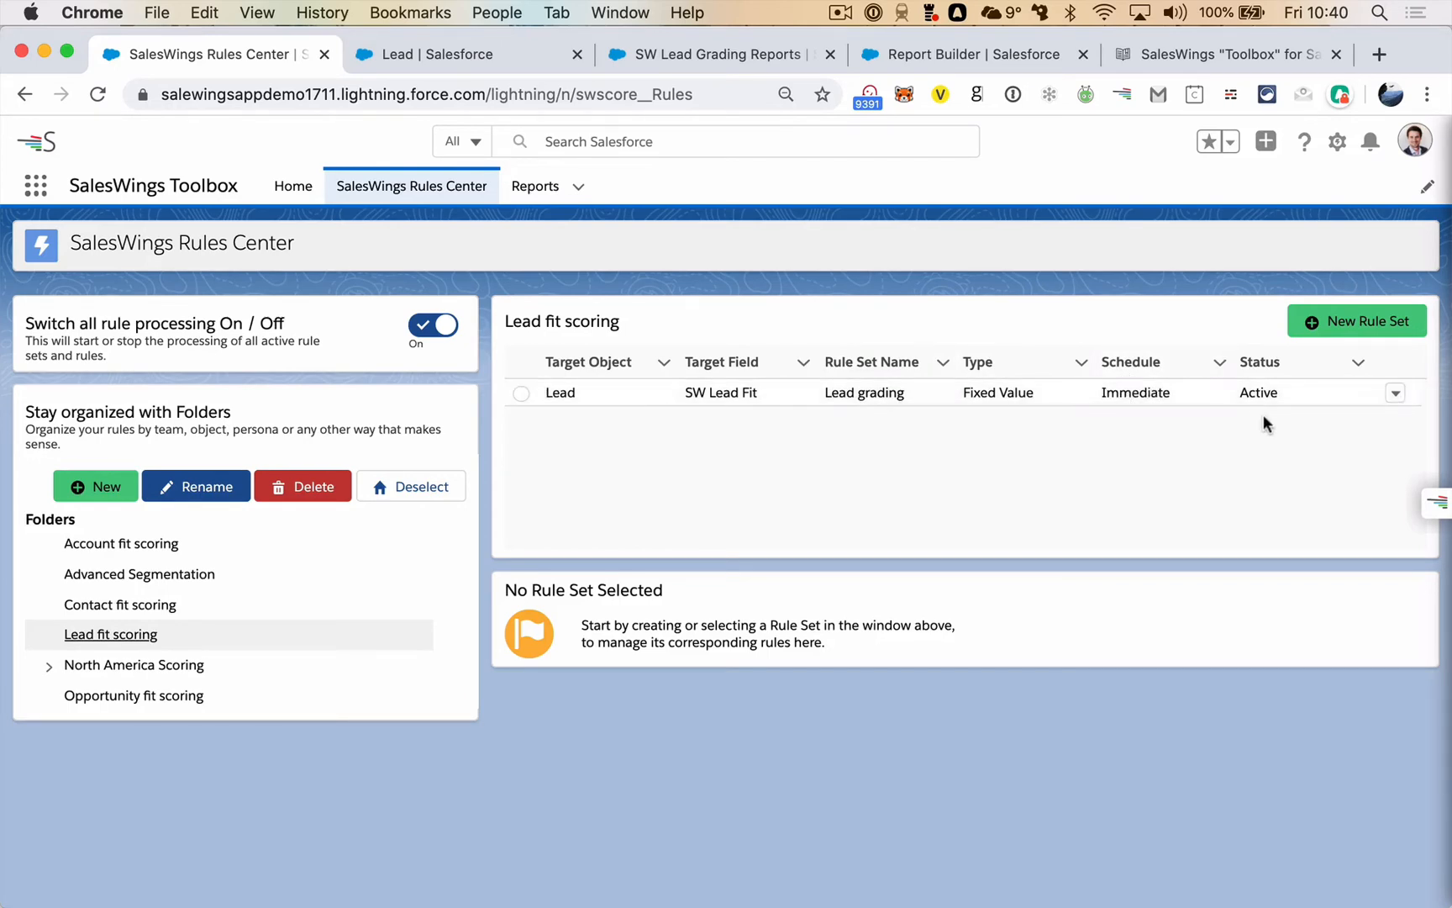
{"action": "mouse_move", "coordinate": [1281, 428]}
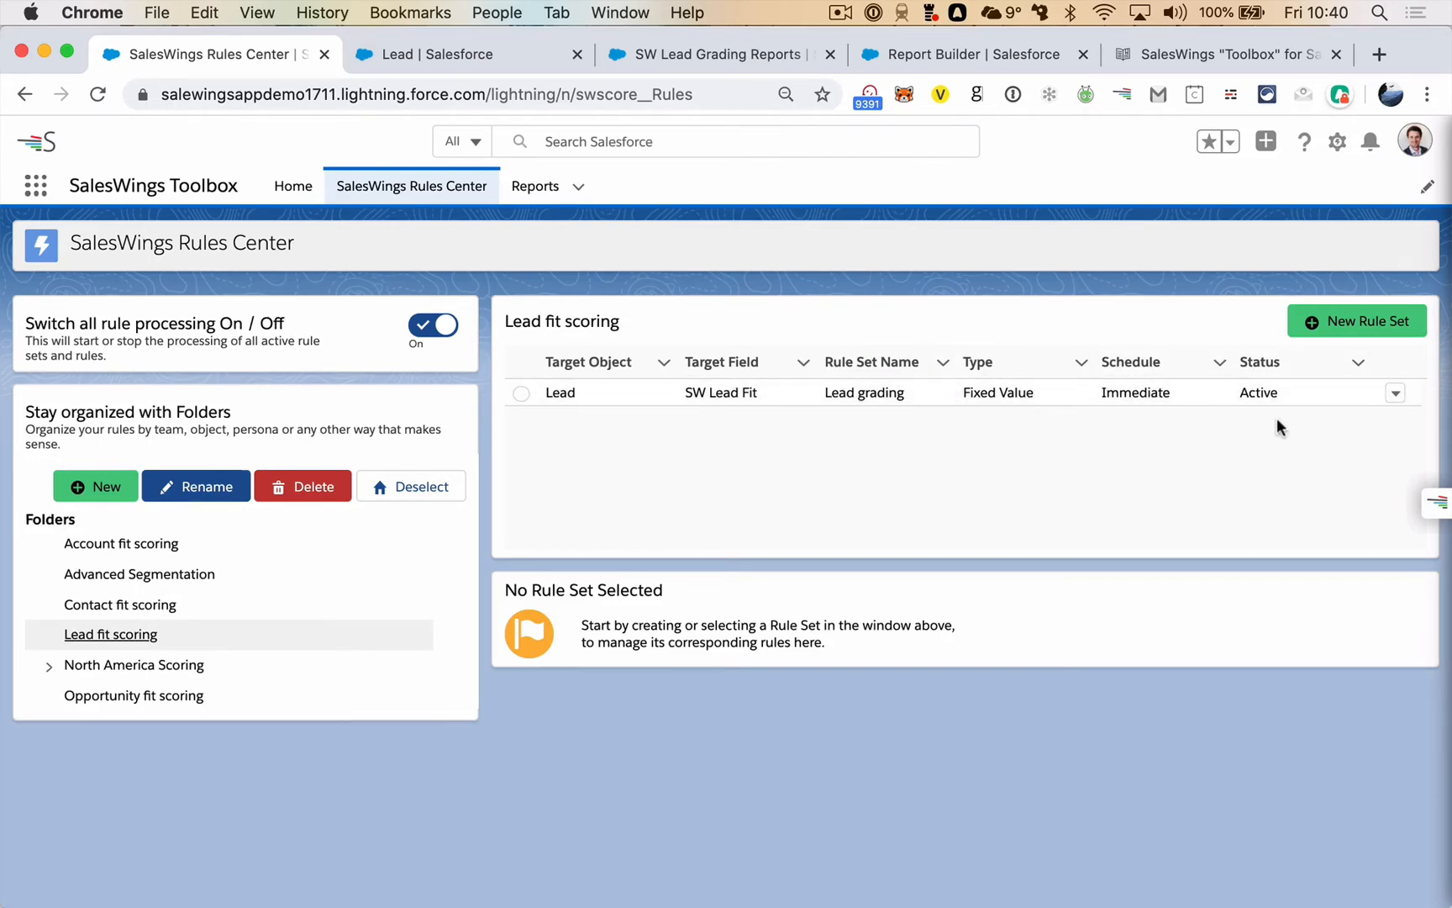
{"action": "left_click", "coordinate": [722, 361]}
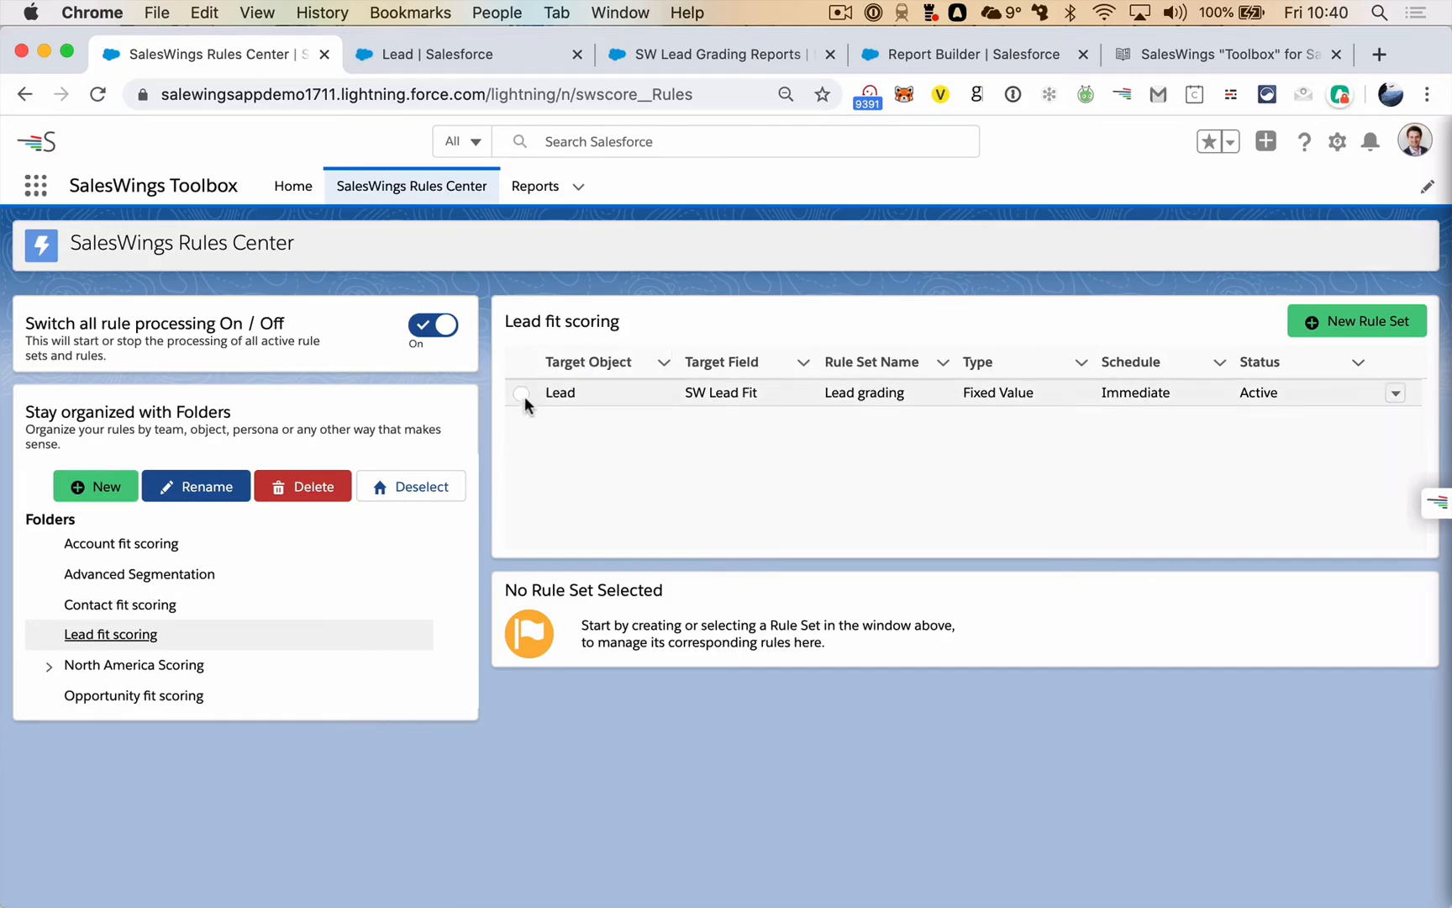
Select the Lead grading rule set to show its five rules mapping grading reports to A–X values
{"action": "left_click", "coordinate": [514, 392]}
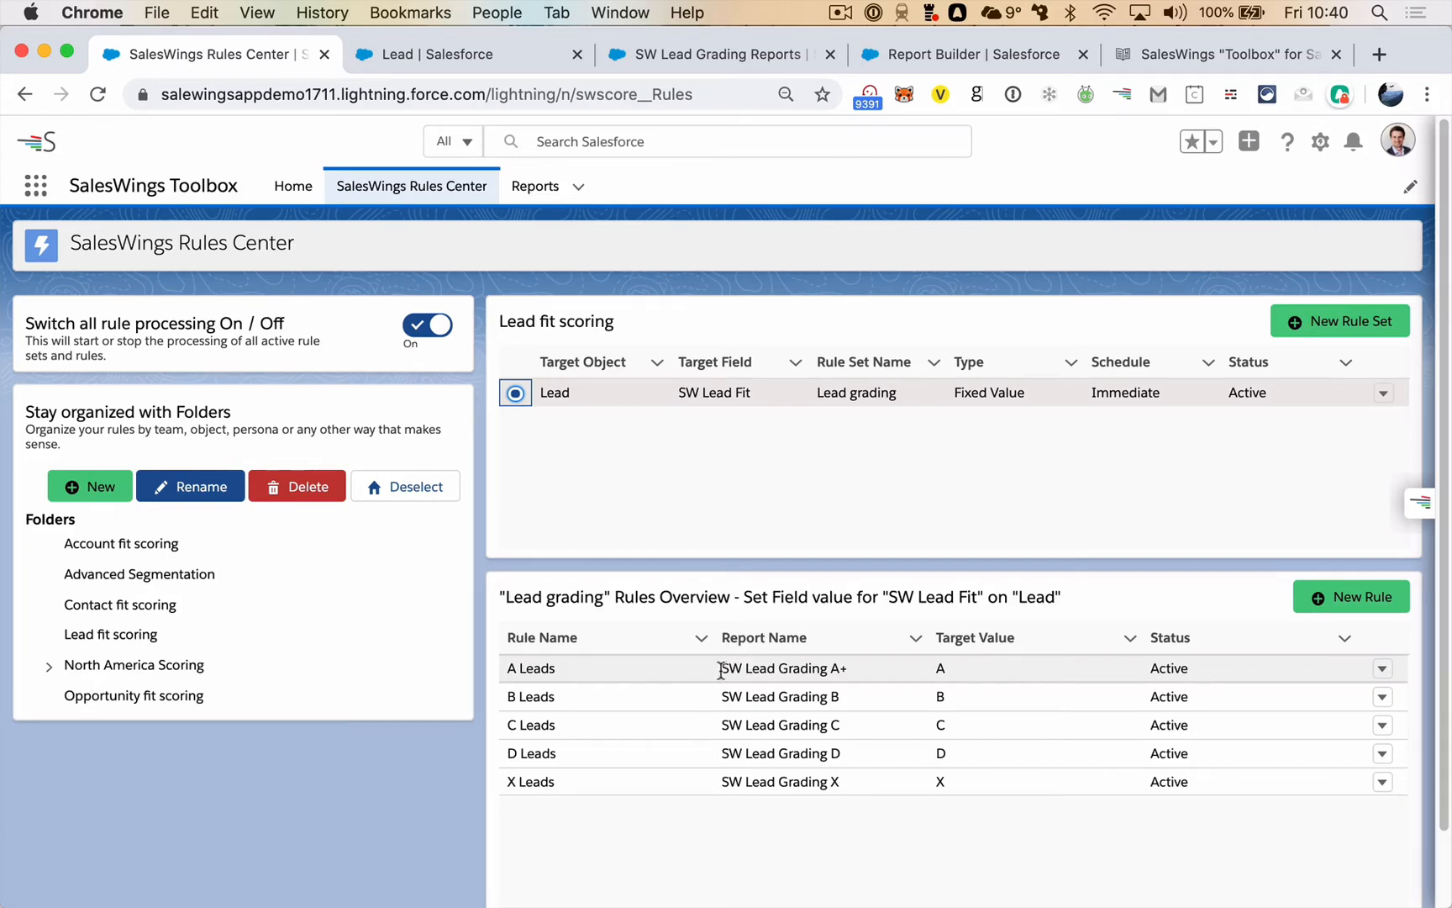
{"action": "mouse_move", "coordinate": [833, 659]}
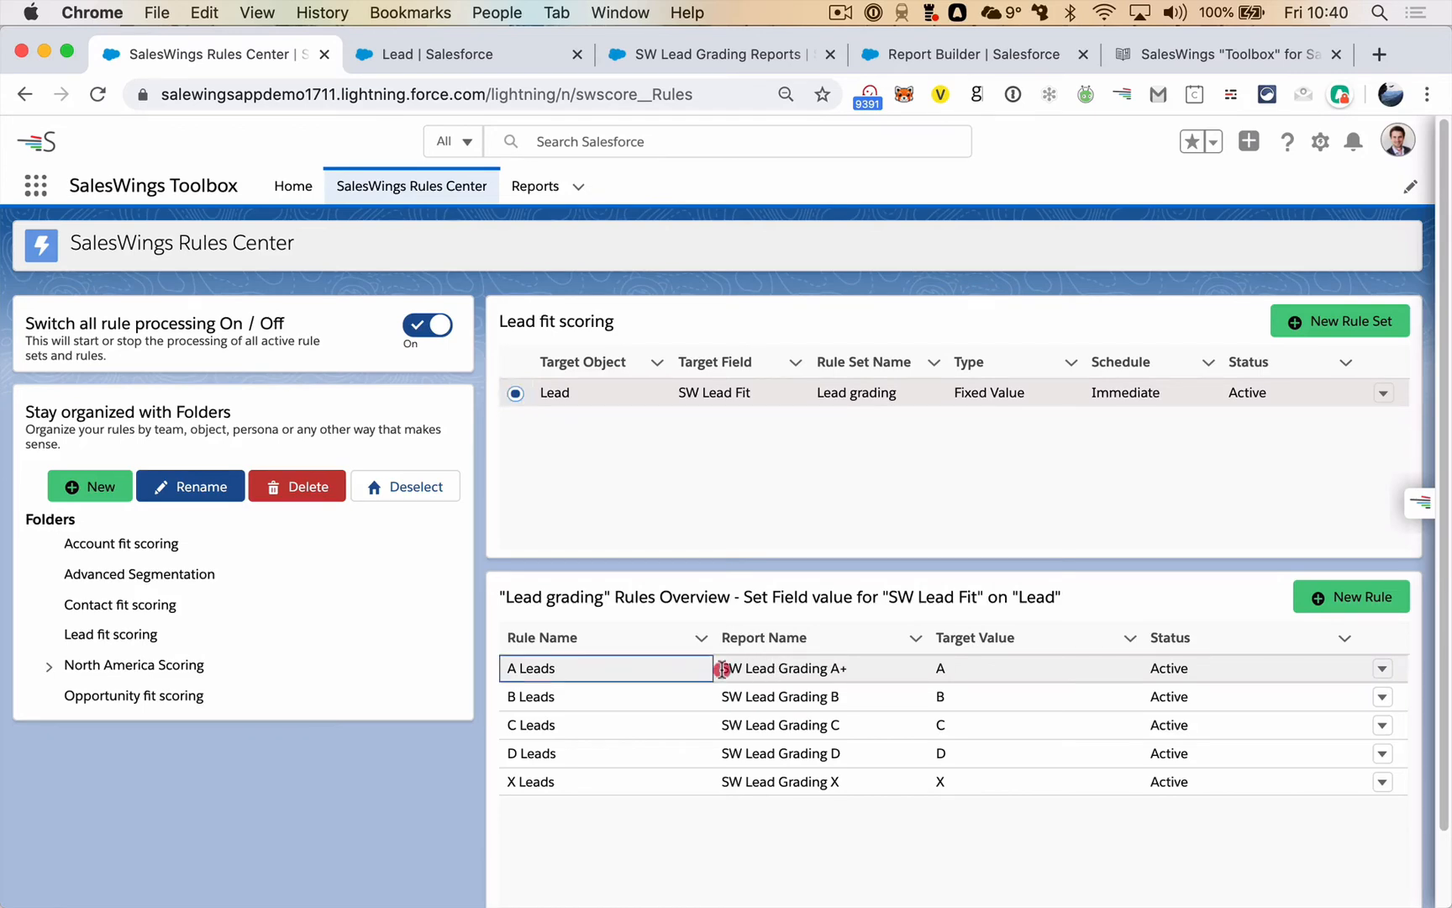
{"action": "left_click", "coordinate": [820, 667]}
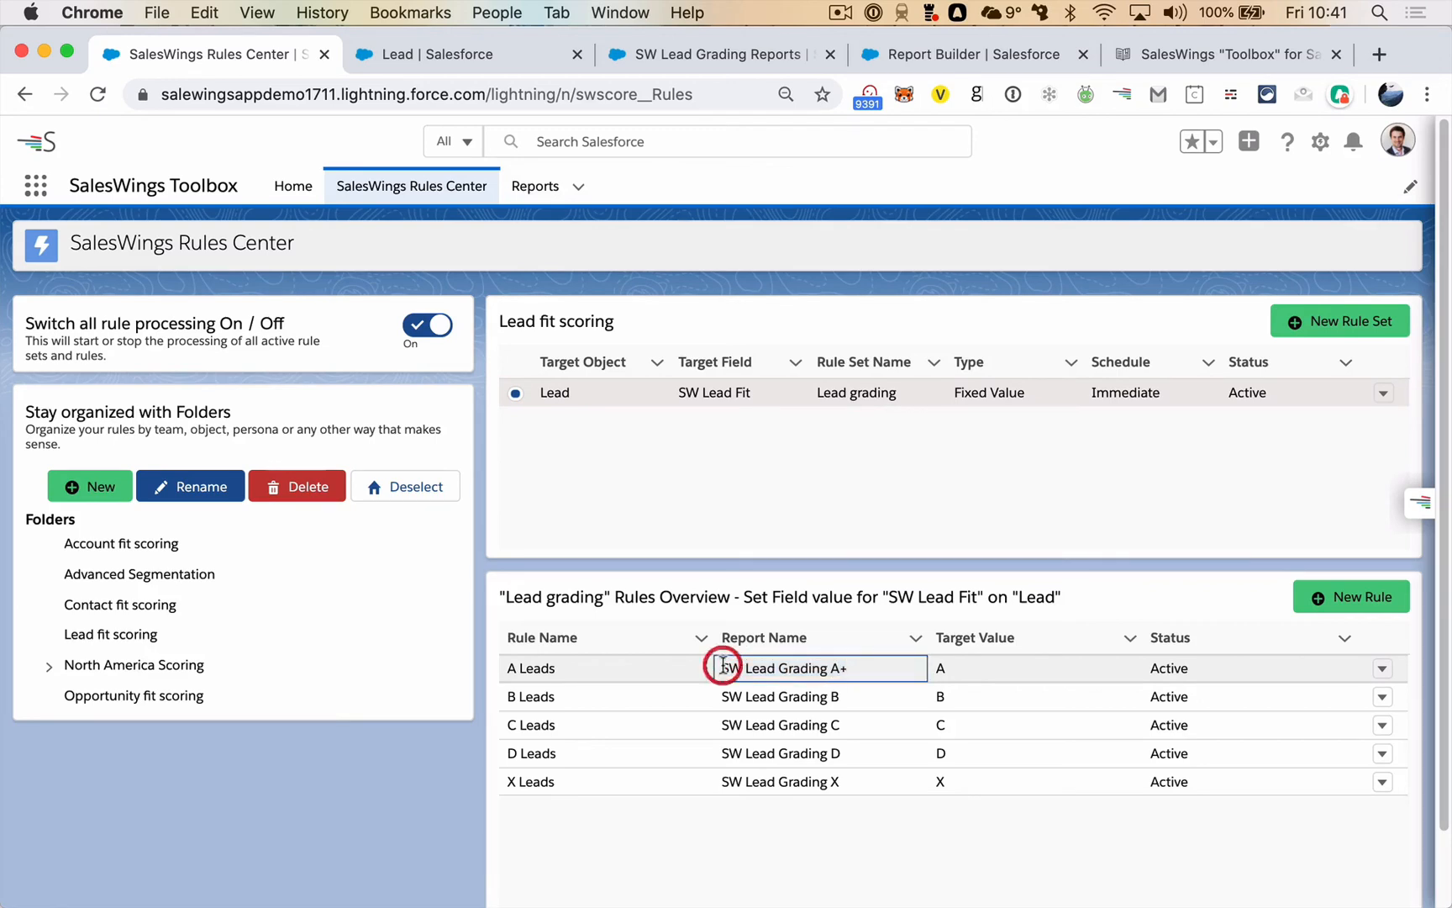
{"action": "left_click", "coordinate": [817, 668]}
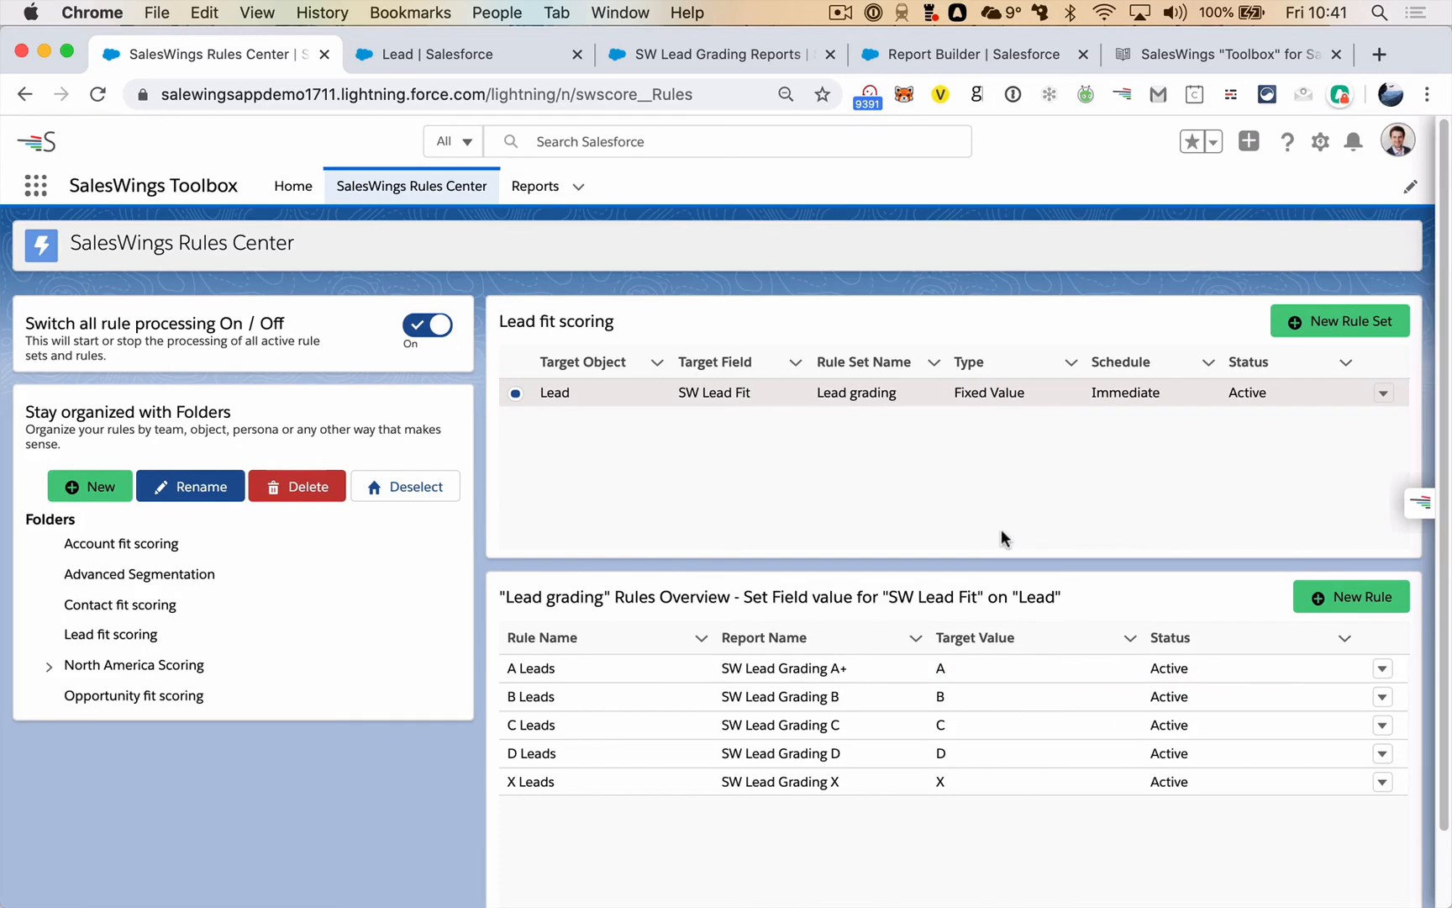
{"action": "mouse_move", "coordinate": [429, 535]}
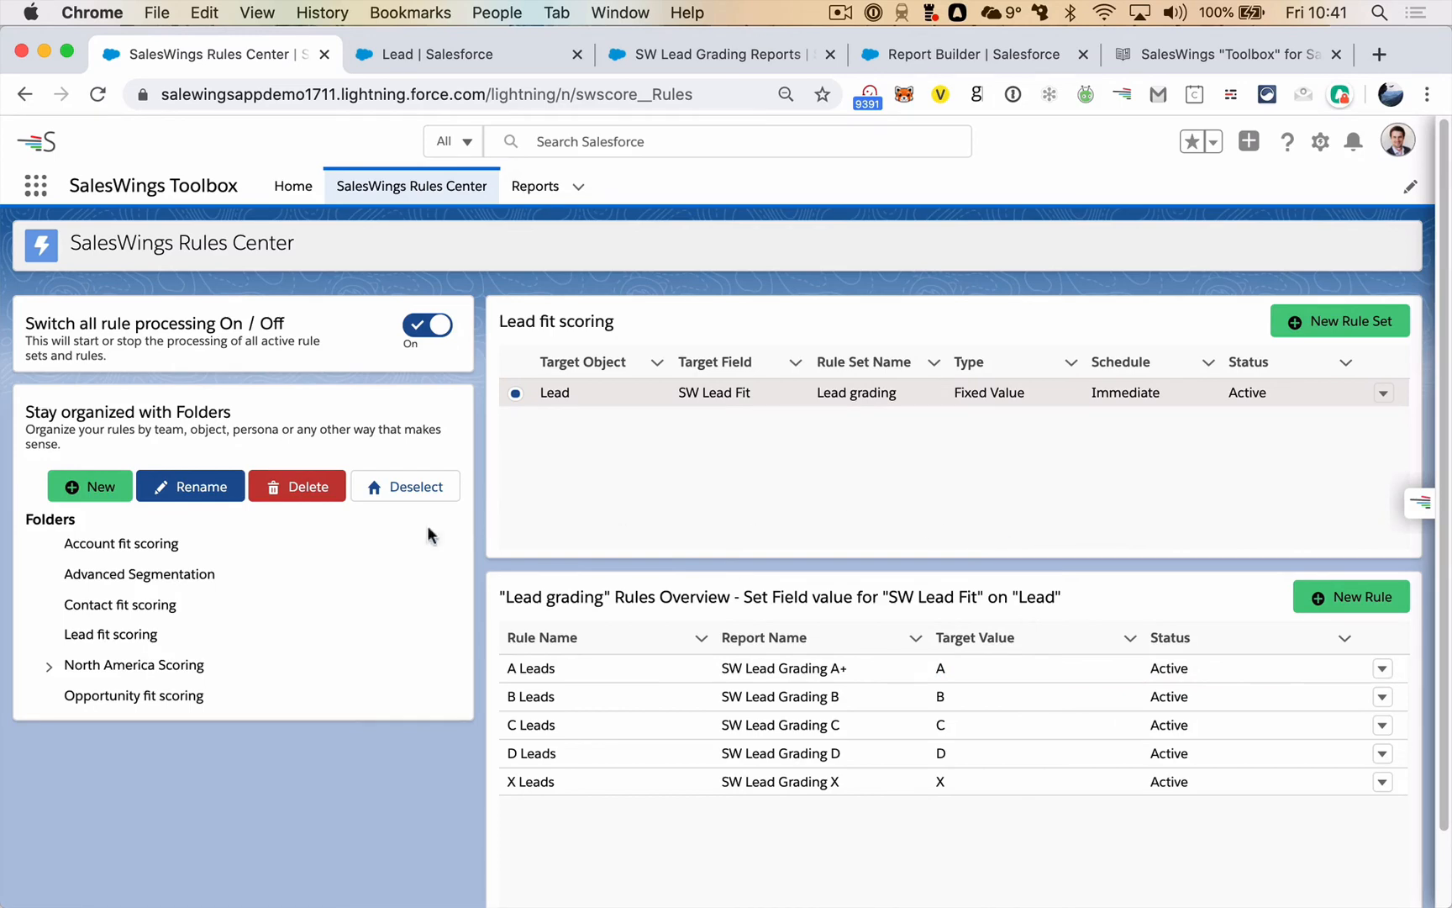
{"action": "mouse_move", "coordinate": [133, 696]}
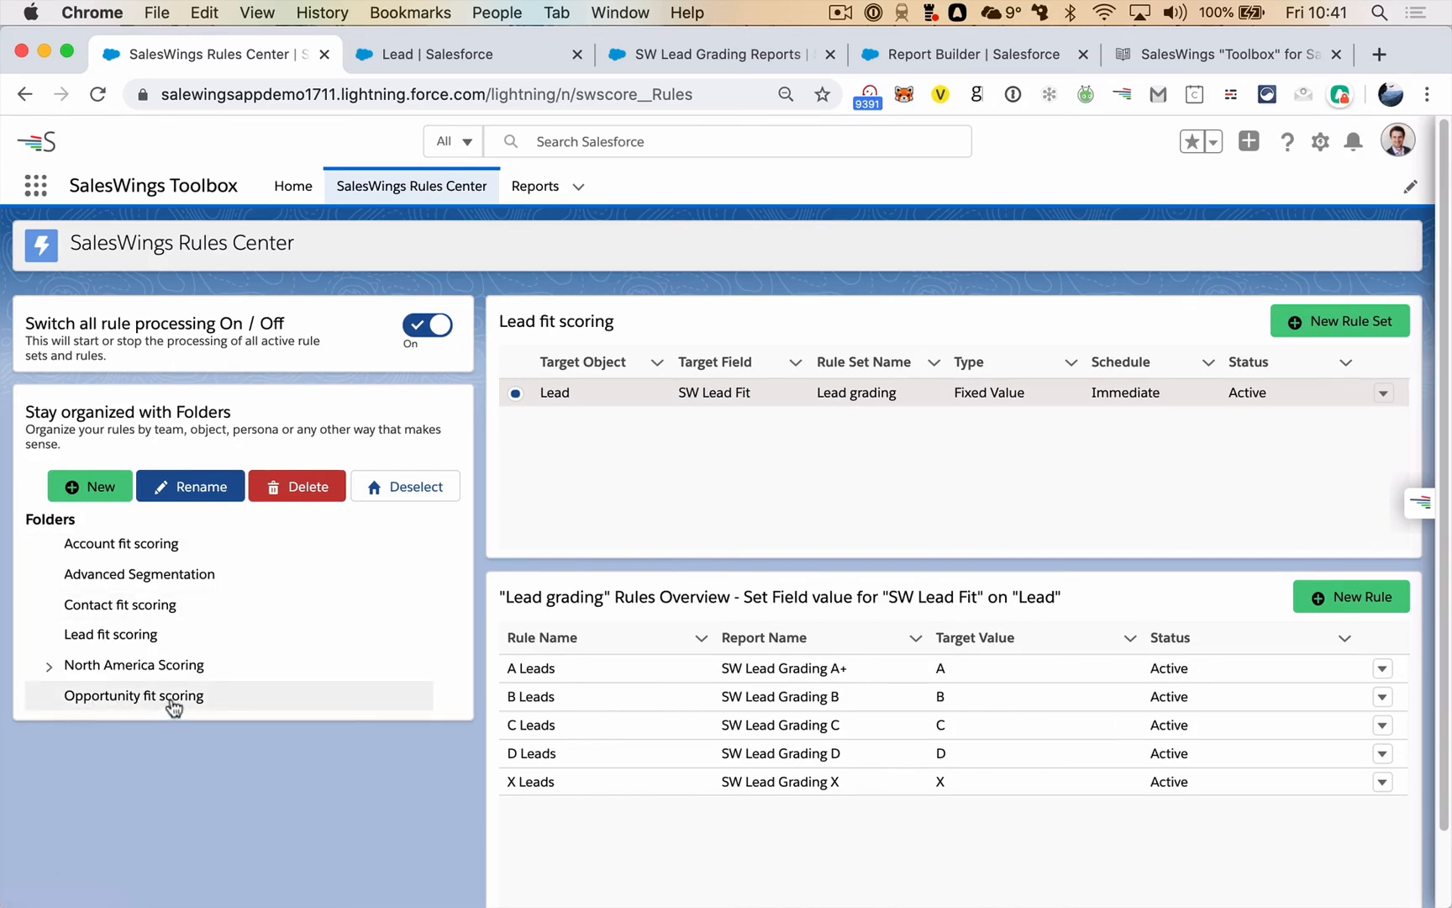
{"action": "left_click", "coordinate": [132, 695]}
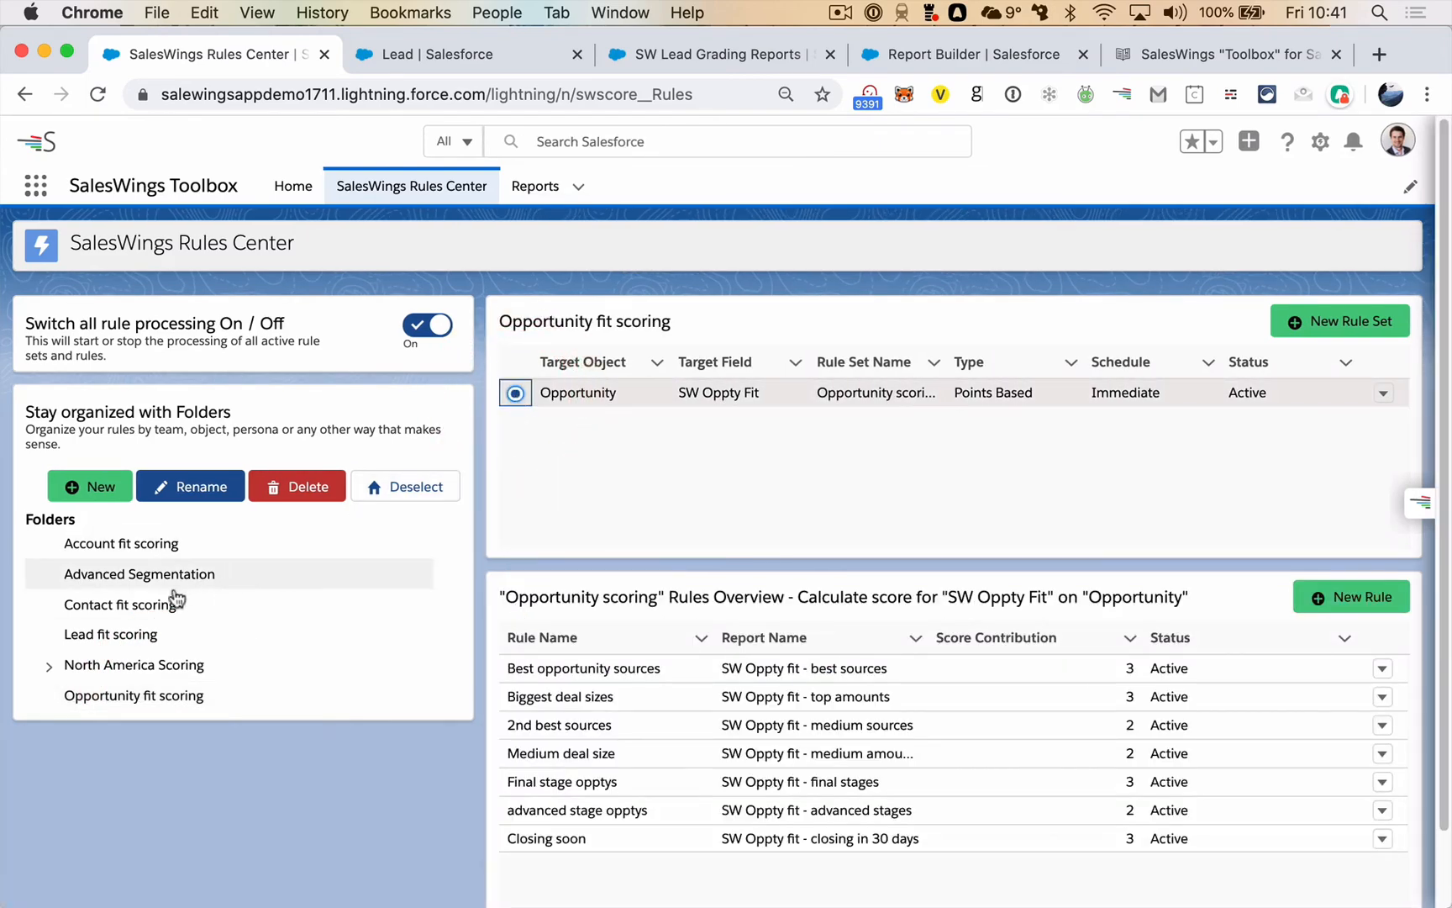
{"action": "left_click", "coordinate": [111, 634]}
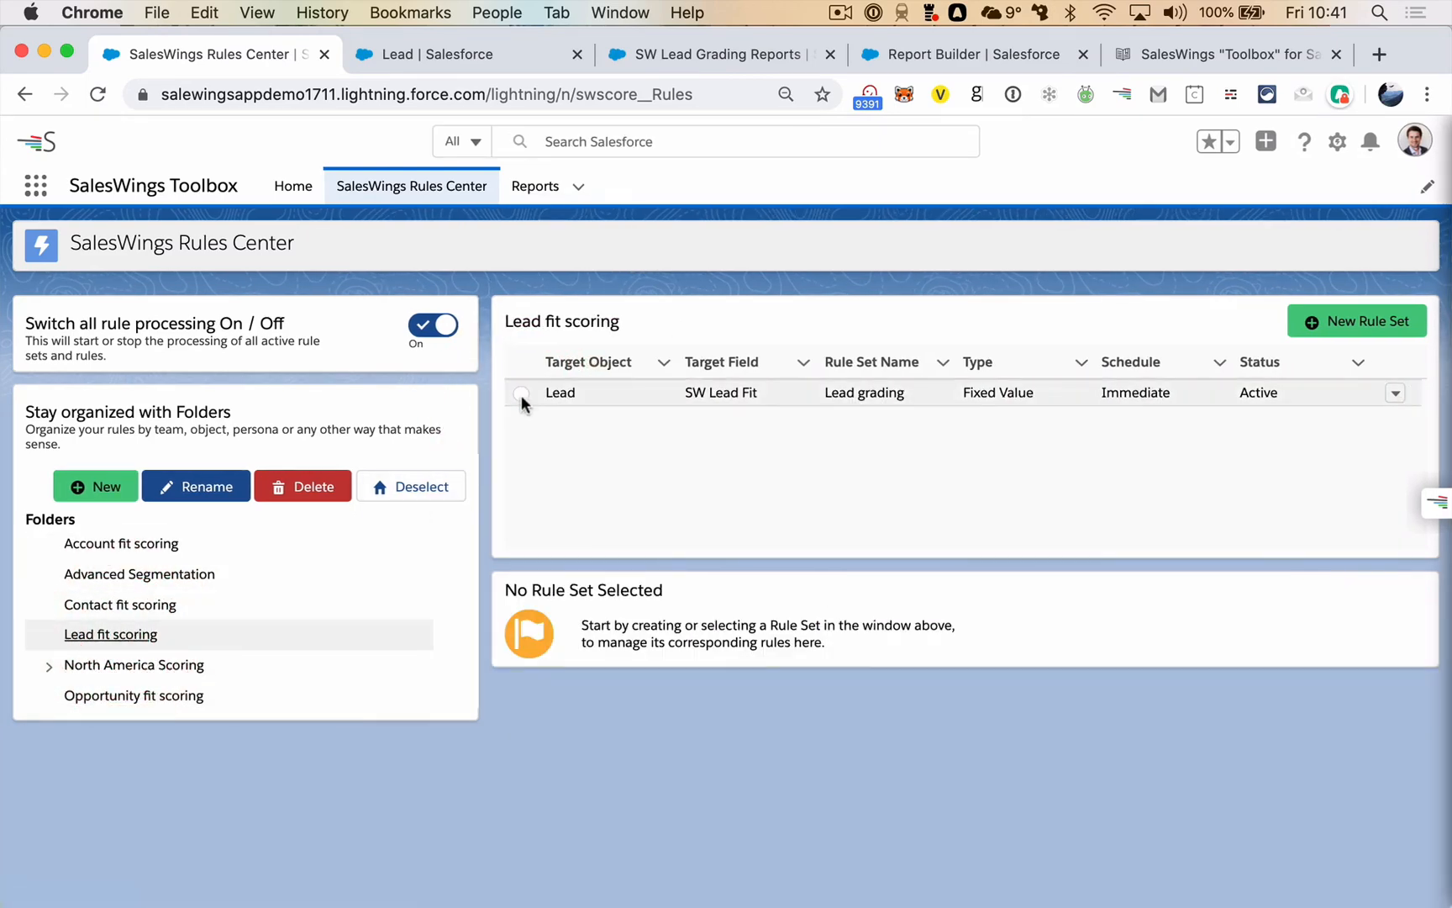
{"action": "left_click", "coordinate": [516, 391]}
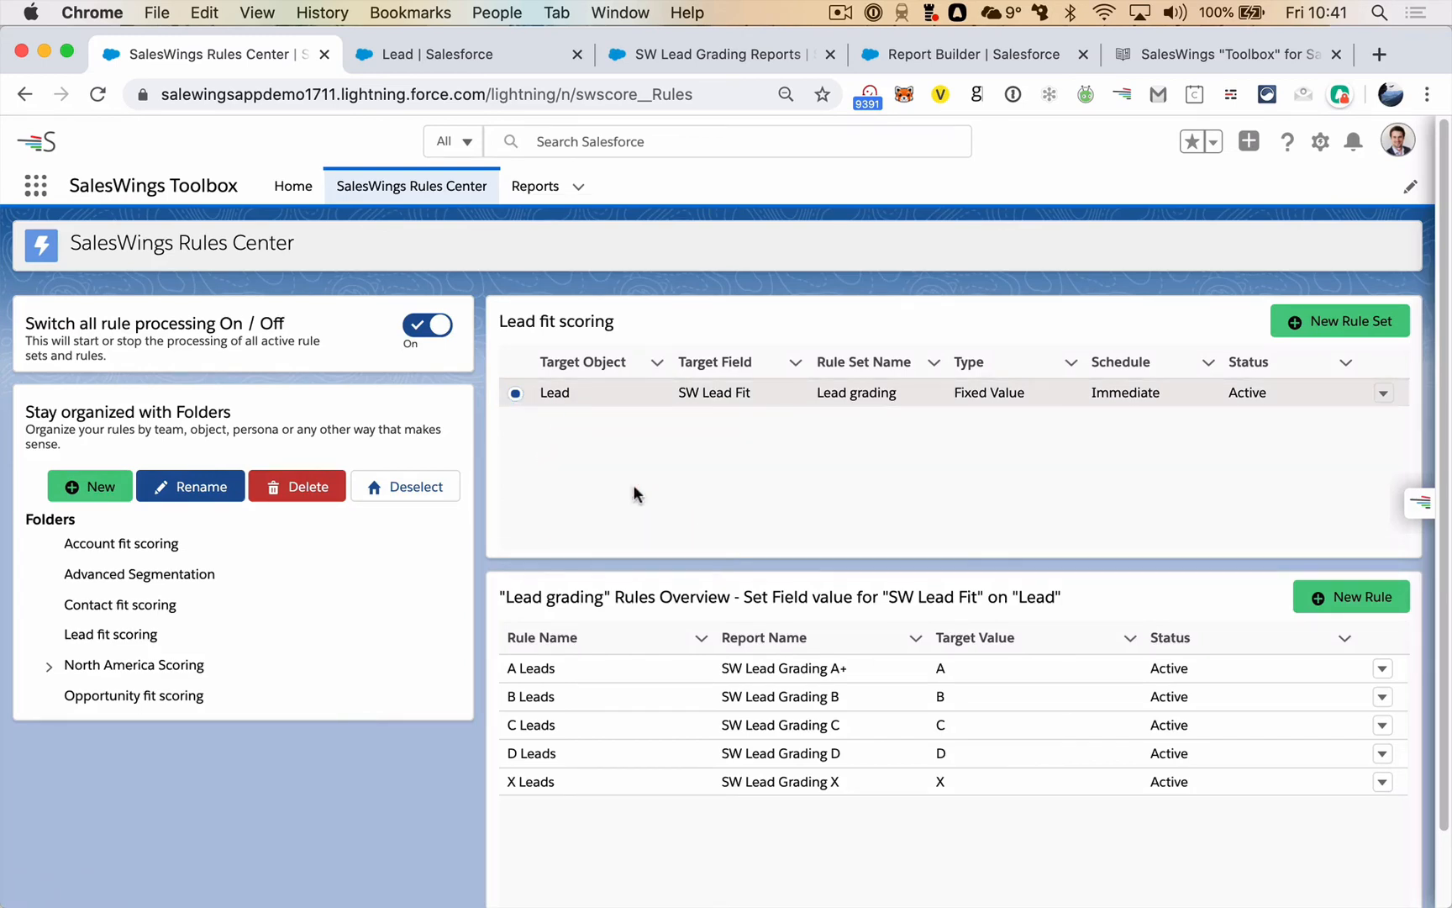
{"action": "left_click", "coordinate": [292, 186]}
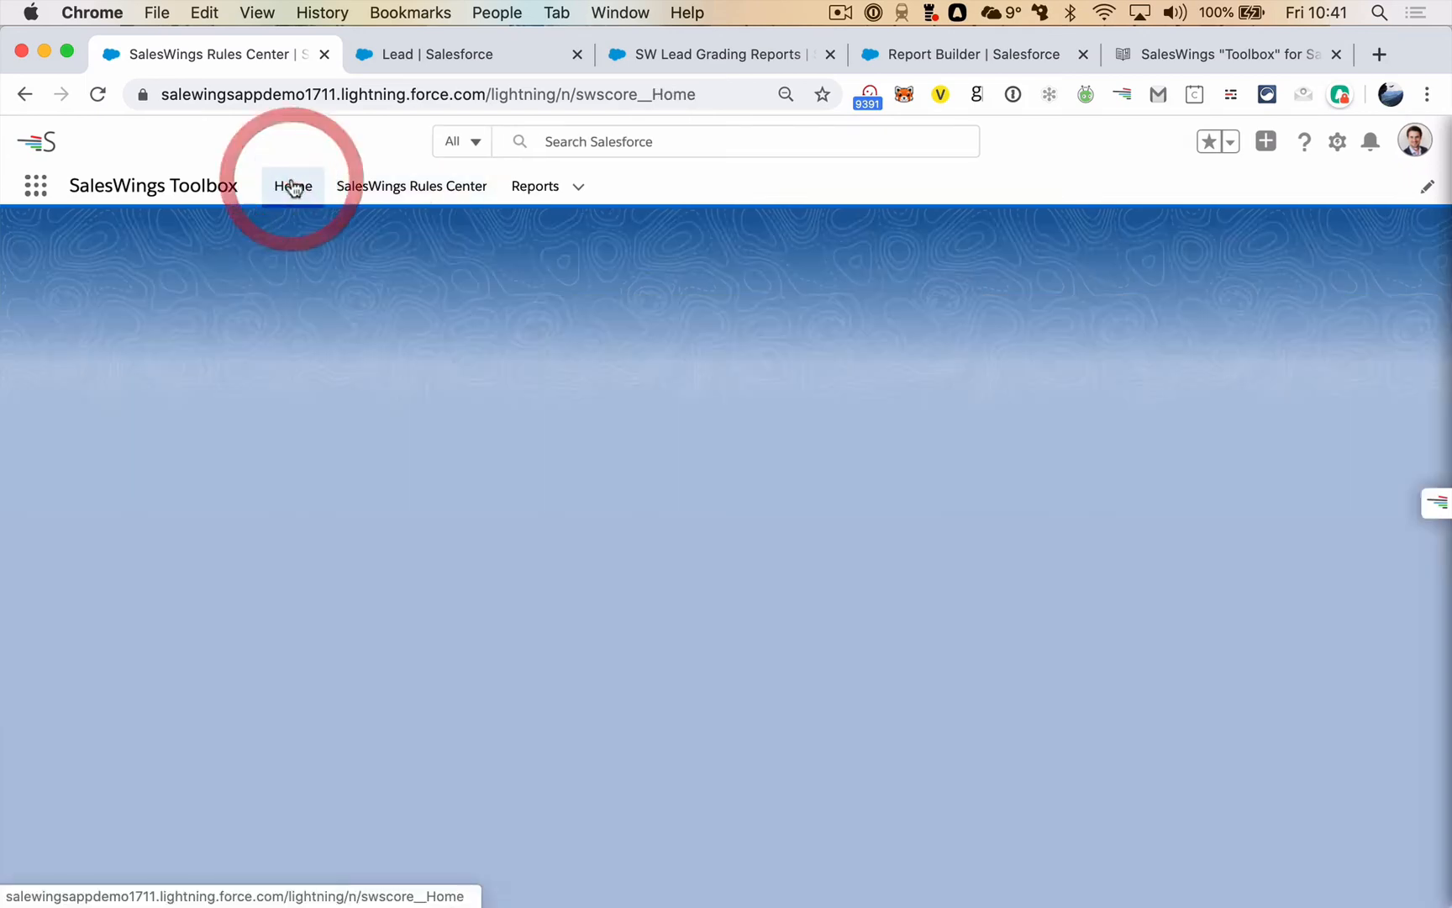
Go to the Home page with its Getting Started steps and support links
{"action": "left_click", "coordinate": [293, 185]}
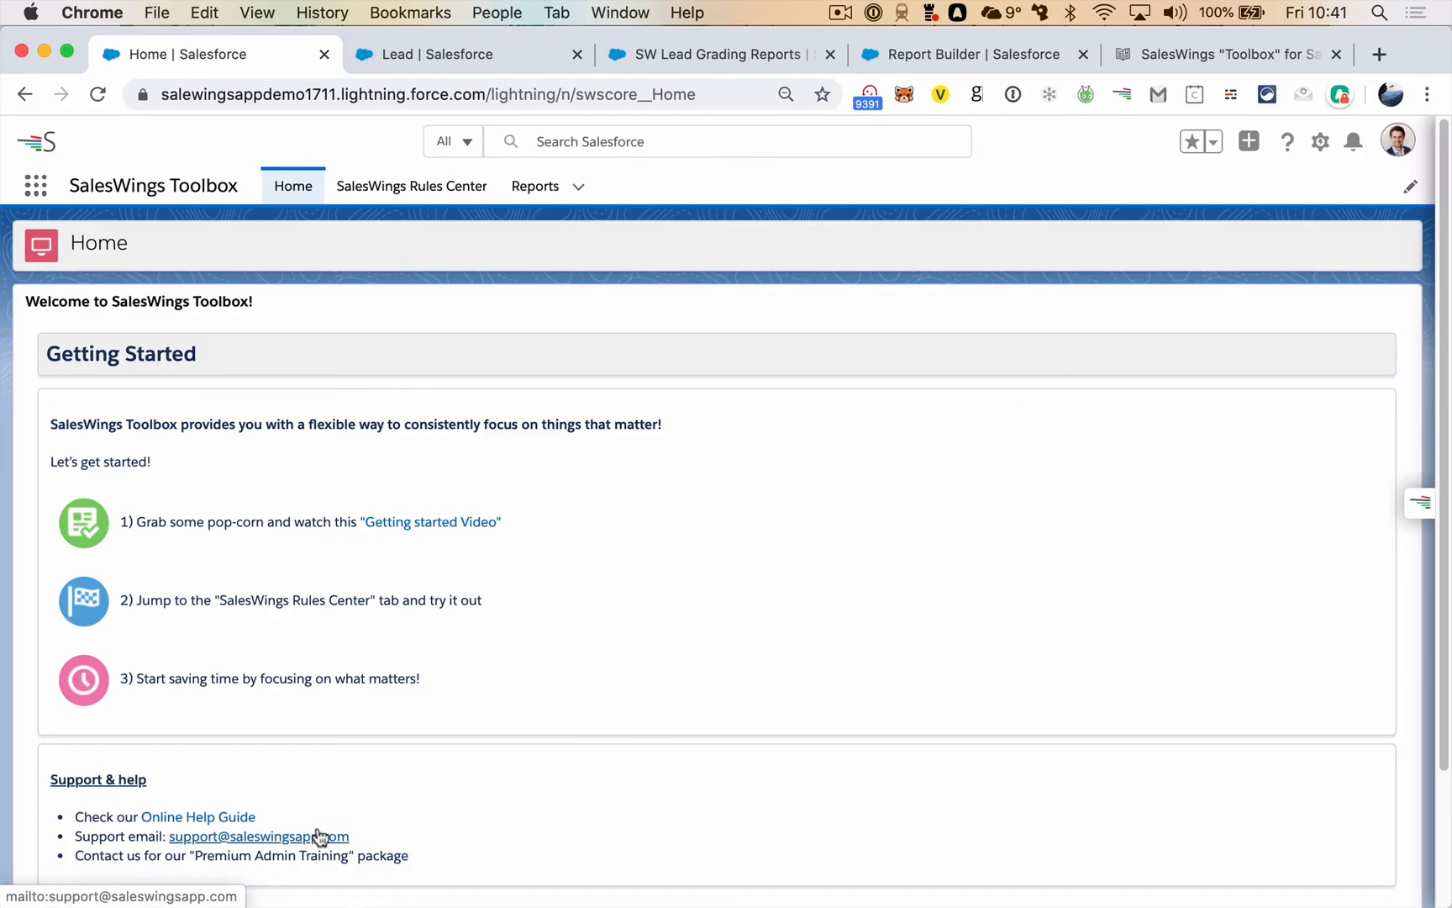
{"action": "mouse_move", "coordinate": [196, 815]}
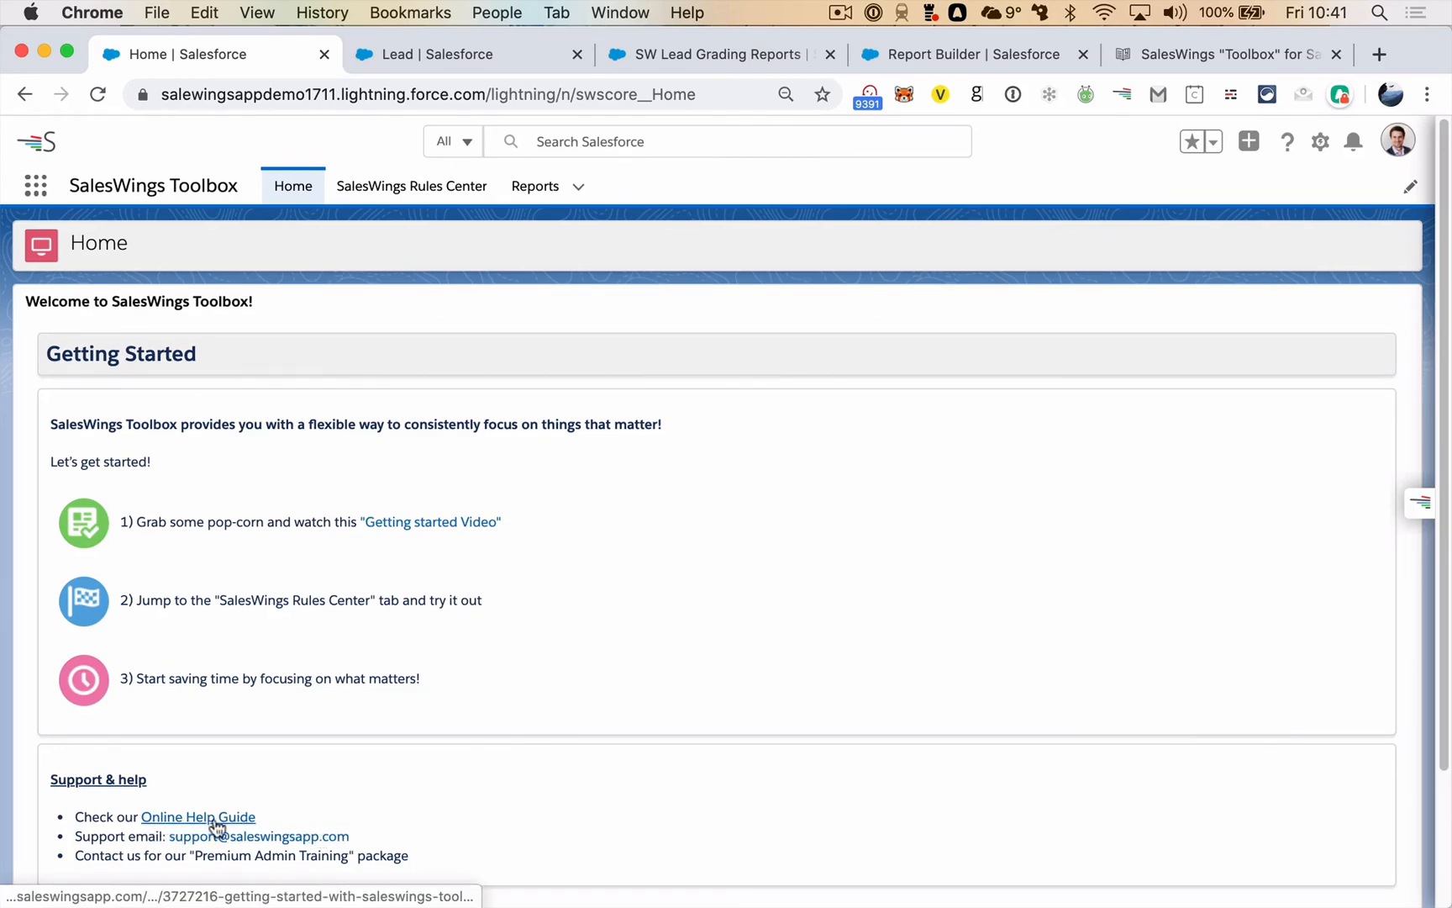
{"action": "mouse_move", "coordinate": [662, 674]}
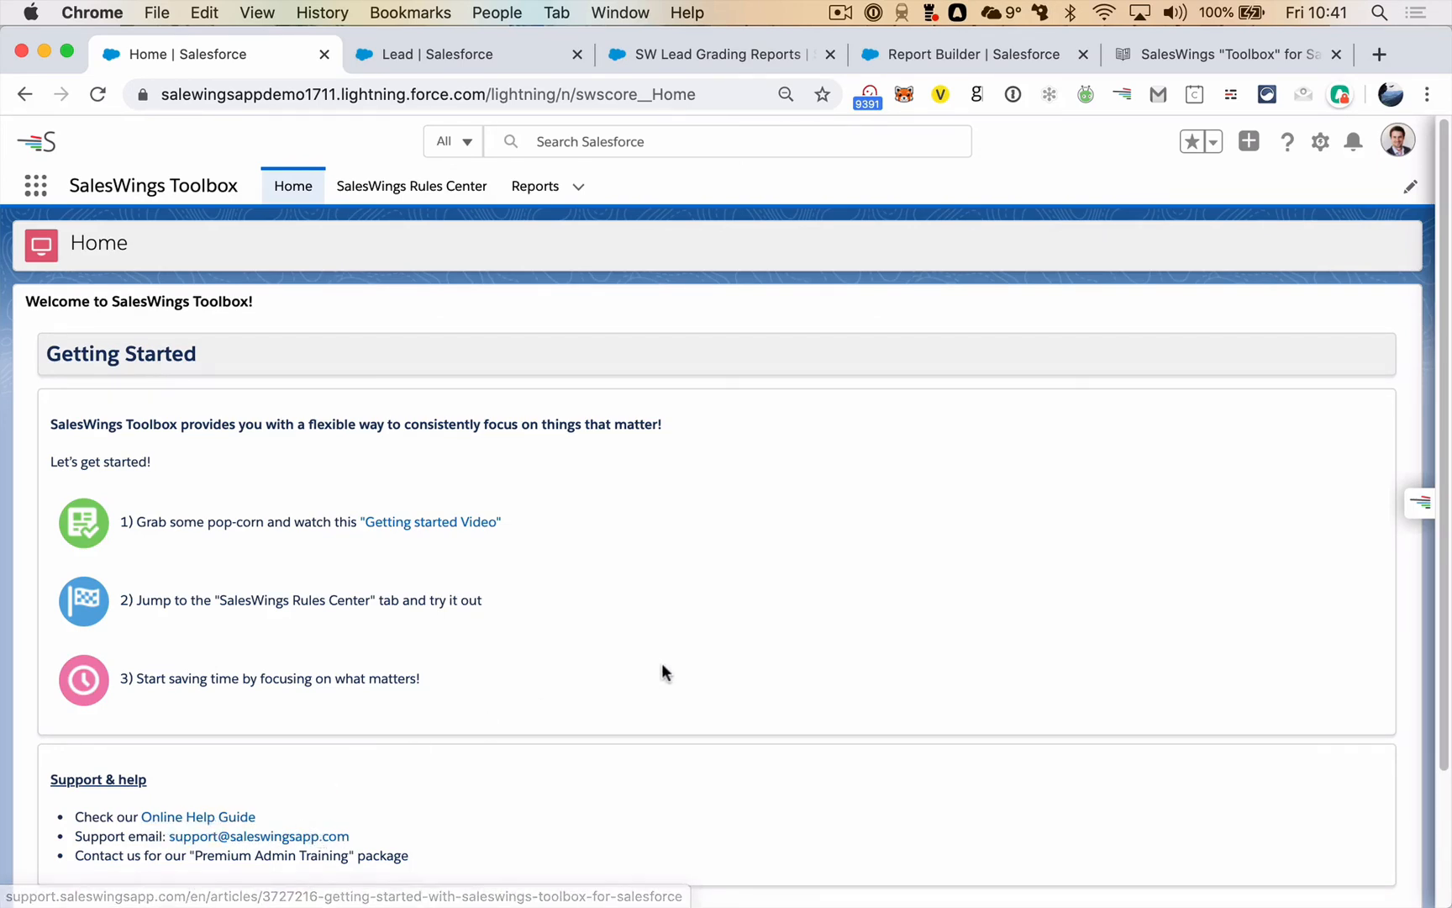